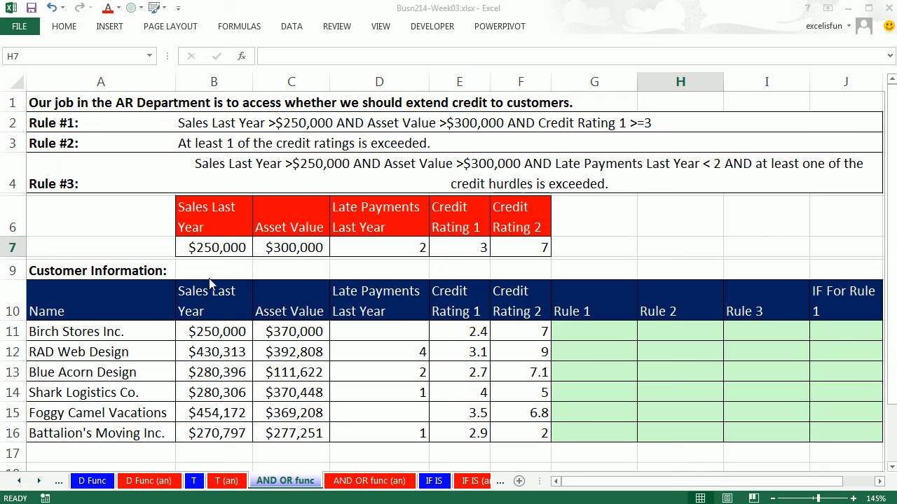
pyautogui.moveTo(426, 414)
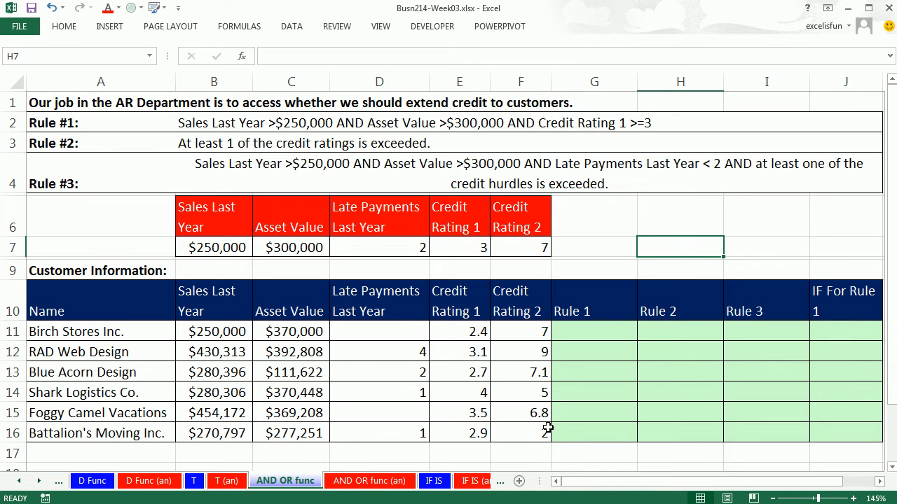
pyautogui.moveTo(609, 341)
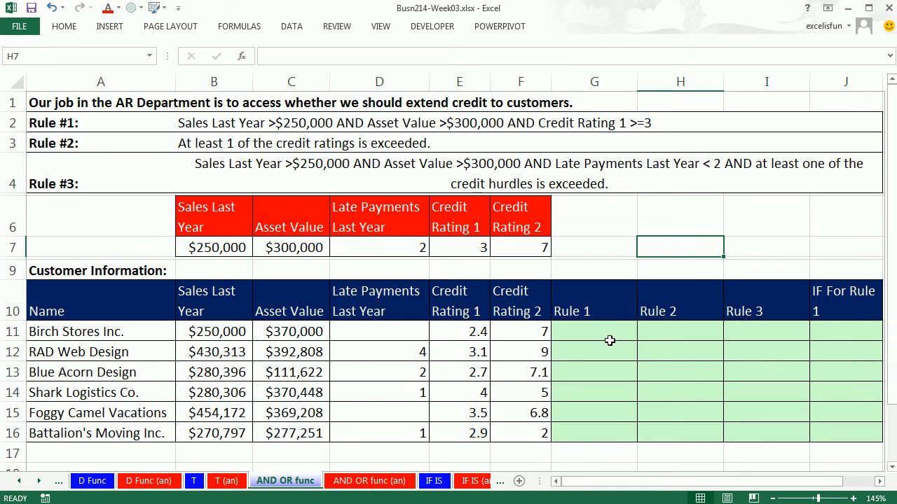
# Review the customer rows and the sales and Credit Rating 1 hurdle values before writing Rule 1.
pyautogui.click(602, 339)
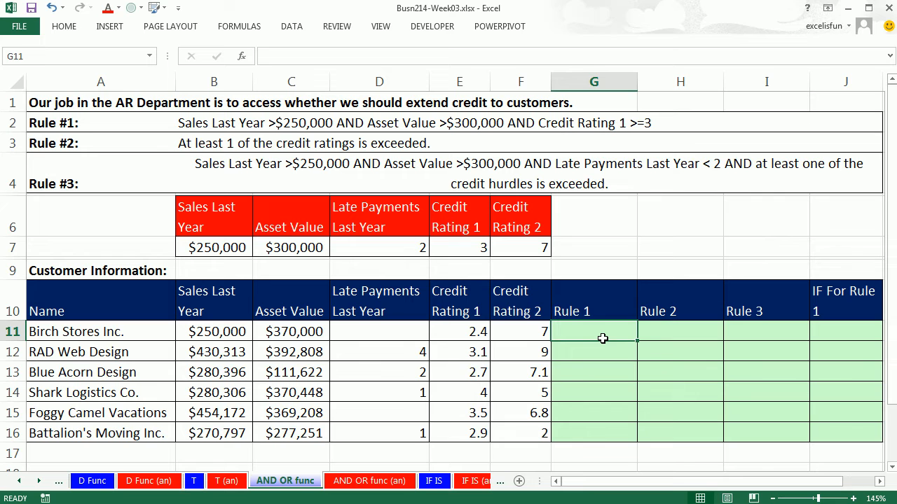
pyautogui.click(85, 331)
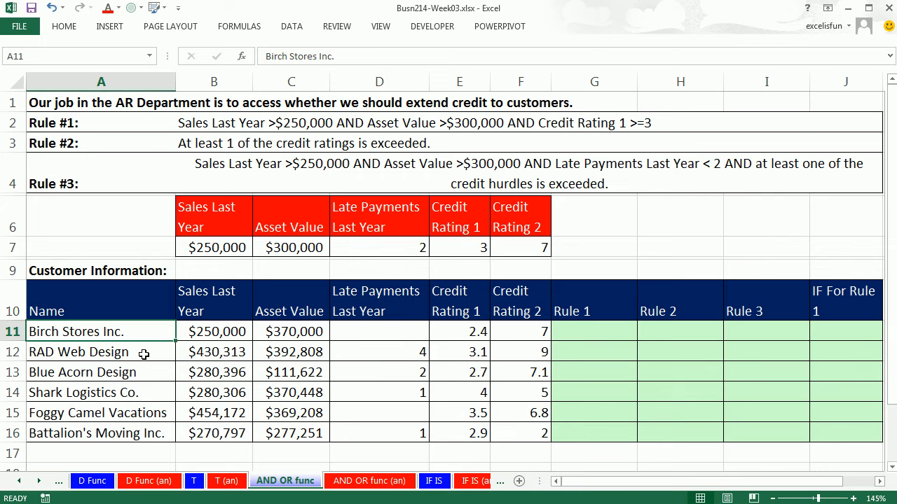
pyautogui.click(101, 373)
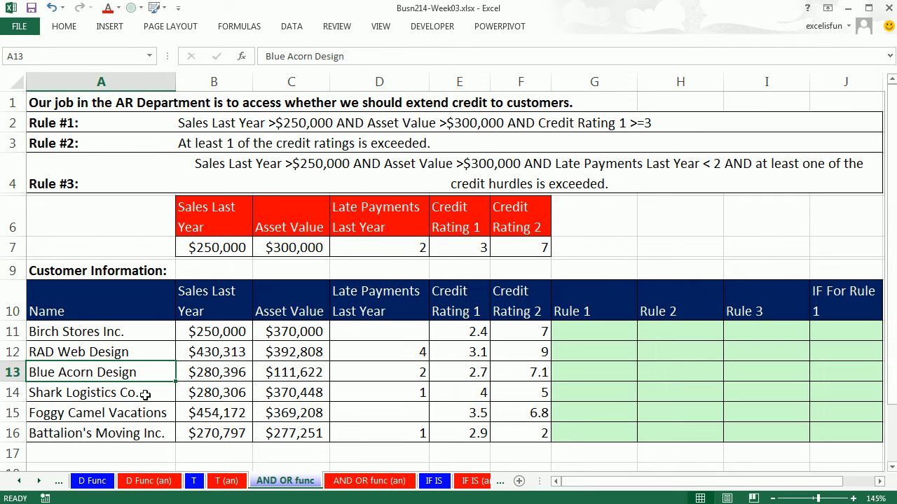
pyautogui.moveTo(69, 188)
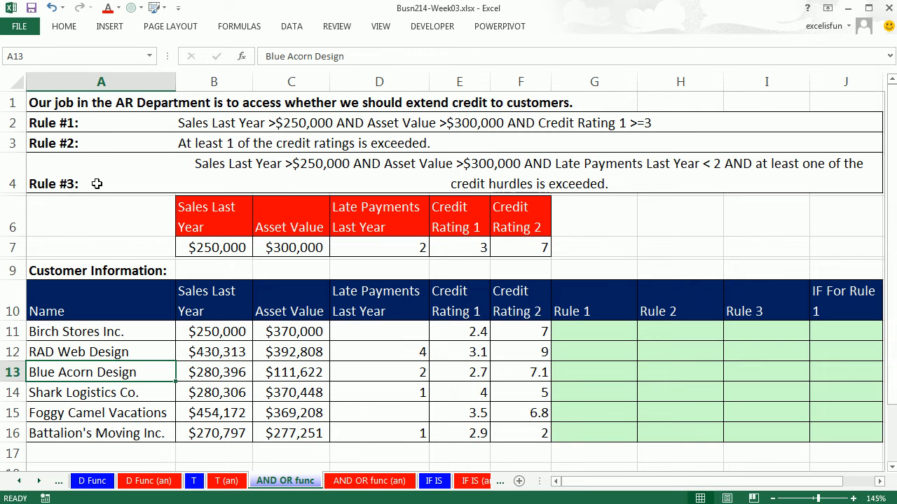
pyautogui.moveTo(103, 202)
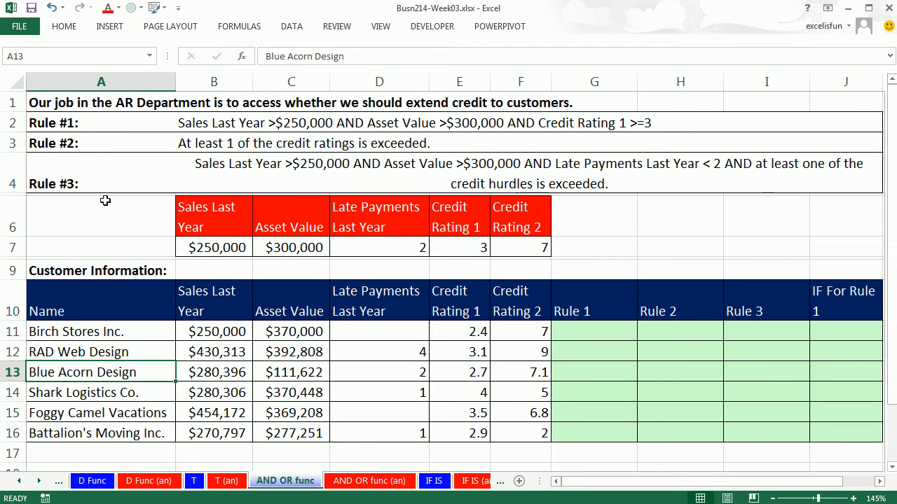
pyautogui.moveTo(261, 299)
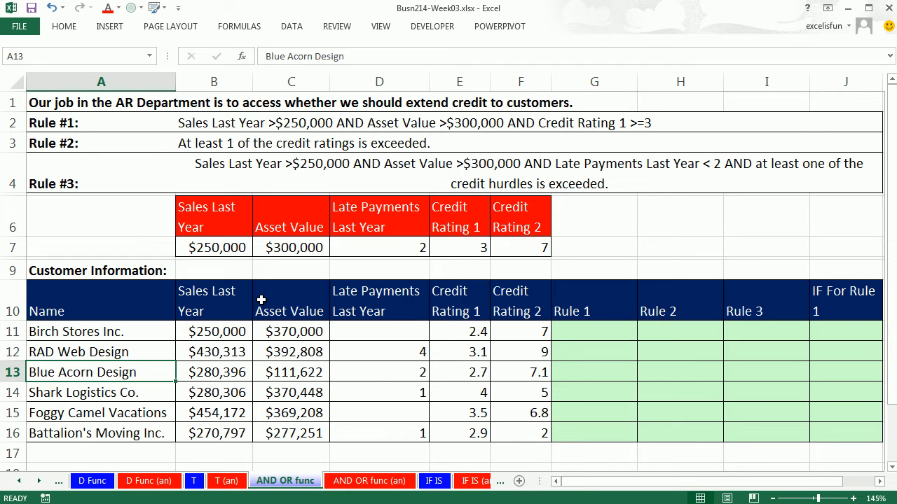
pyautogui.moveTo(219, 231)
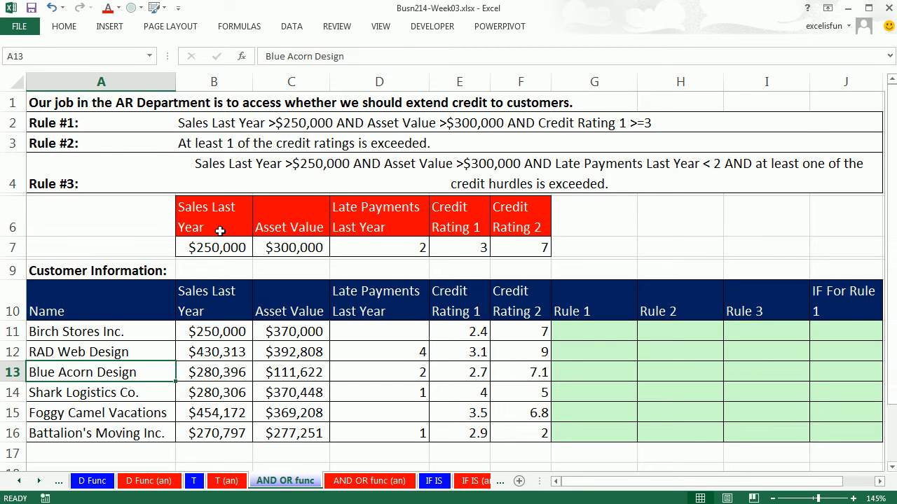
pyautogui.moveTo(195, 137)
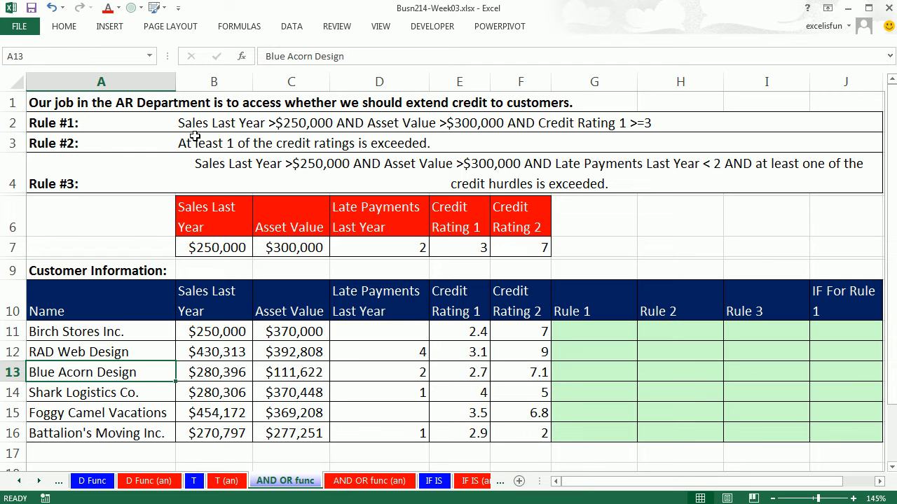
pyautogui.moveTo(241, 133)
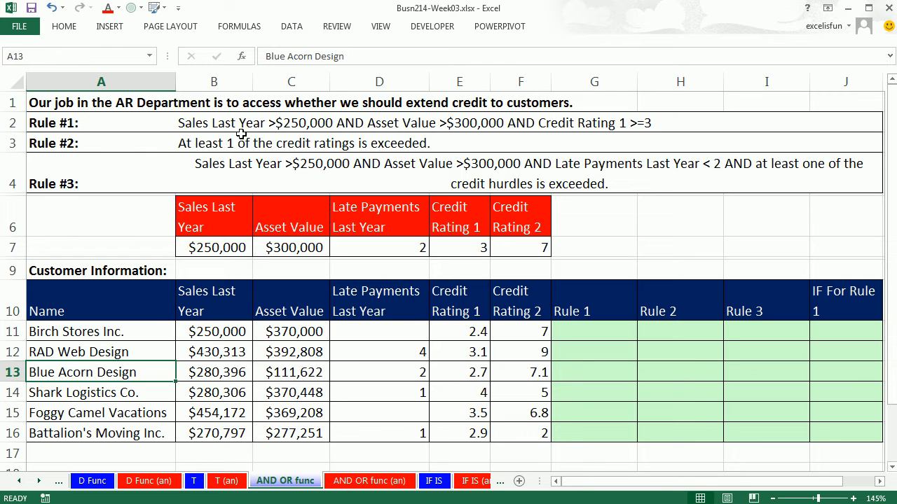
pyautogui.moveTo(293, 128)
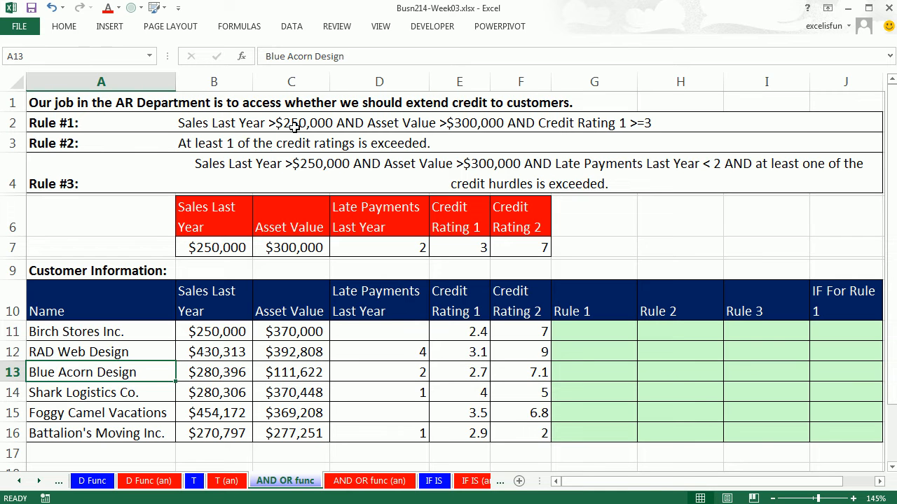
pyautogui.moveTo(297, 134)
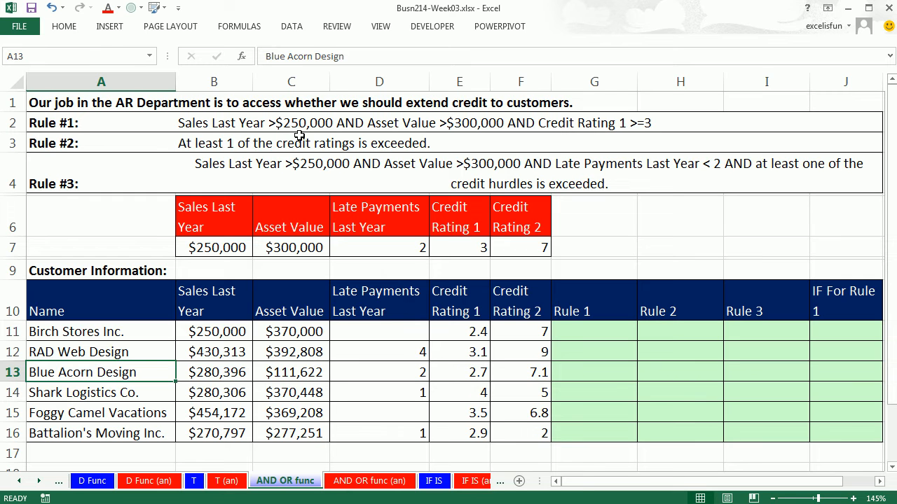
pyautogui.moveTo(395, 142)
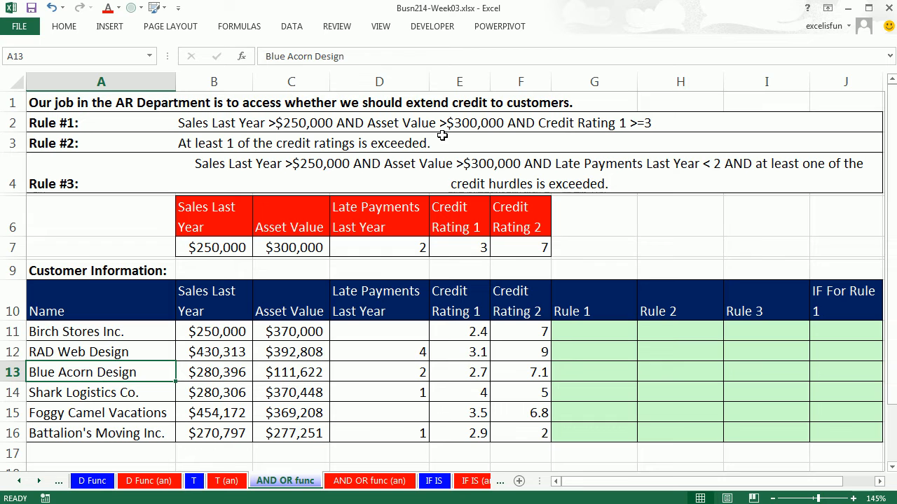
pyautogui.moveTo(462, 140)
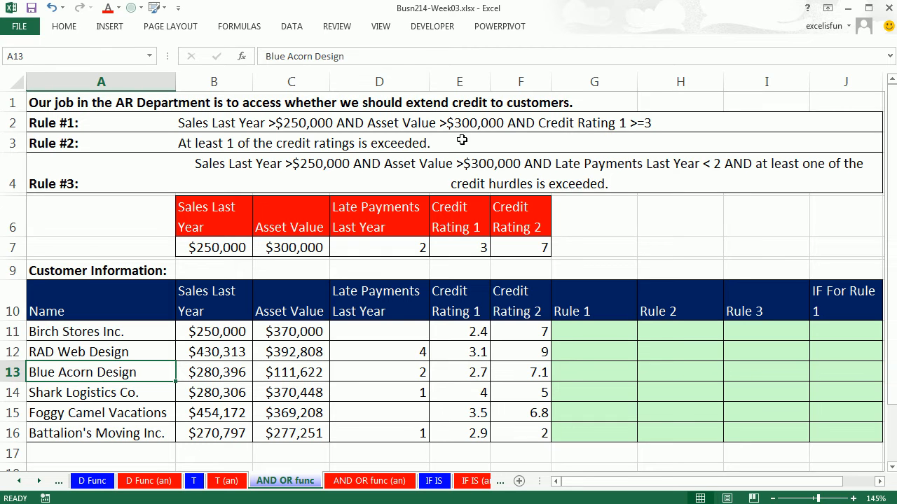
pyautogui.moveTo(473, 138)
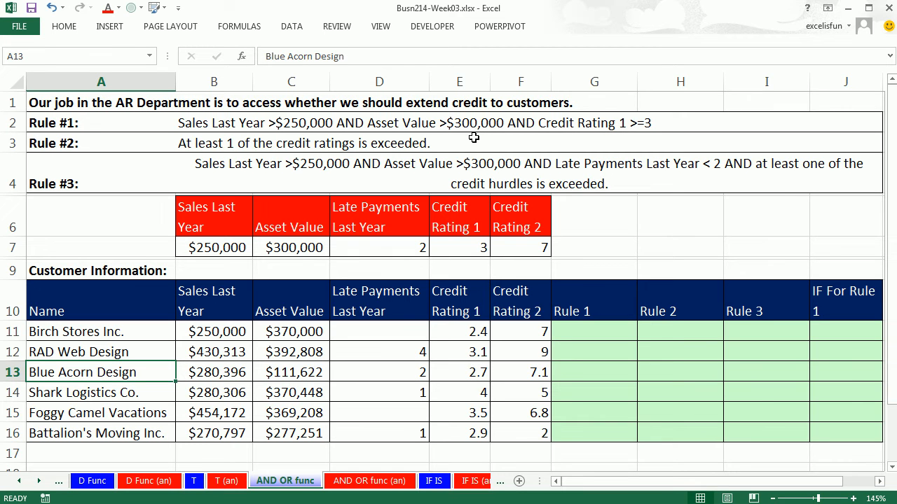
pyautogui.moveTo(605, 143)
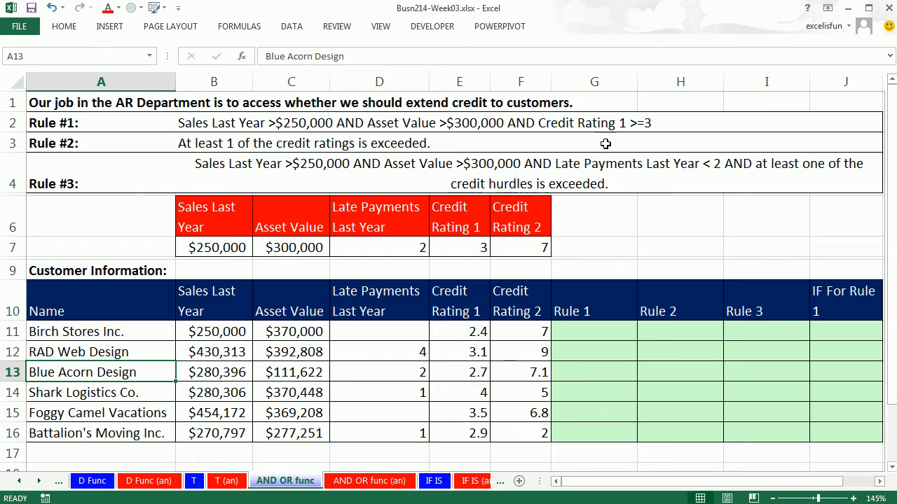
pyautogui.moveTo(627, 123)
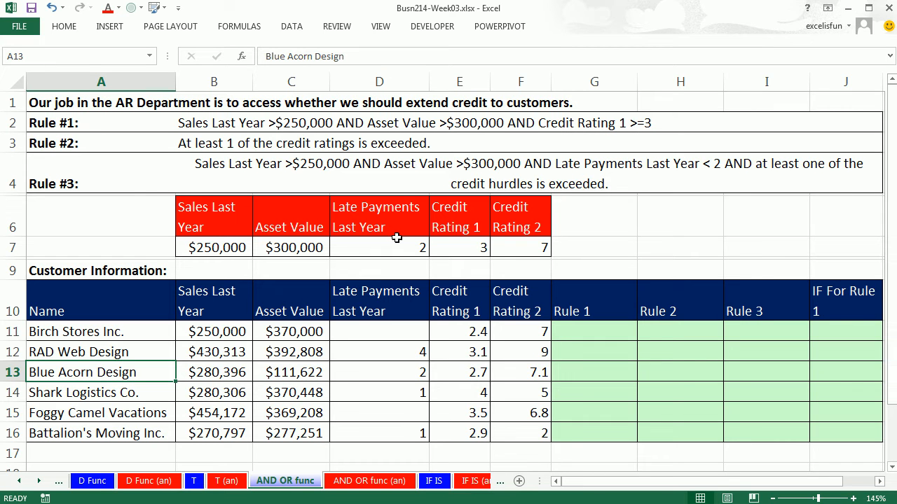
pyautogui.click(213, 246)
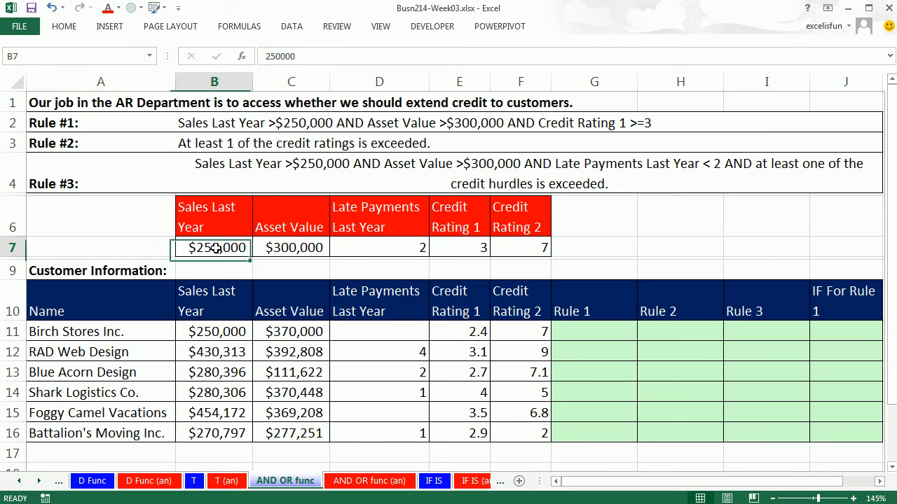
pyautogui.click(459, 247)
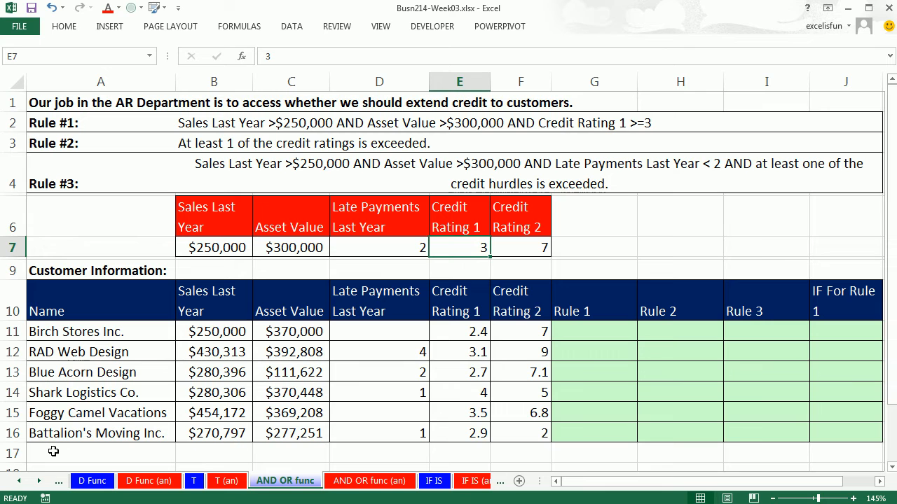
pyautogui.click(594, 331)
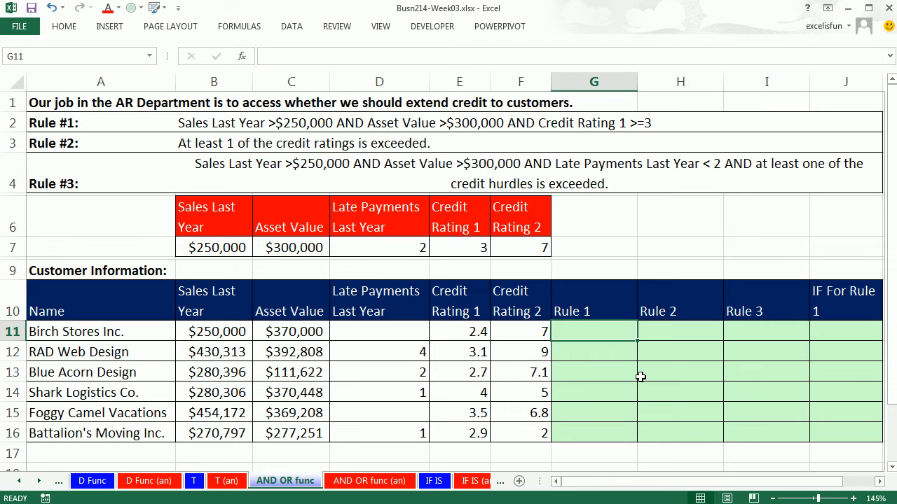
pyautogui.moveTo(706, 442)
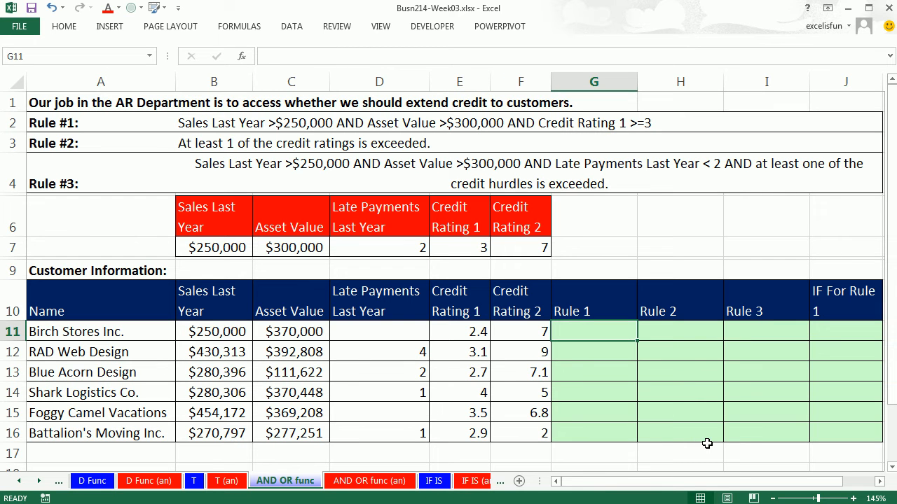
pyautogui.moveTo(213, 227)
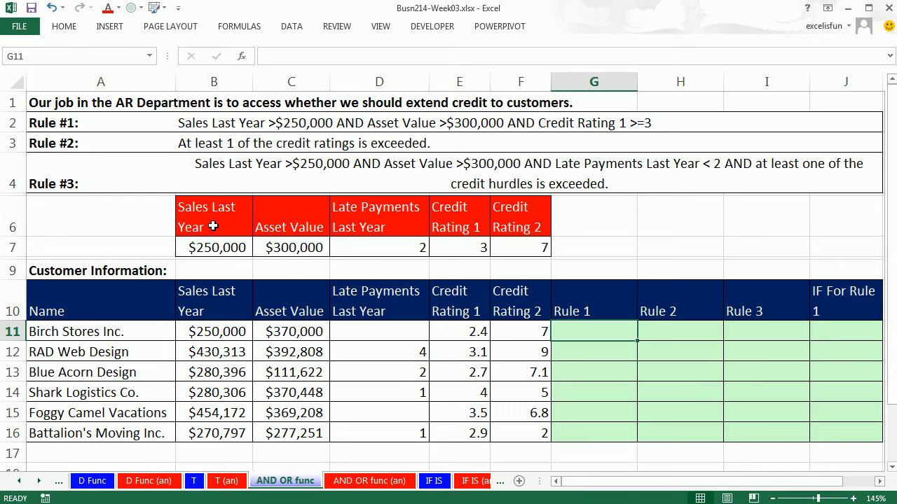
pyautogui.moveTo(482, 267)
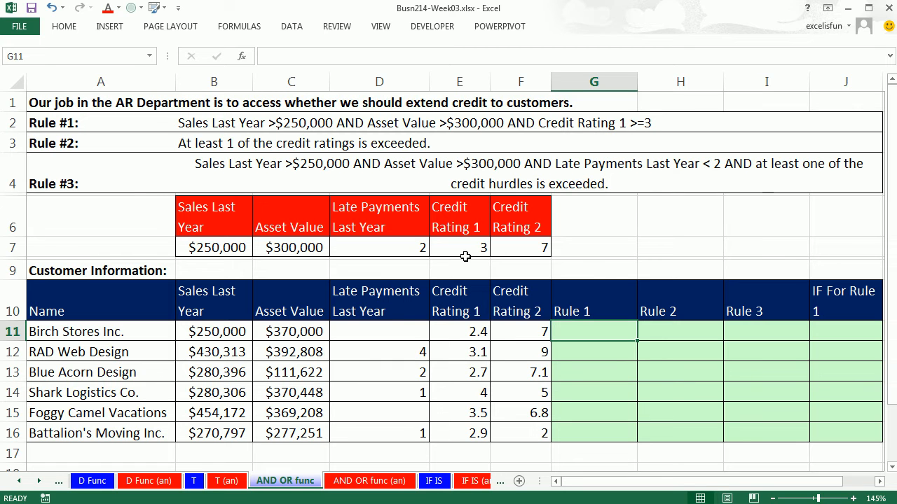
pyautogui.moveTo(267, 304)
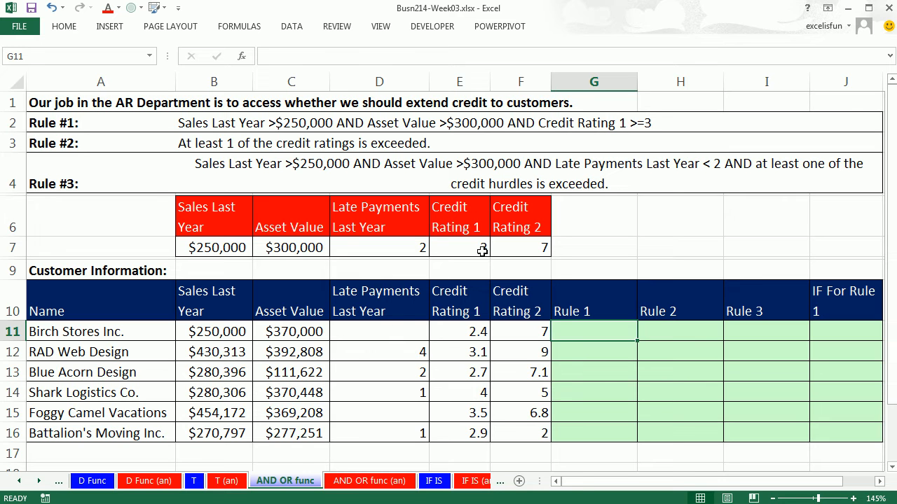
pyautogui.moveTo(567, 337)
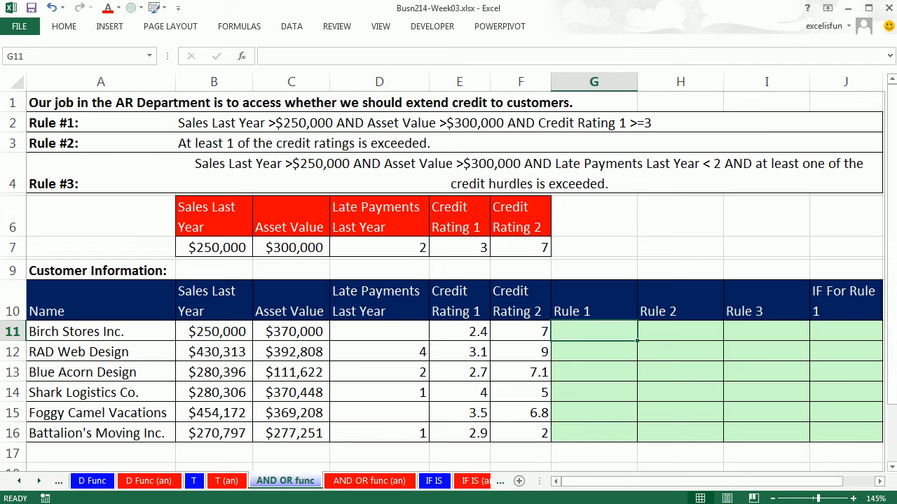
pyautogui.moveTo(199, 256)
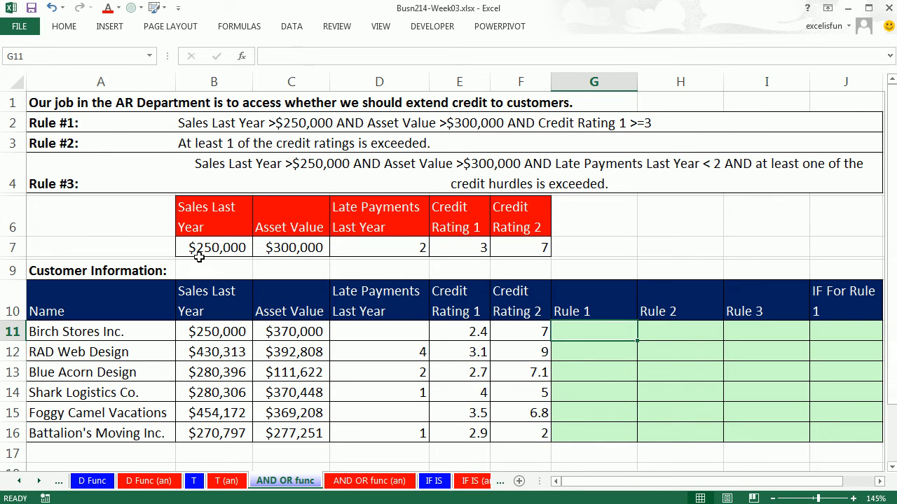
pyautogui.moveTo(235, 266)
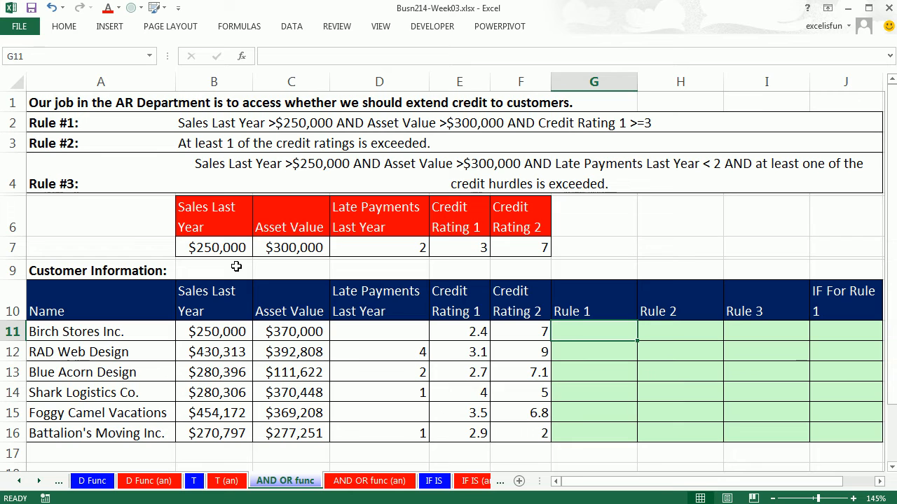
pyautogui.moveTo(604, 359)
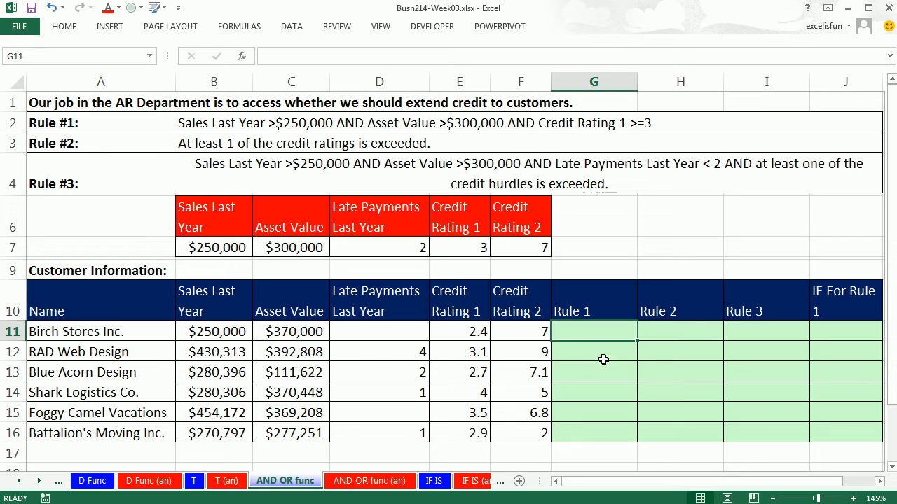
# Start =AND( with sales above $B$7 and asset value above $C$7 for the first customer.
pyautogui.write('=a')
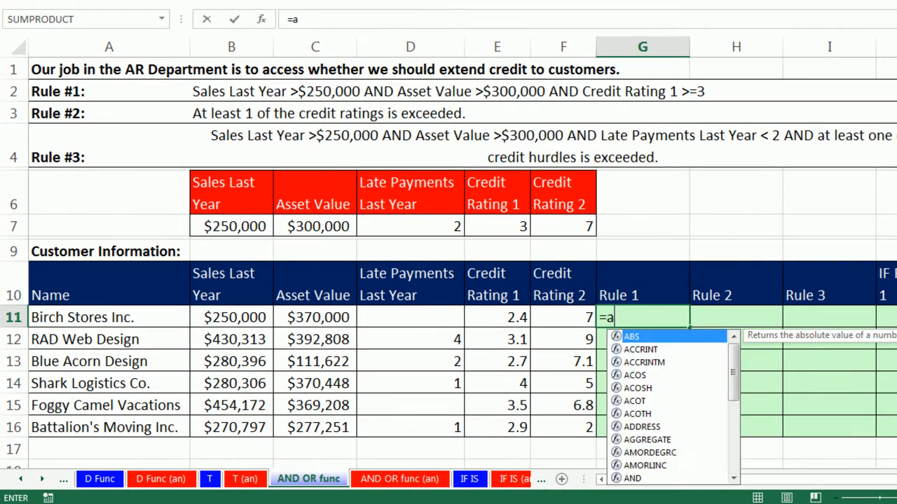
pyautogui.write('ND(')
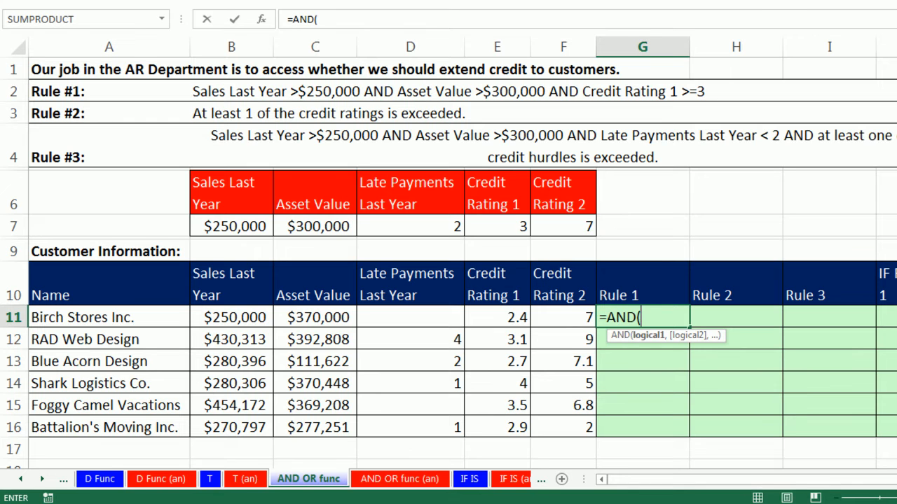
pyautogui.moveTo(650, 364)
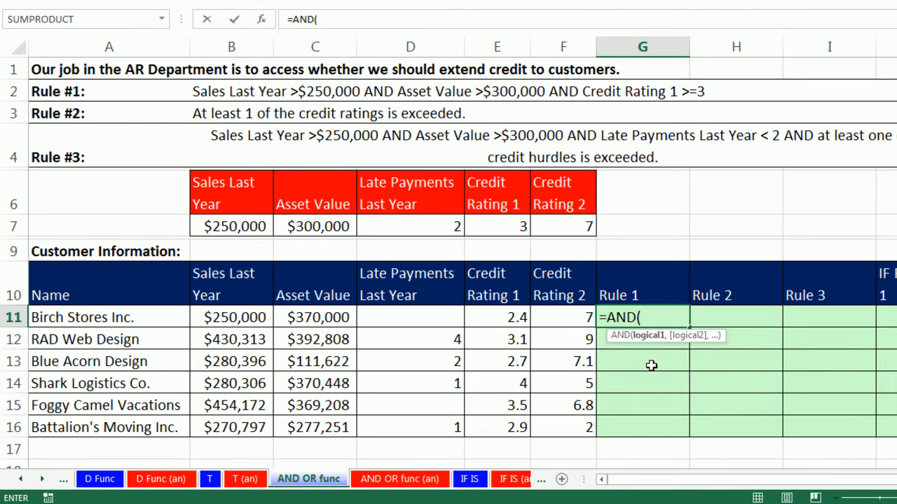
pyautogui.moveTo(650, 404)
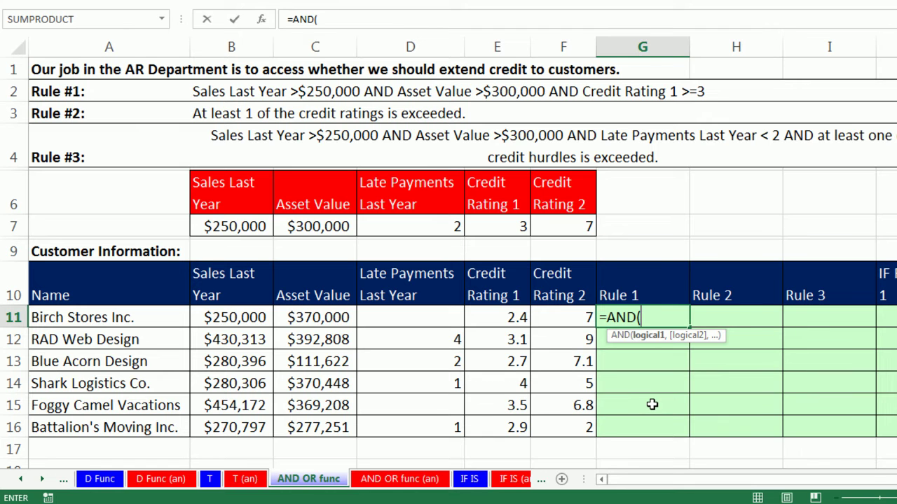
pyautogui.moveTo(640, 325)
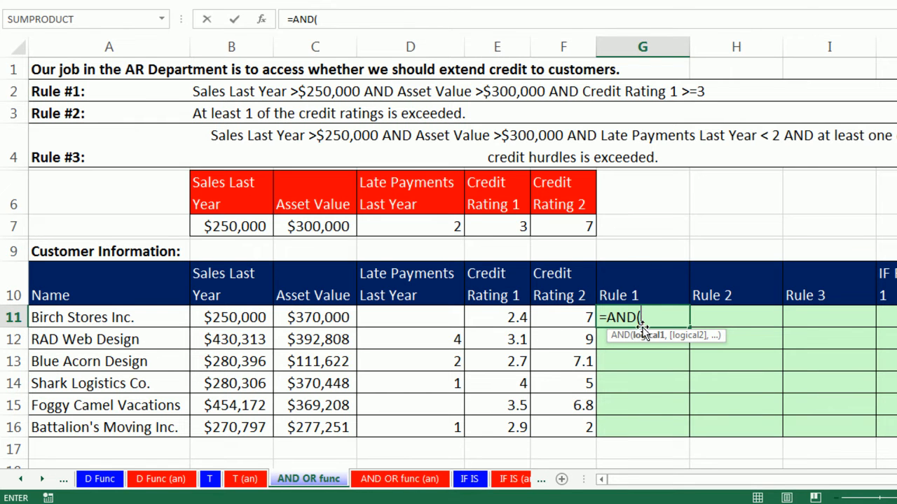
pyautogui.moveTo(620, 350)
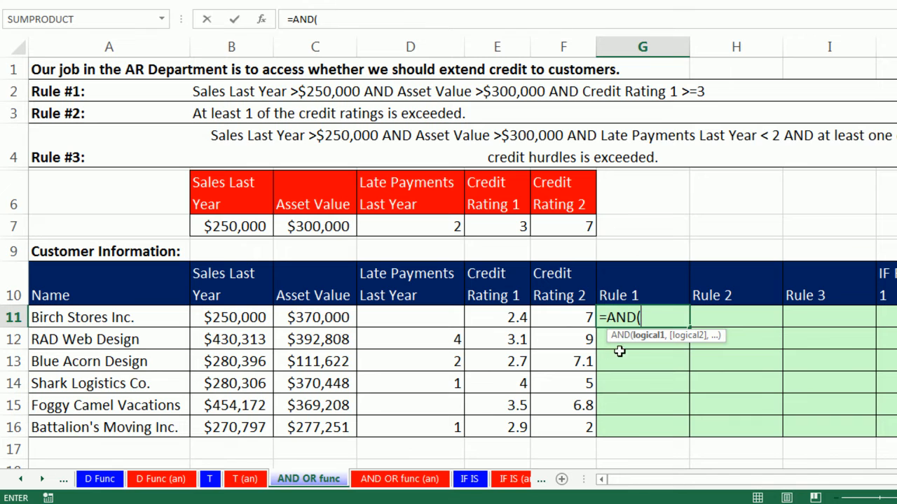
pyautogui.moveTo(621, 358)
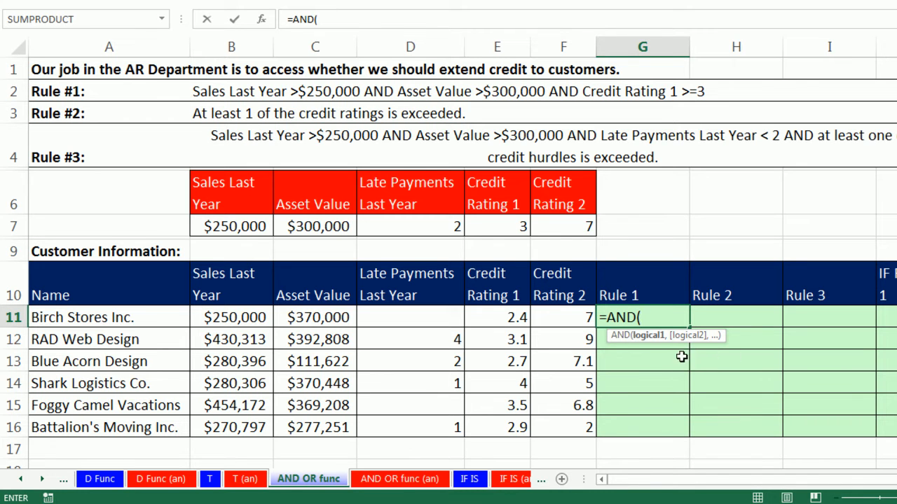
pyautogui.moveTo(693, 353)
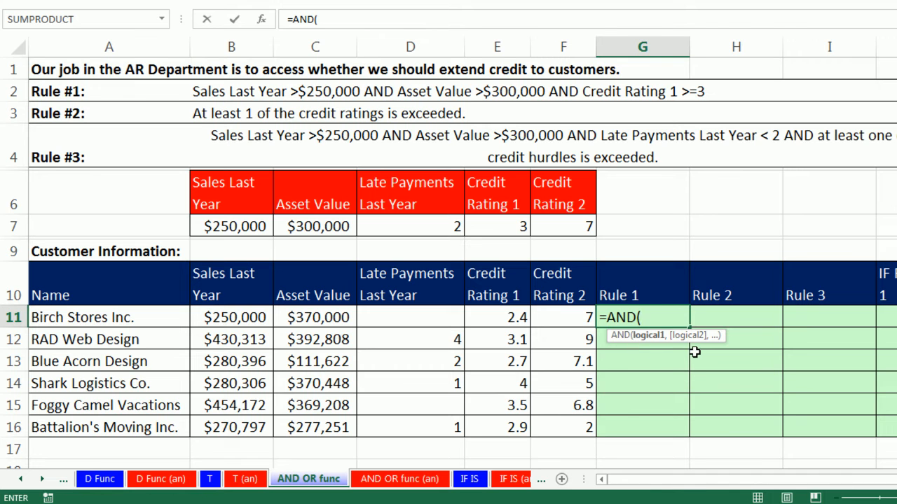
pyautogui.moveTo(681, 355)
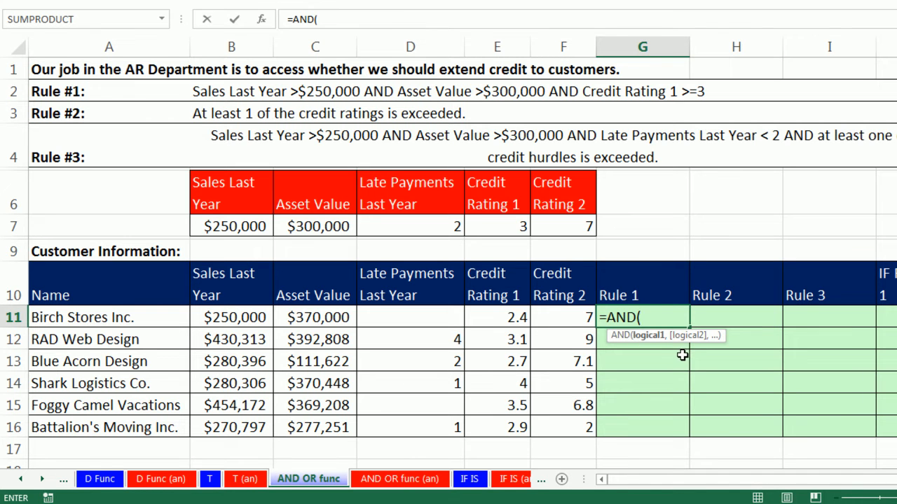
pyautogui.moveTo(583, 254)
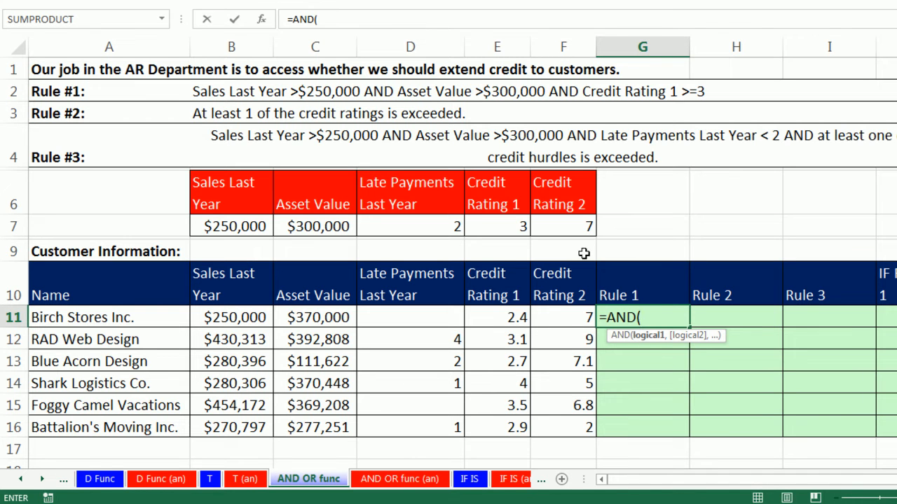
pyautogui.moveTo(280, 306)
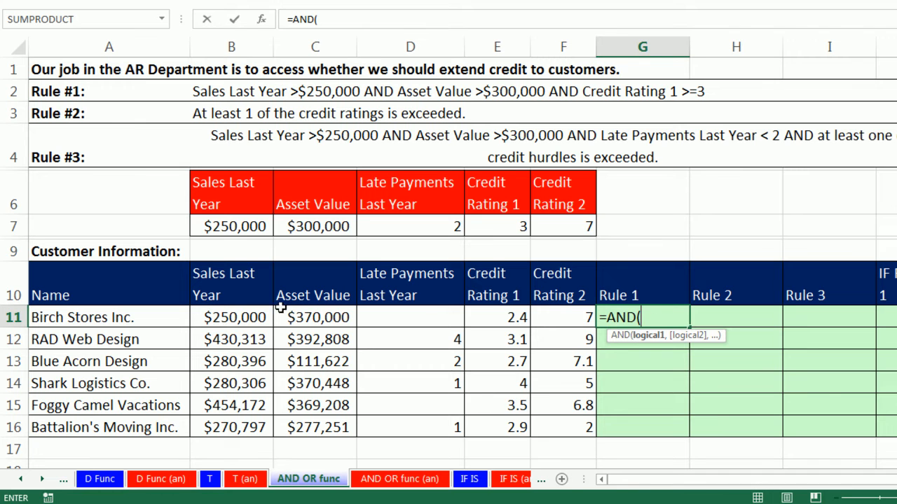
pyautogui.click(233, 317)
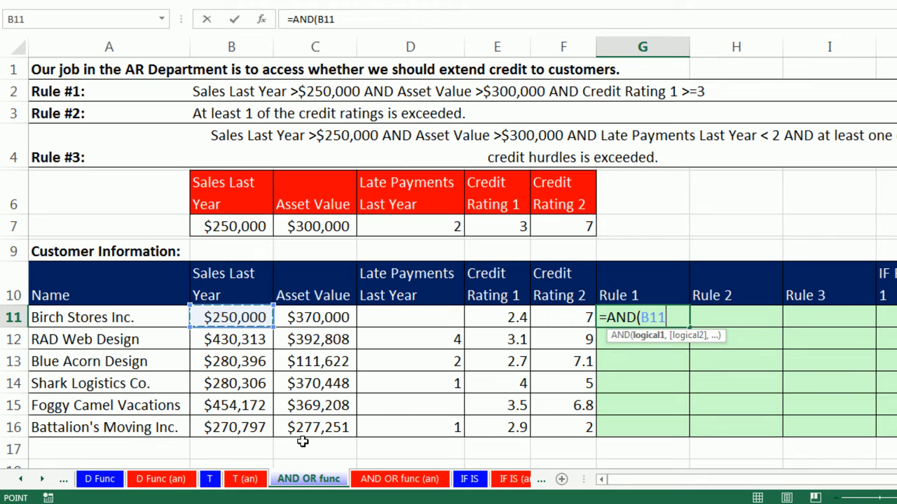
pyautogui.write('>')
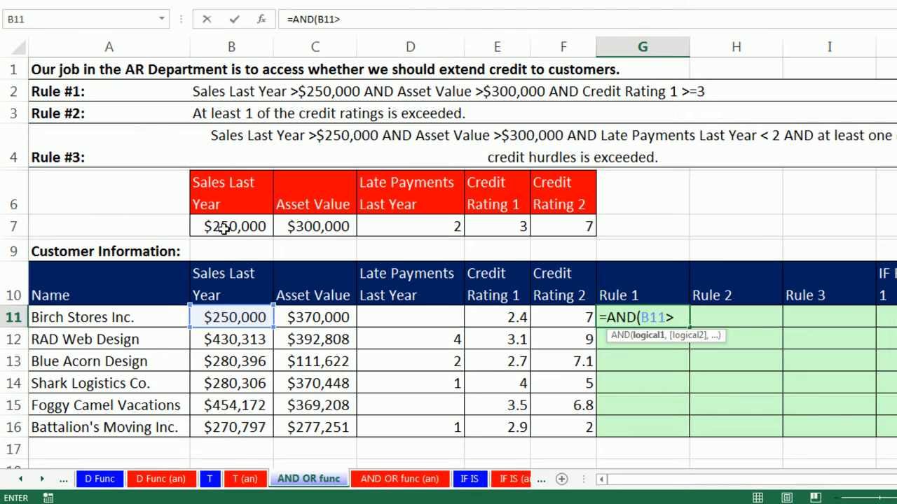
pyautogui.click(231, 225)
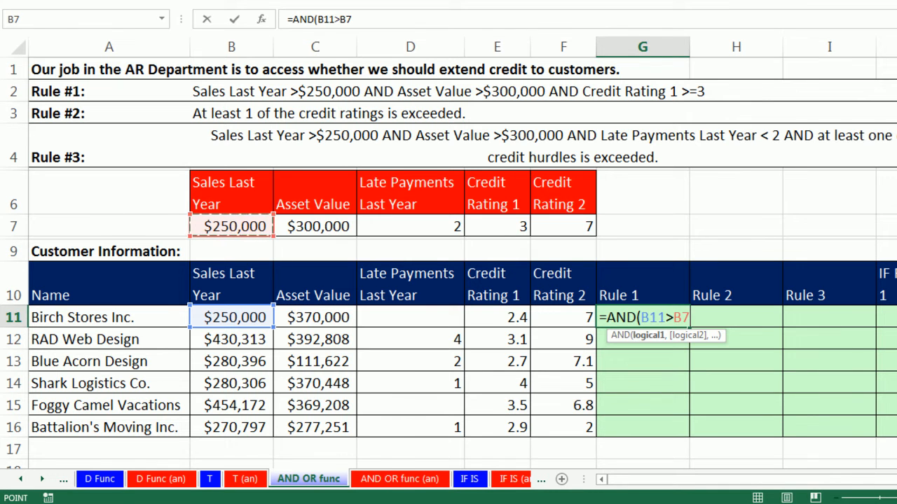
pyautogui.press('F4')
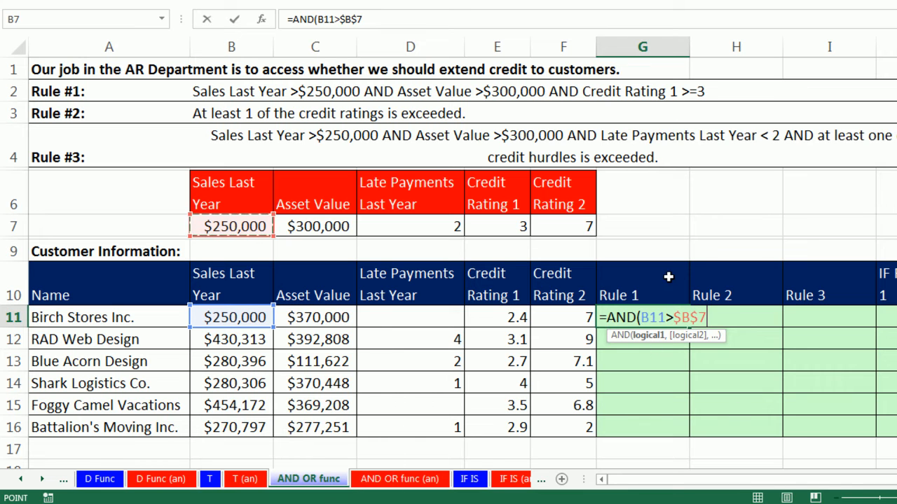
pyautogui.moveTo(667, 287)
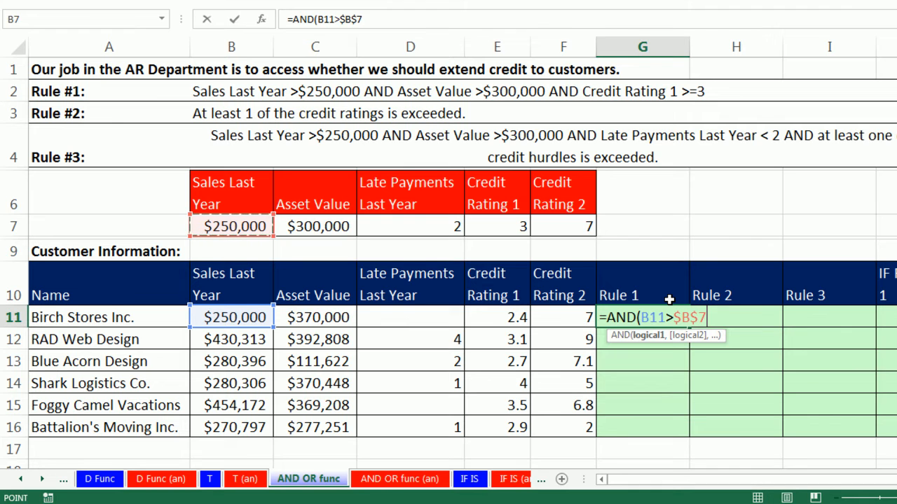
pyautogui.write(',')
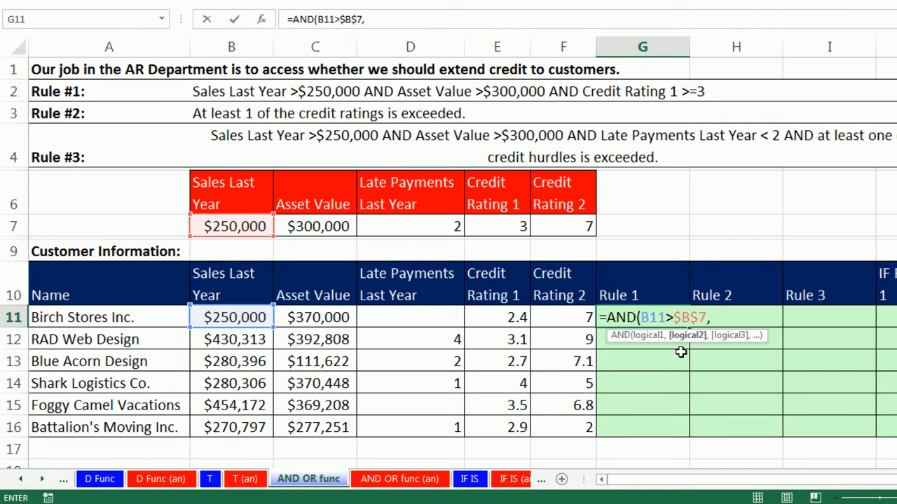
pyautogui.click(314, 317)
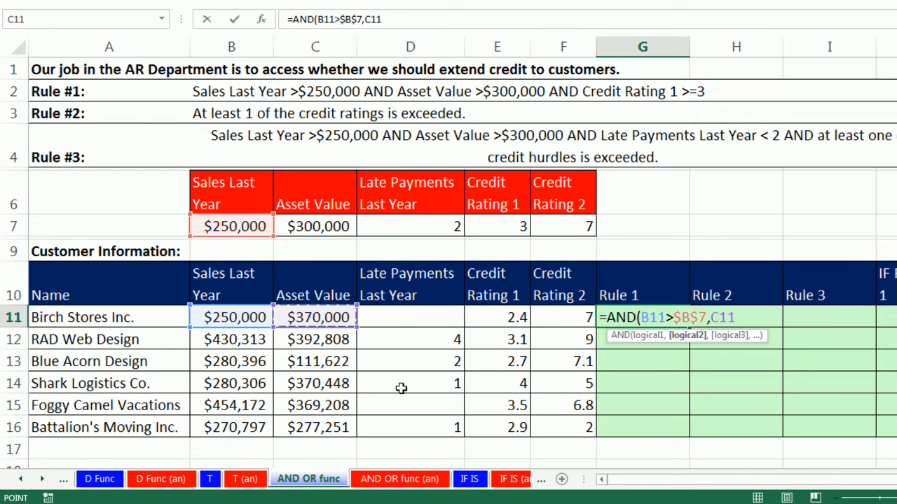
pyautogui.click(314, 225)
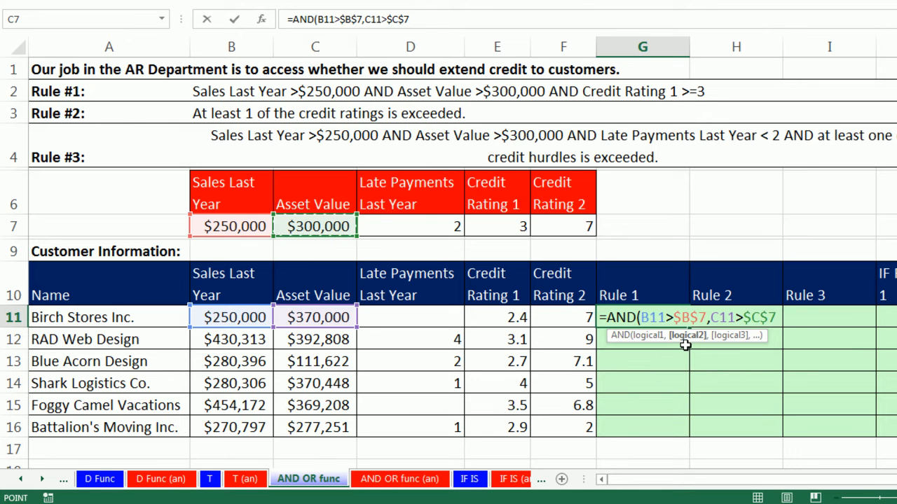
# Add Credit Rating 1 >= $E$7 and enter the AND formula for every customer.
pyautogui.write(',')
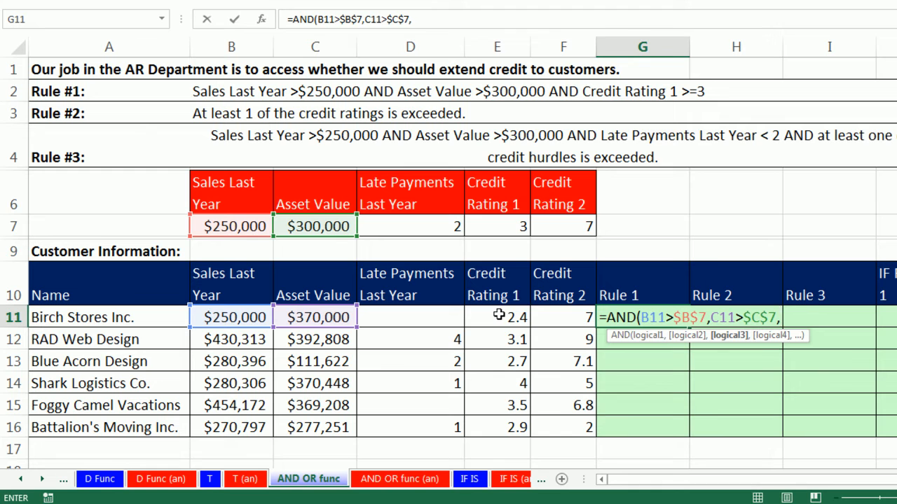
pyautogui.click(496, 317)
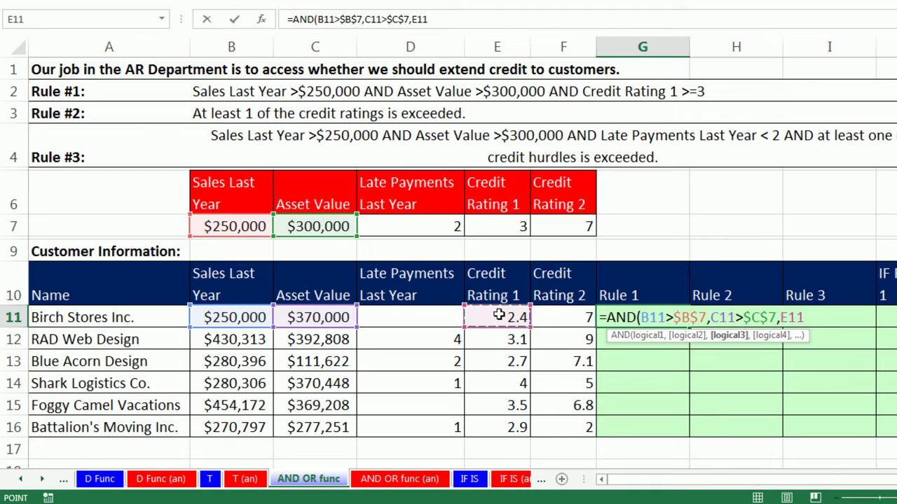
pyautogui.write('>')
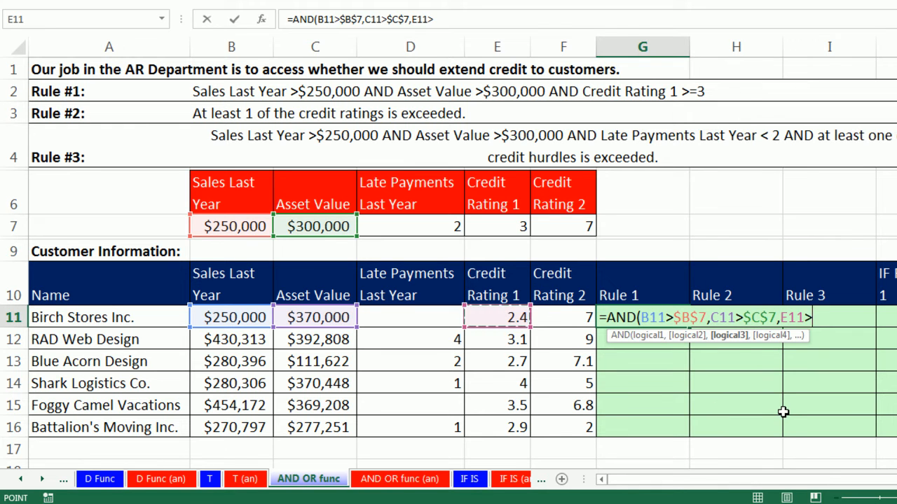
pyautogui.write('>=')
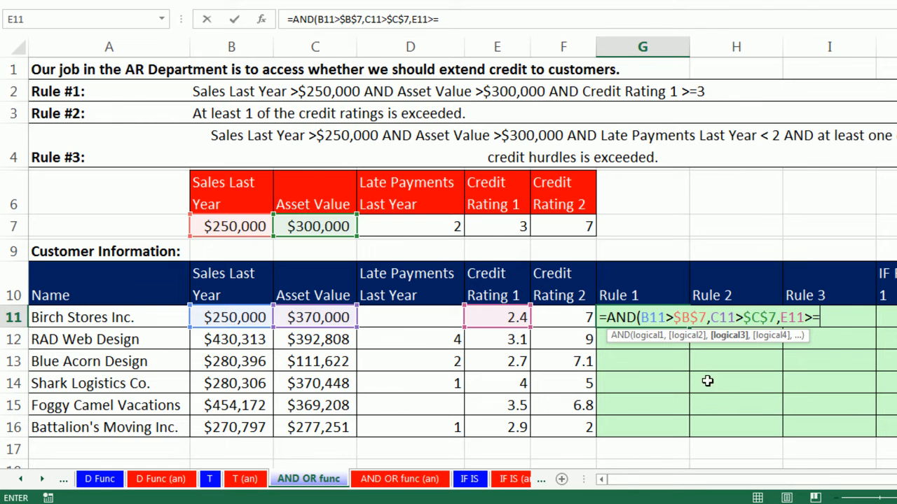
pyautogui.click(496, 226)
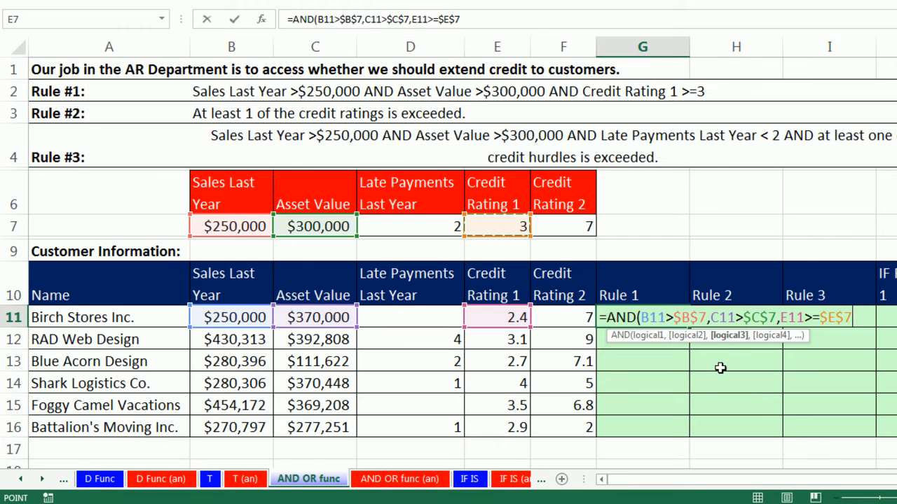
pyautogui.moveTo(645, 344)
pyautogui.write(')')
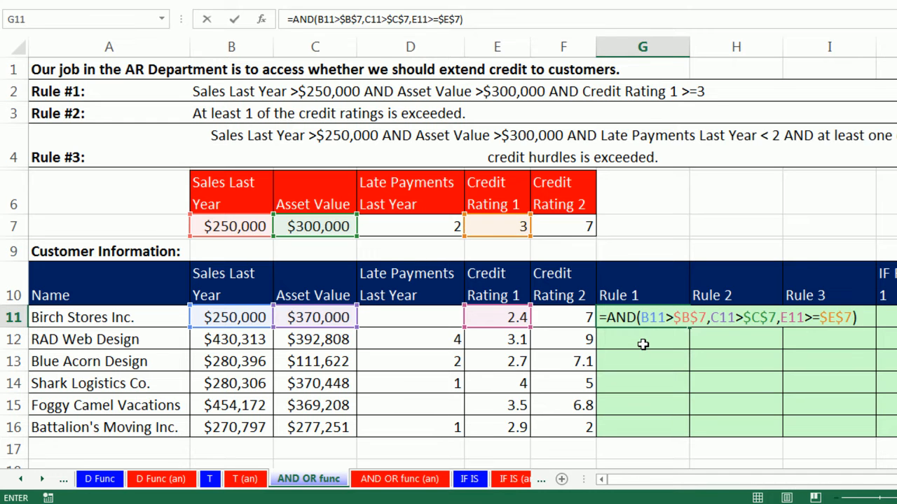
pyautogui.press('Enter')
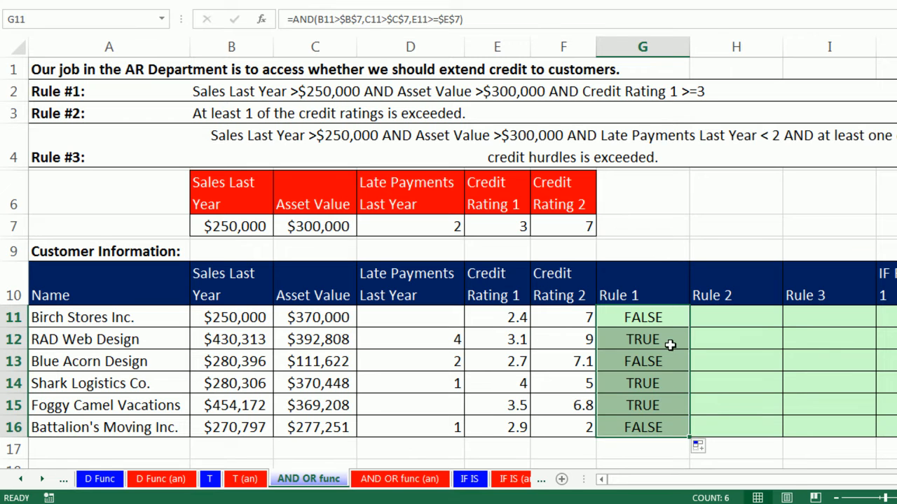
pyautogui.click(639, 339)
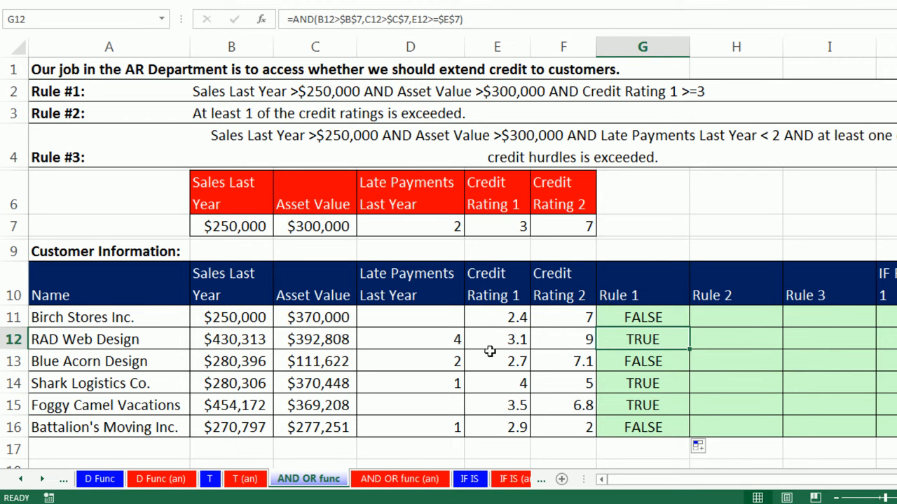
pyautogui.moveTo(325, 345)
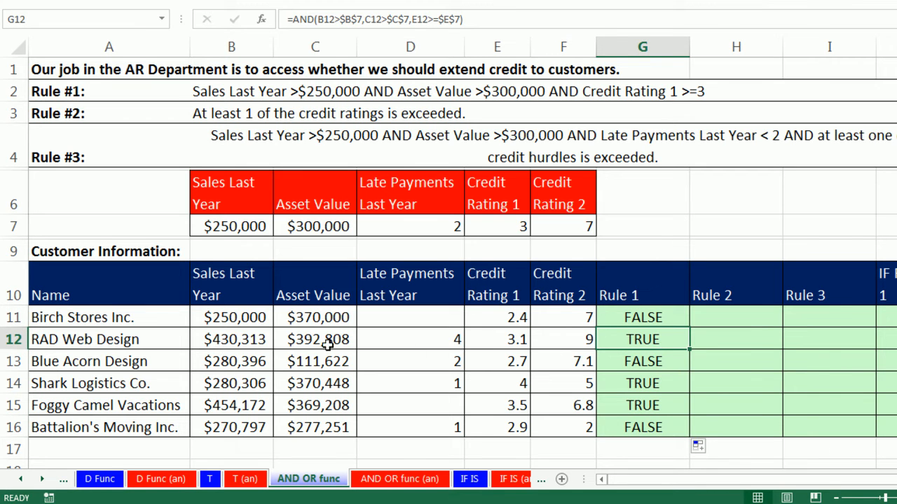
pyautogui.moveTo(251, 226)
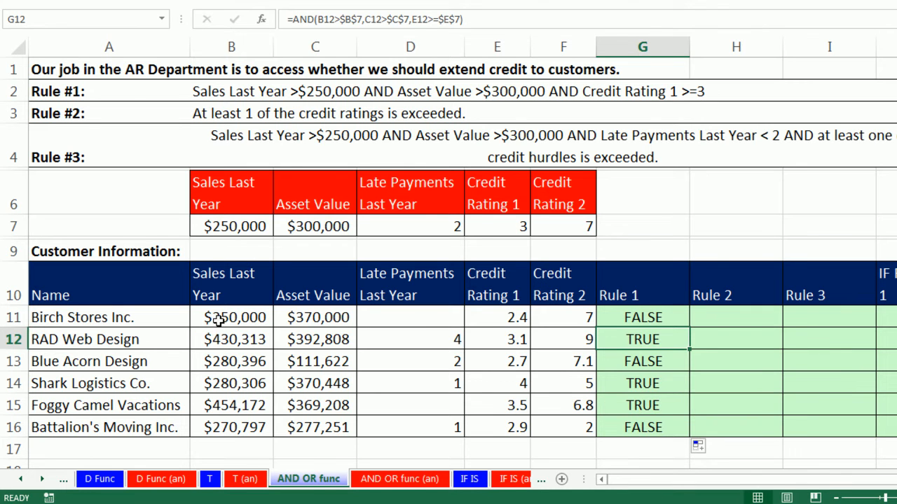
pyautogui.click(231, 317)
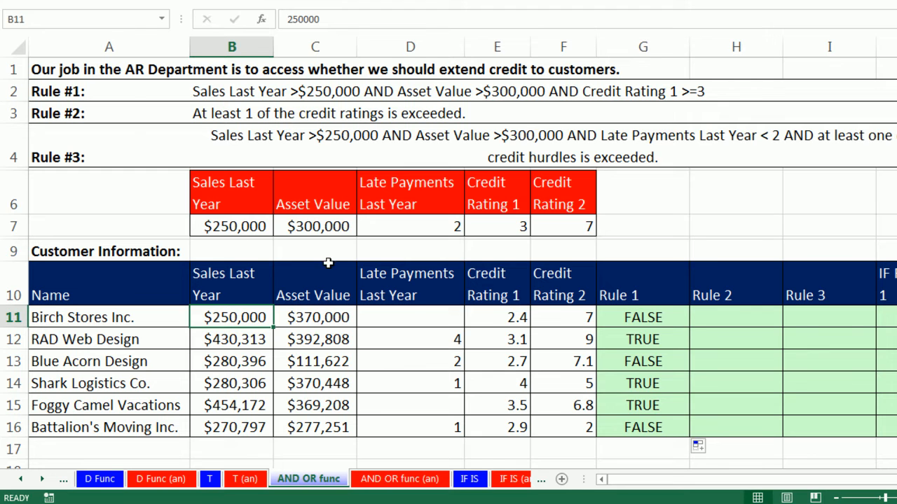
pyautogui.moveTo(328, 316)
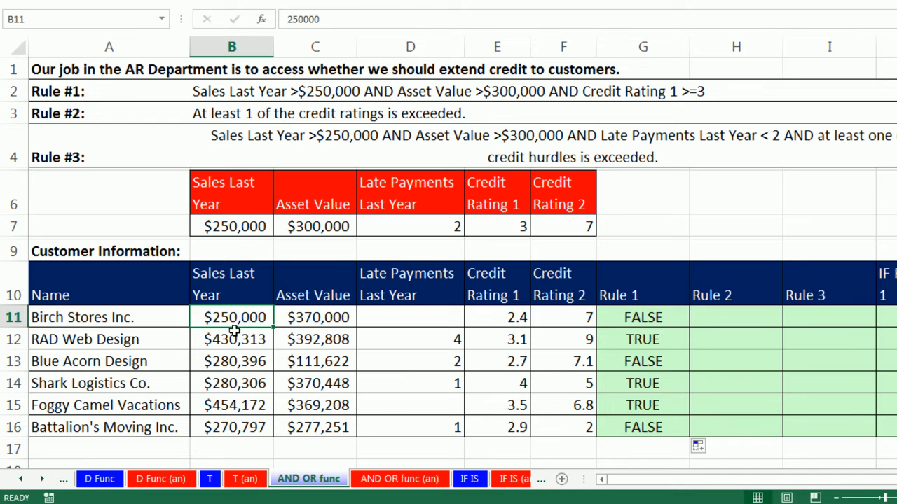
pyautogui.moveTo(493, 340)
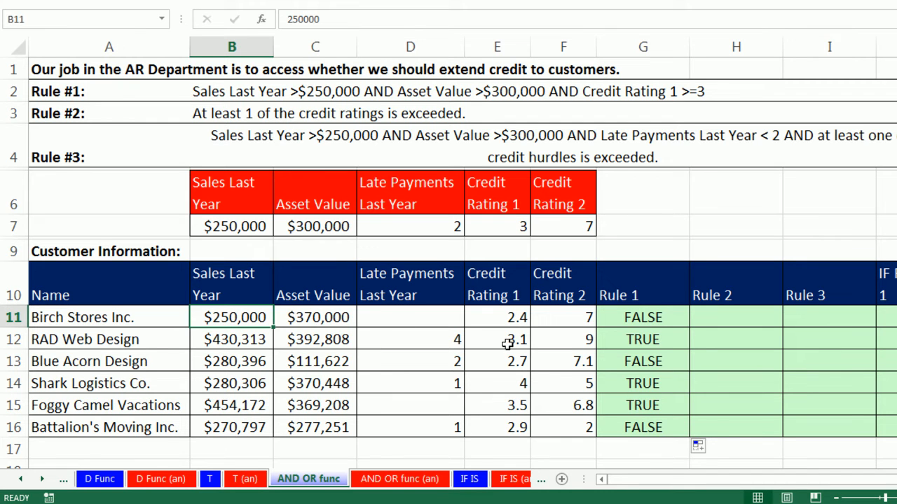
pyautogui.moveTo(235, 362)
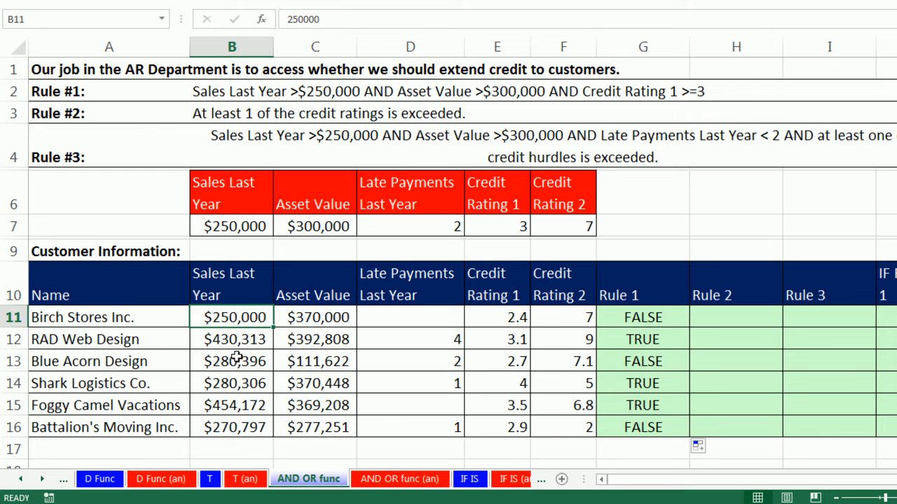
pyautogui.moveTo(317, 250)
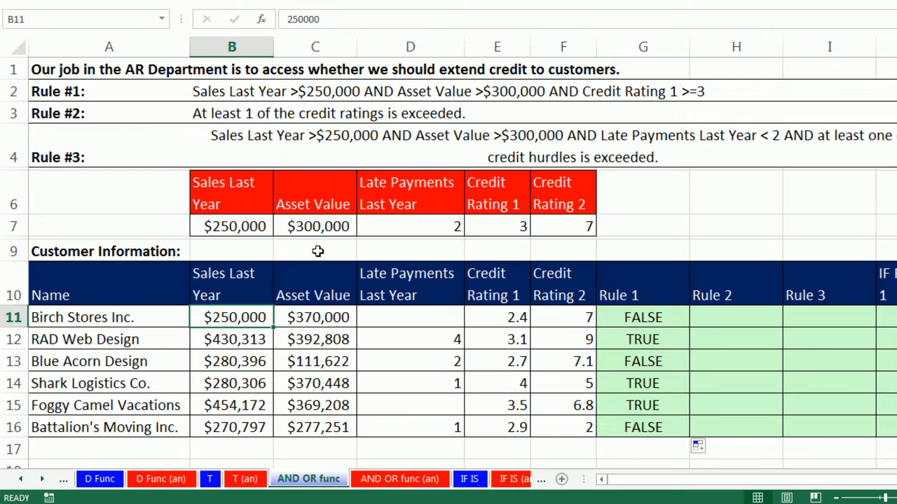
pyautogui.moveTo(513, 241)
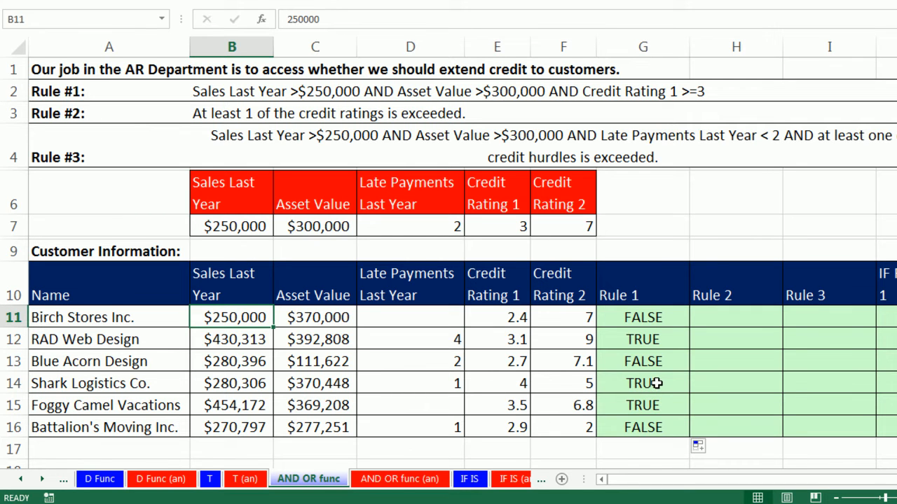
pyautogui.click(632, 312)
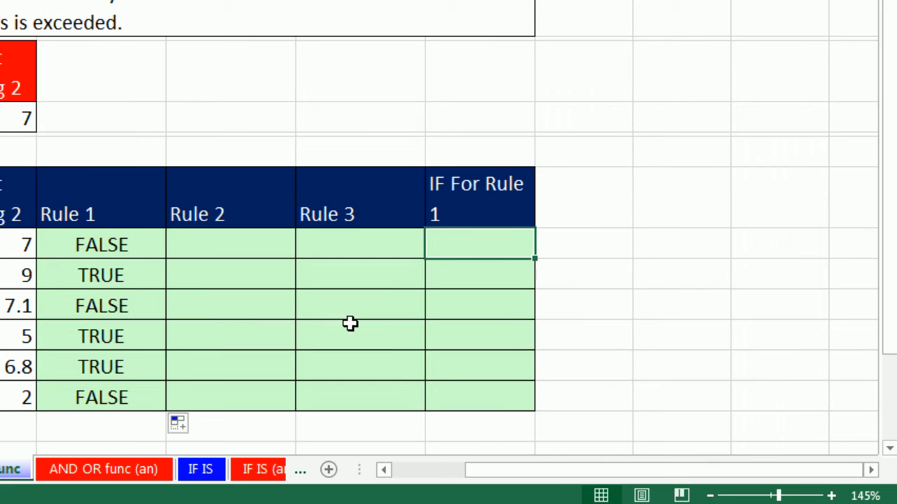
pyautogui.moveTo(221, 300)
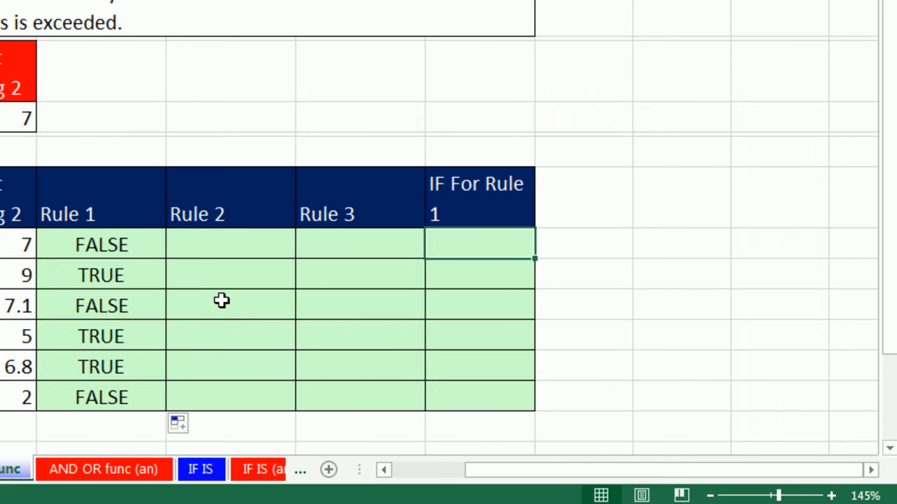
pyautogui.moveTo(147, 446)
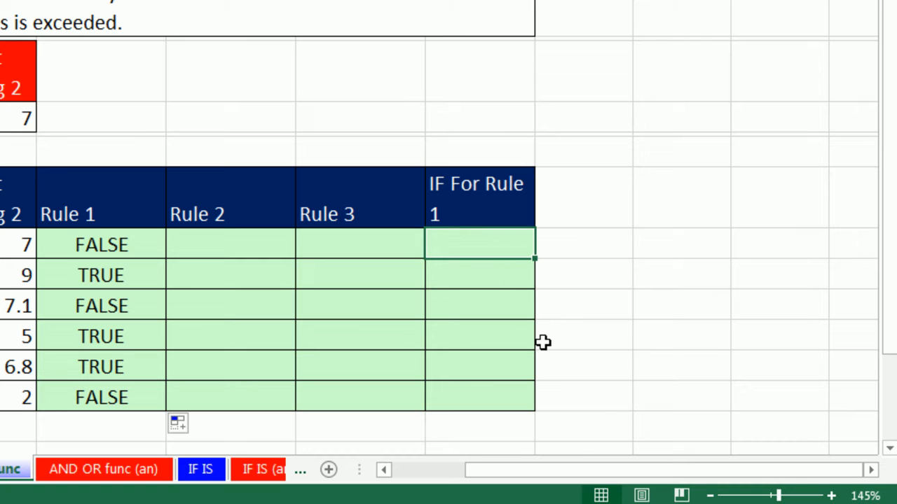
pyautogui.moveTo(549, 353)
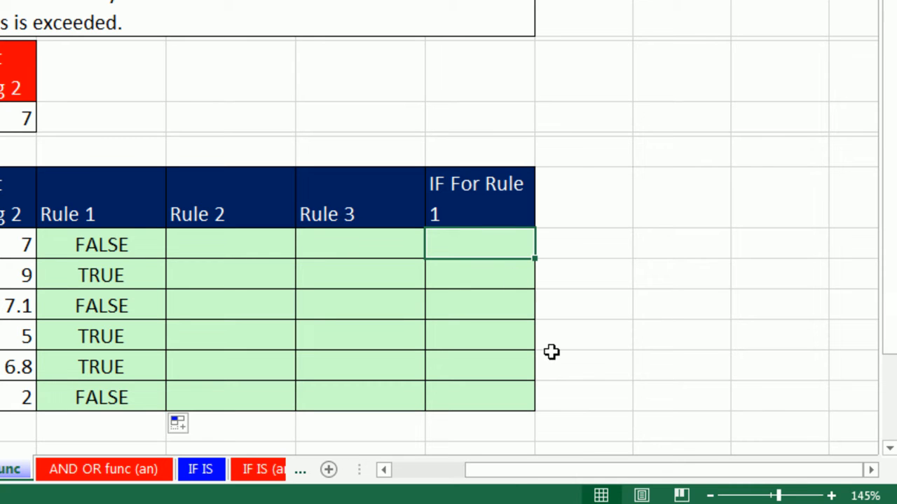
pyautogui.moveTo(504, 336)
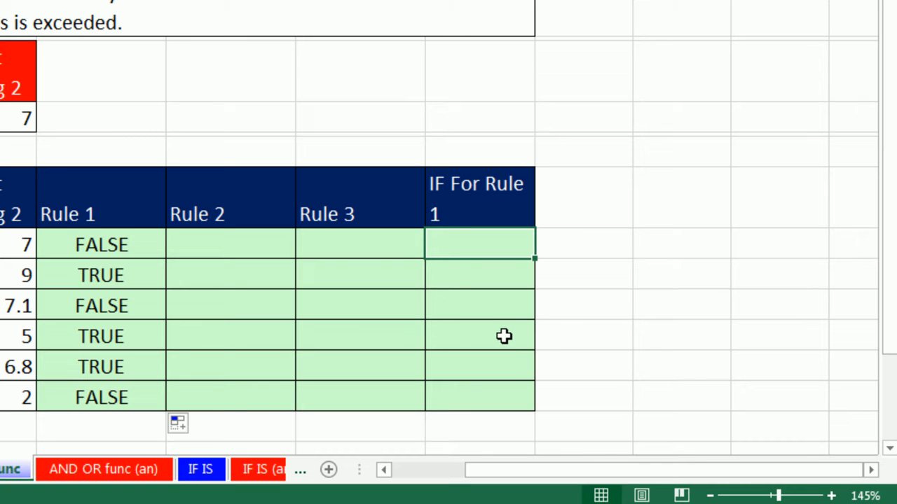
pyautogui.moveTo(668, 446)
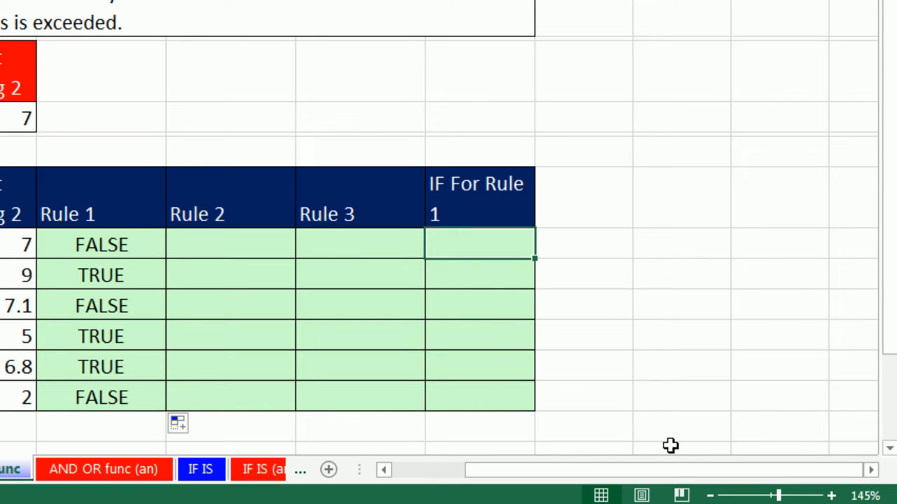
pyautogui.write('=IF(')
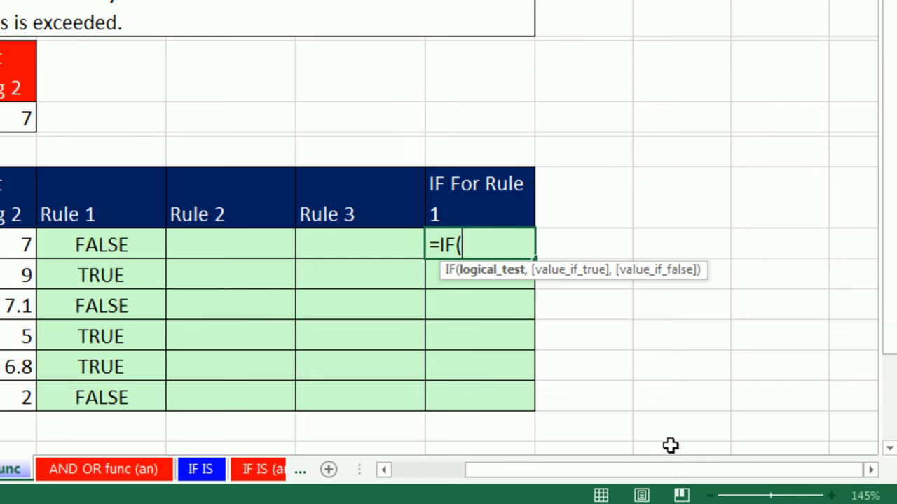
pyautogui.moveTo(483, 294)
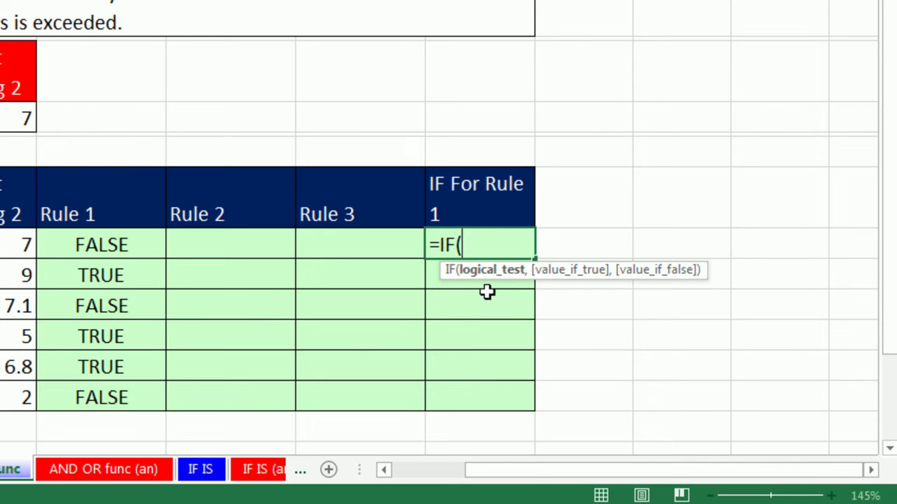
pyautogui.moveTo(477, 289)
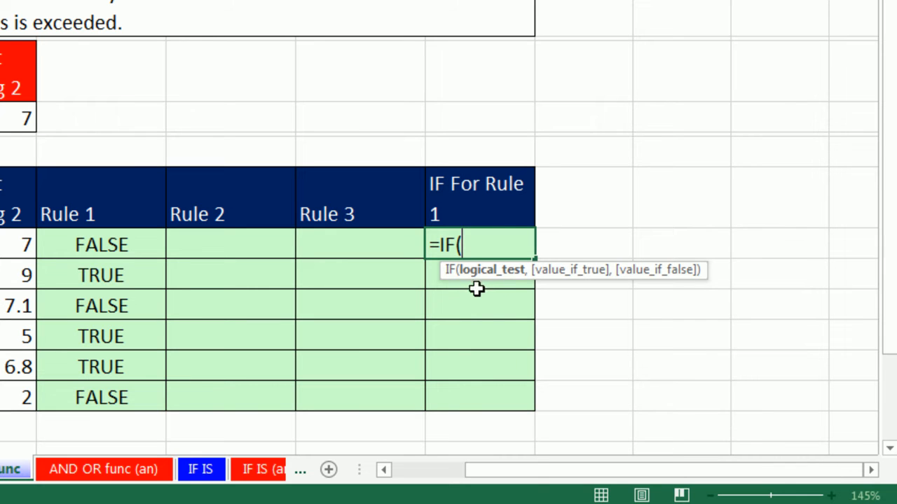
pyautogui.moveTo(495, 277)
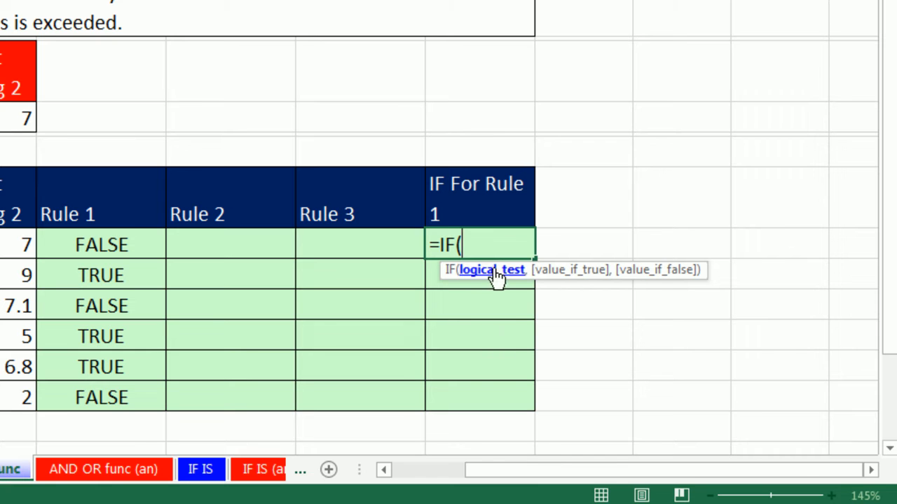
pyautogui.moveTo(495, 294)
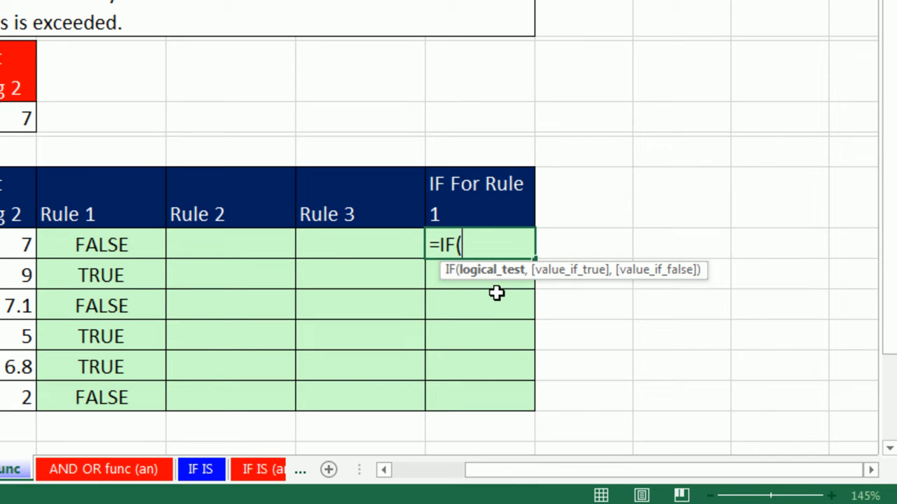
pyautogui.moveTo(492, 287)
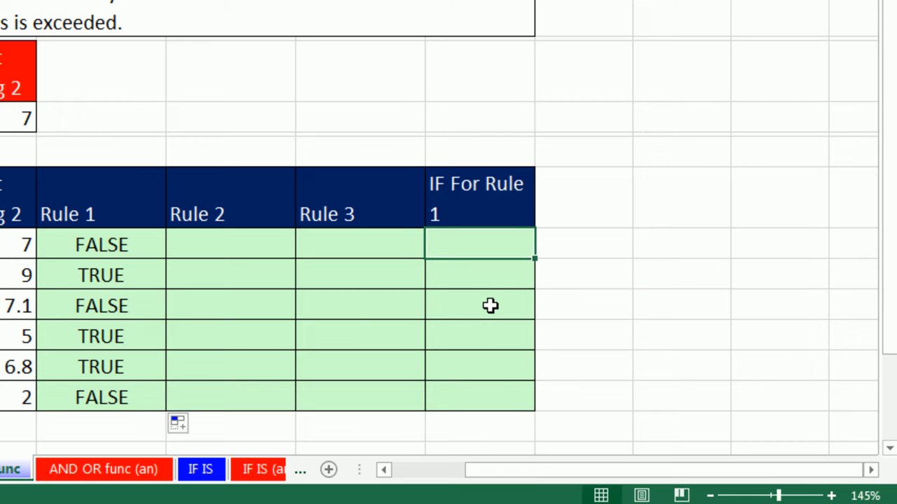
pyautogui.write('=AND(B11>$B$7,C11>$C$7,E11>=$E$7)')
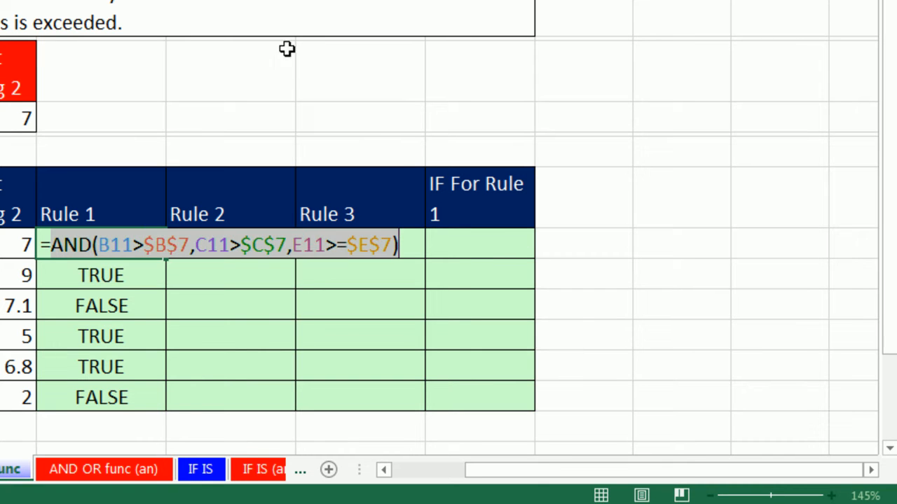
pyautogui.moveTo(355, 406)
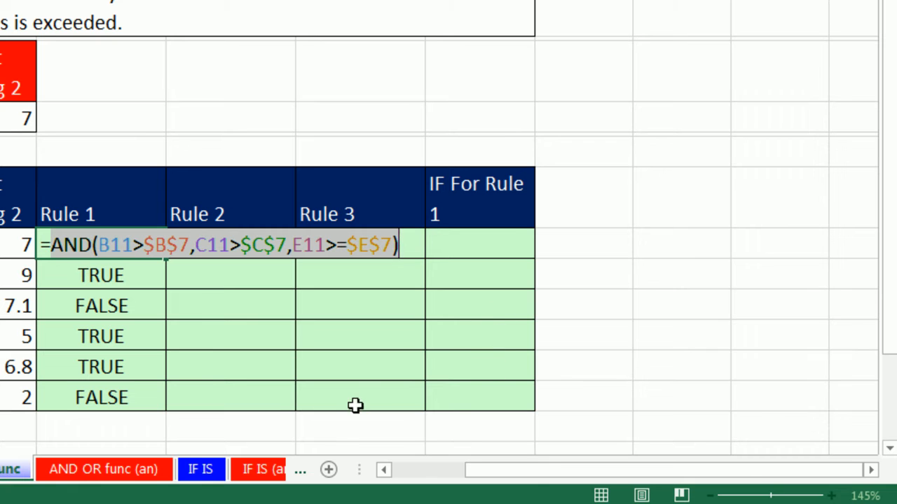
pyautogui.moveTo(241, 342)
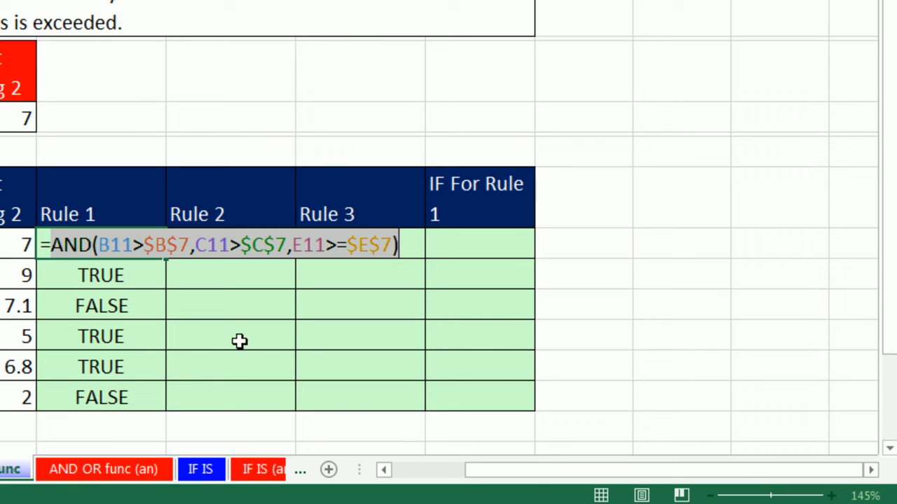
pyautogui.moveTo(468, 282)
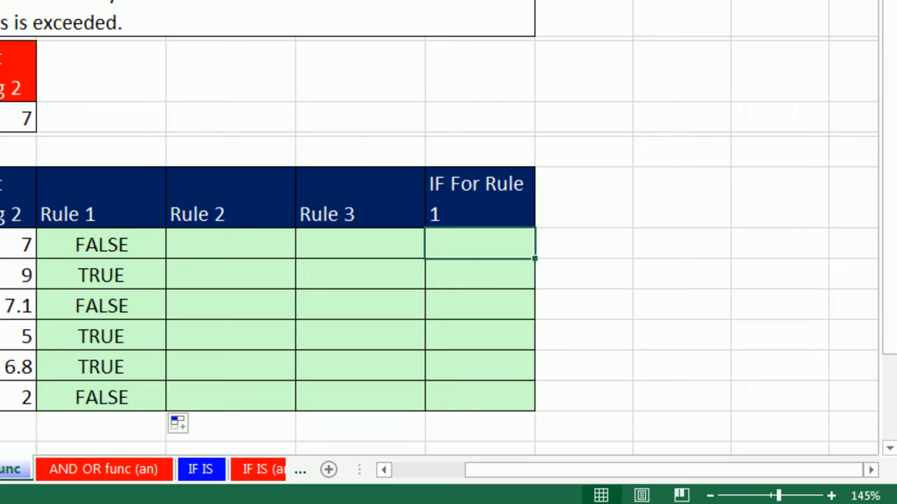
# Enter =IF(AND(B11>$B$7,C11>$C$7,E11>=$E$7),"Credit","No Credit") for all customers in J11:J16.
pyautogui.write('=IF(')
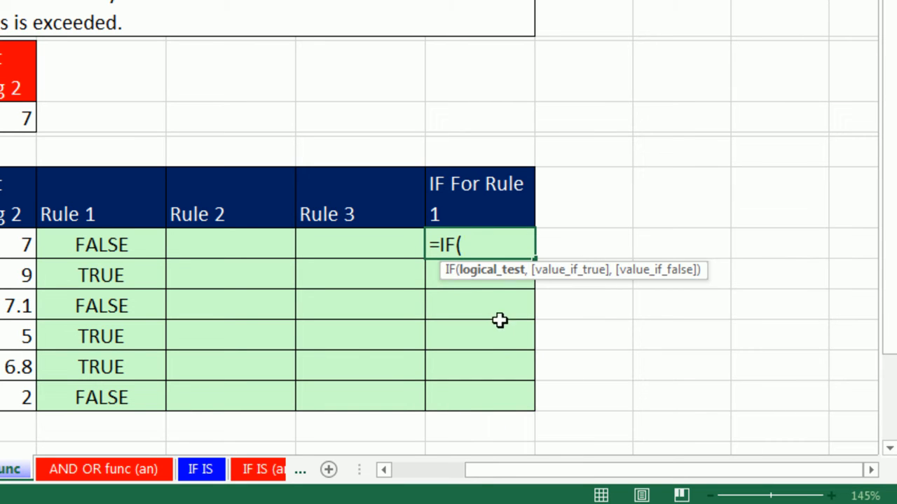
pyautogui.moveTo(550, 423)
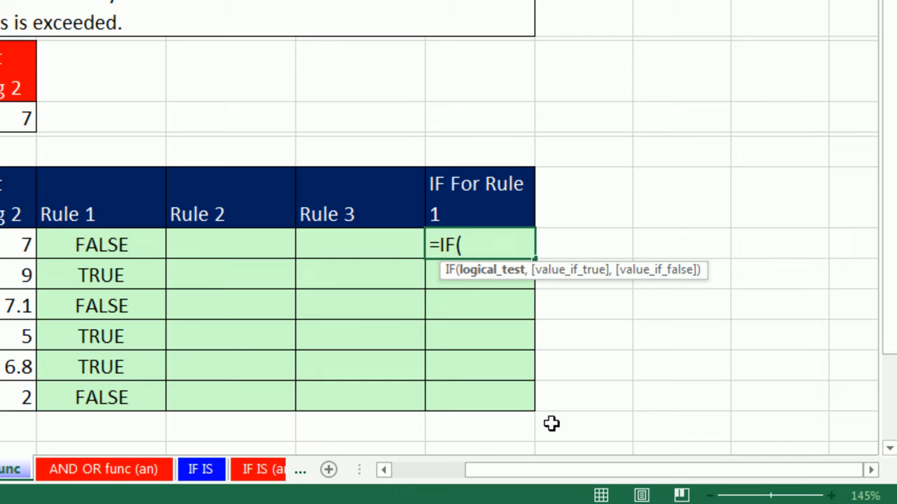
pyautogui.write('AND(B11>$B$7,C11>$C$7,E11>=$E$7)')
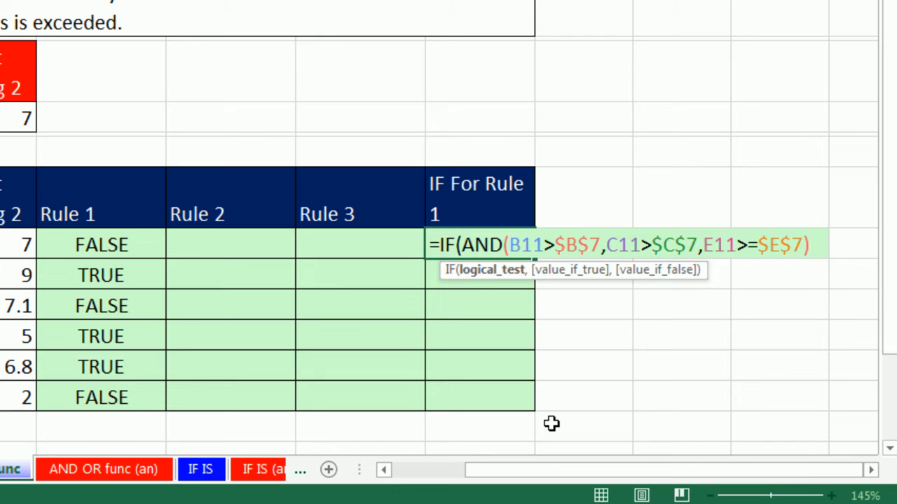
pyautogui.write('),')
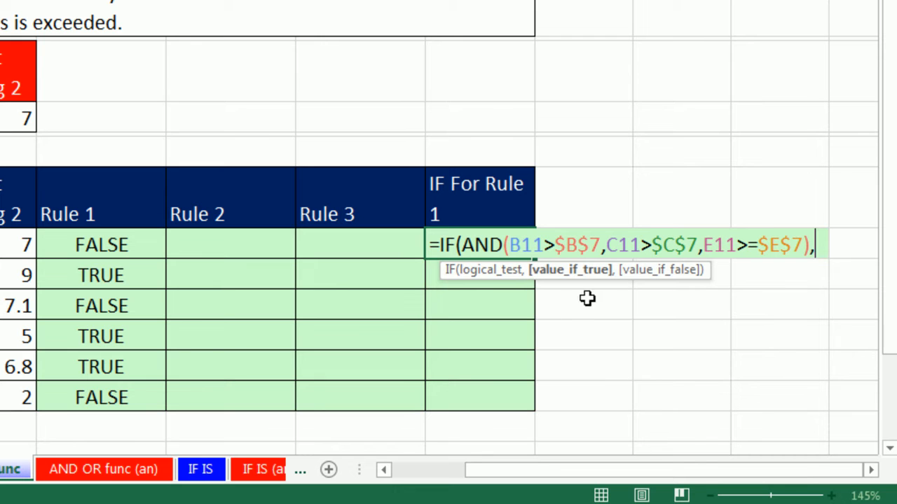
pyautogui.write('"C')
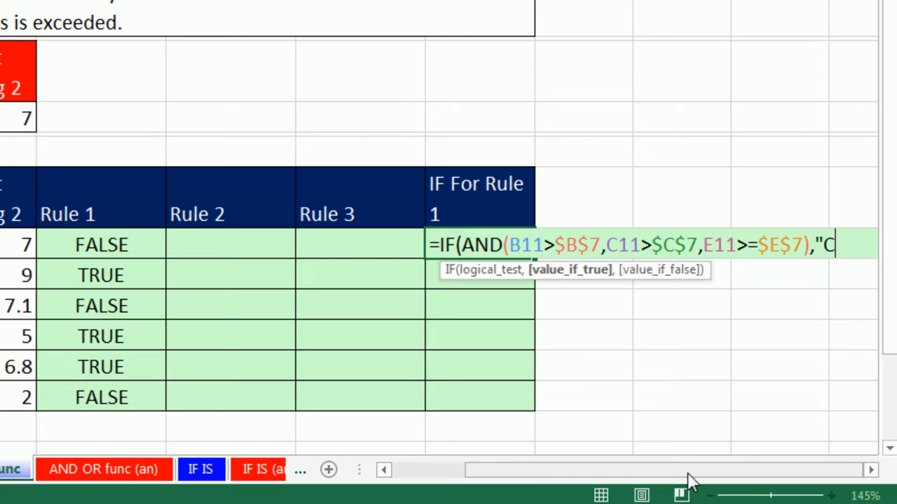
pyautogui.write('redit"')
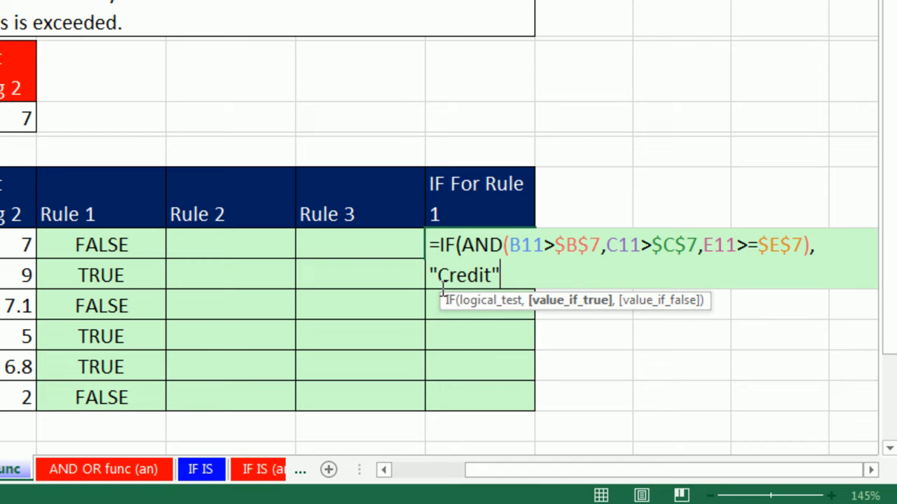
pyautogui.moveTo(483, 303)
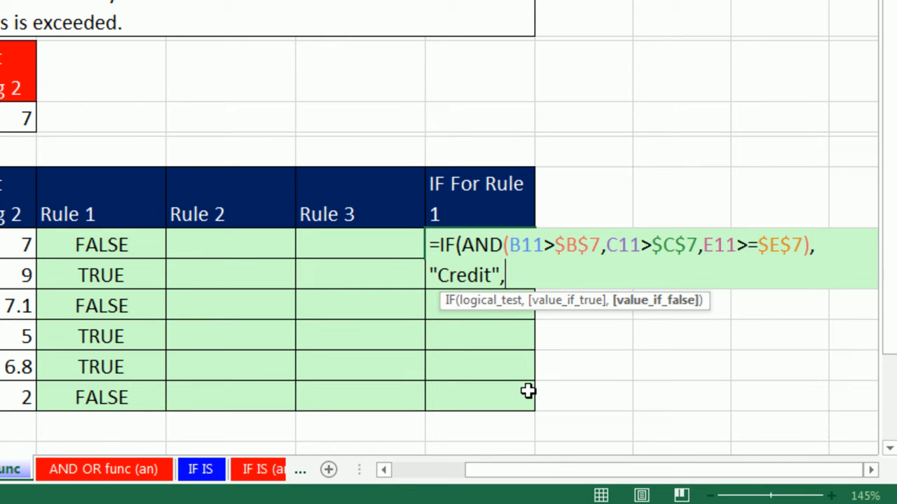
pyautogui.write('"No Cr')
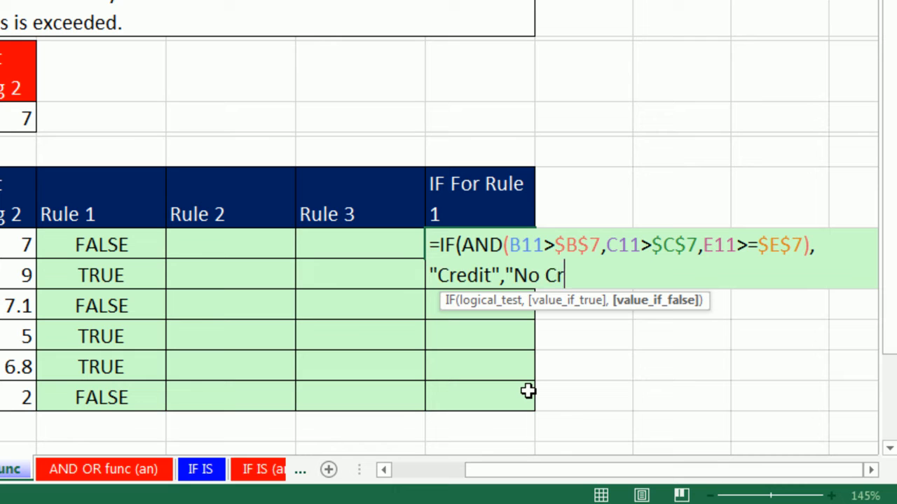
pyautogui.write('edit"')
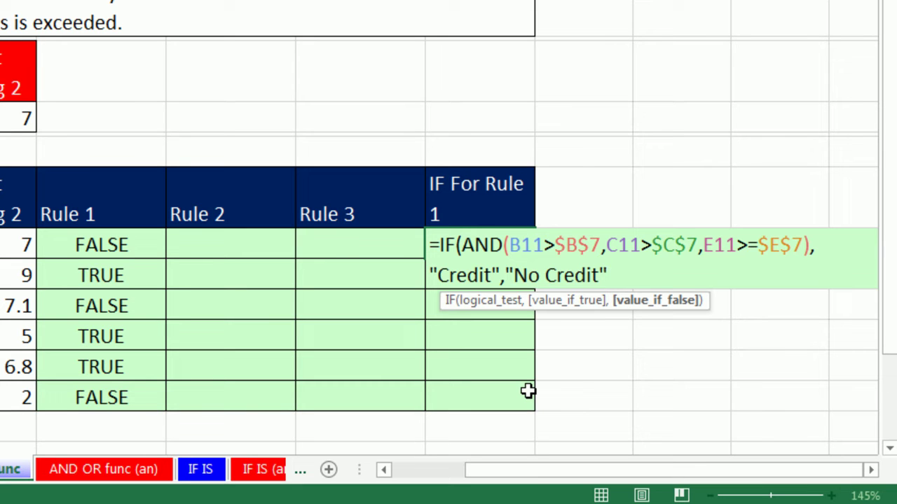
pyautogui.moveTo(544, 309)
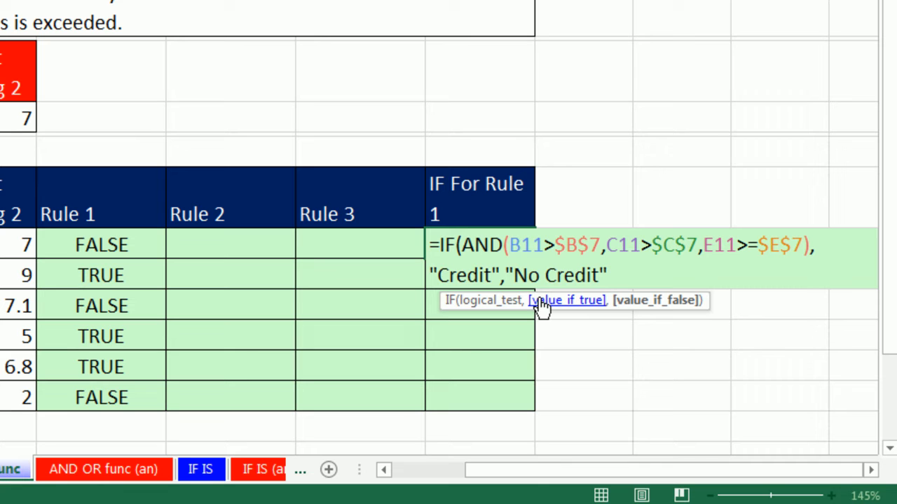
pyautogui.moveTo(272, 129)
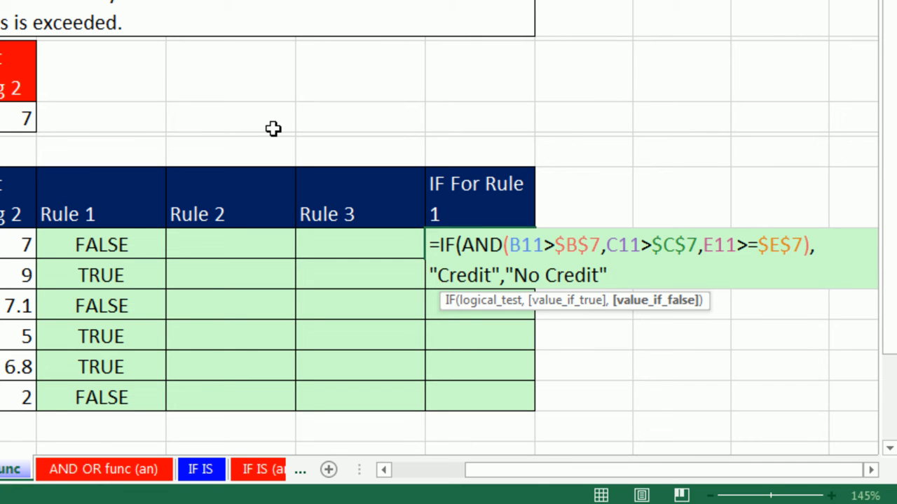
pyautogui.moveTo(533, 283)
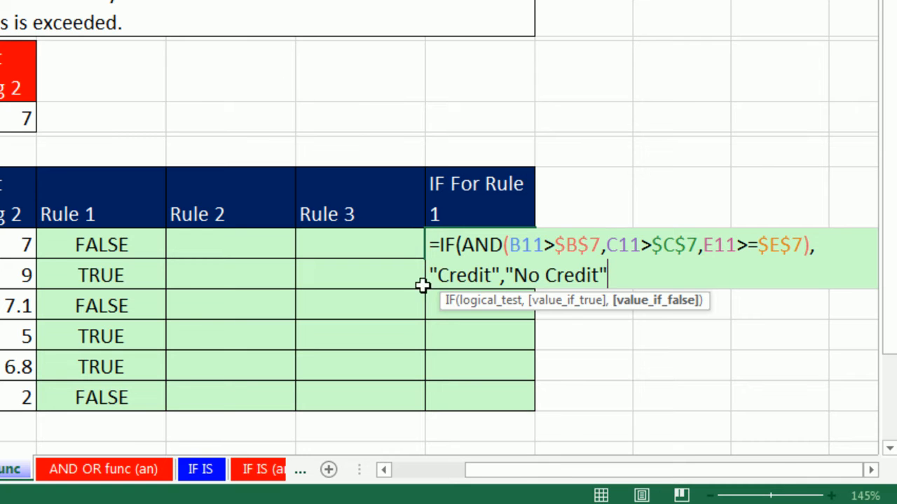
pyautogui.moveTo(795, 473)
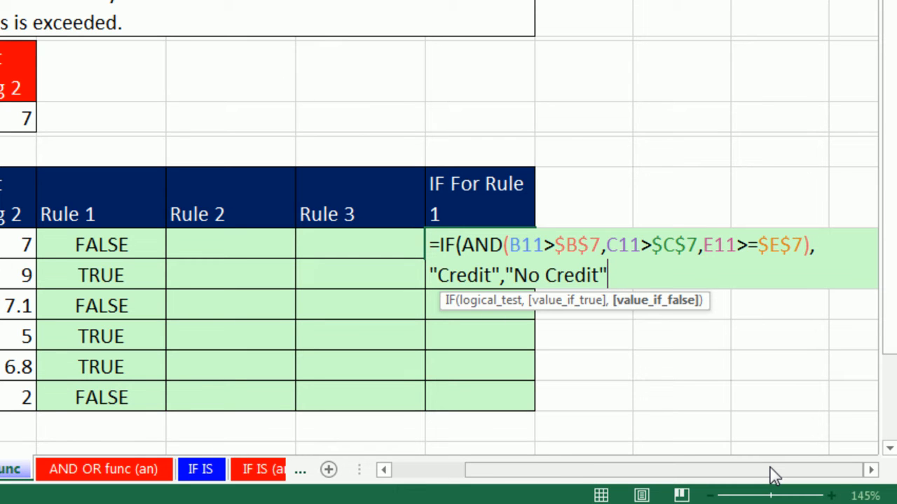
pyautogui.press('Enter')
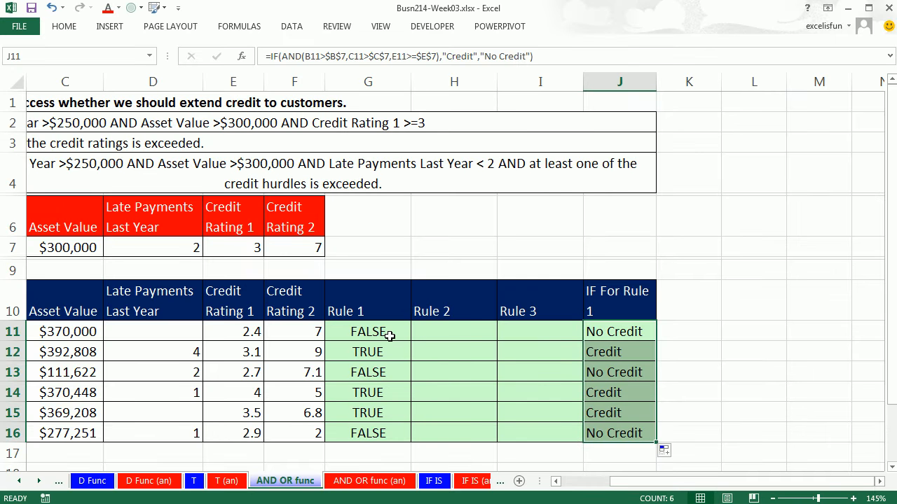
pyautogui.click(443, 332)
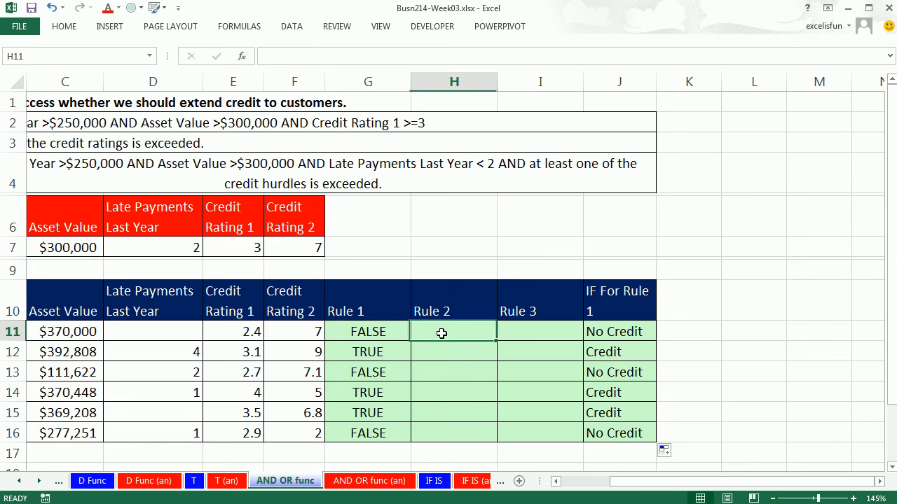
pyautogui.moveTo(368, 345)
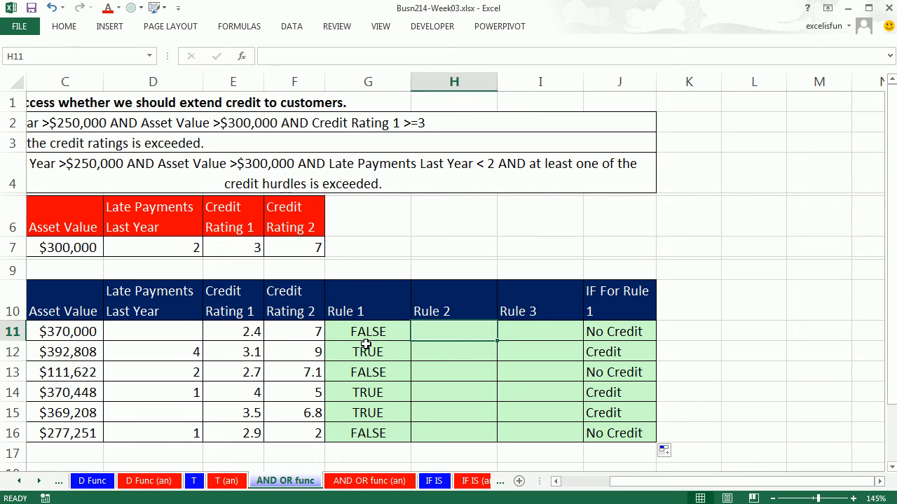
pyautogui.moveTo(451, 348)
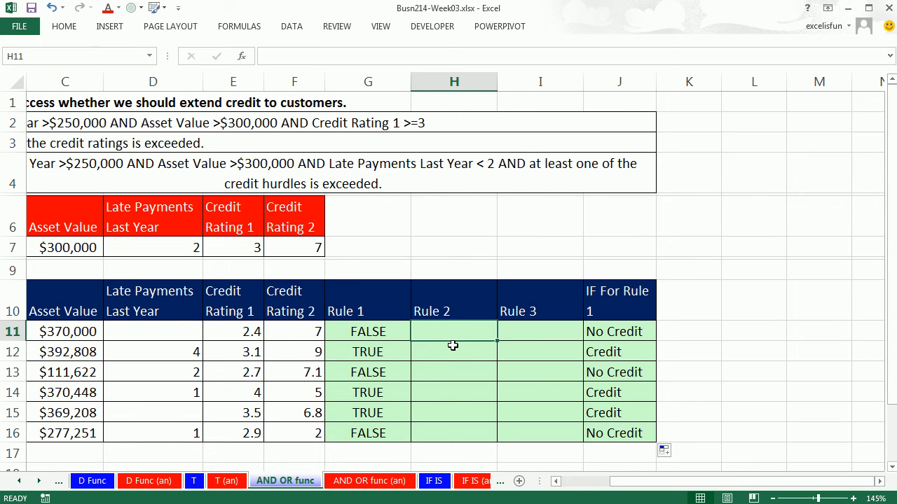
pyautogui.moveTo(549, 334)
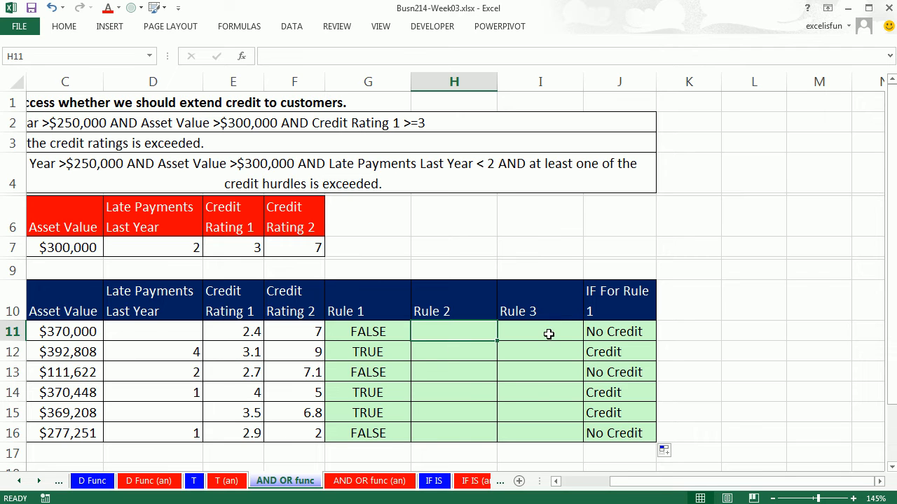
pyautogui.moveTo(399, 345)
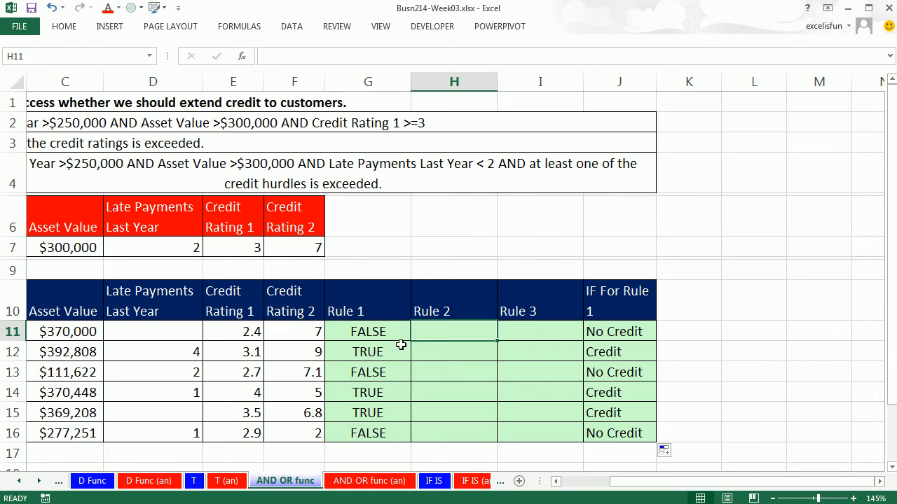
pyautogui.moveTo(478, 346)
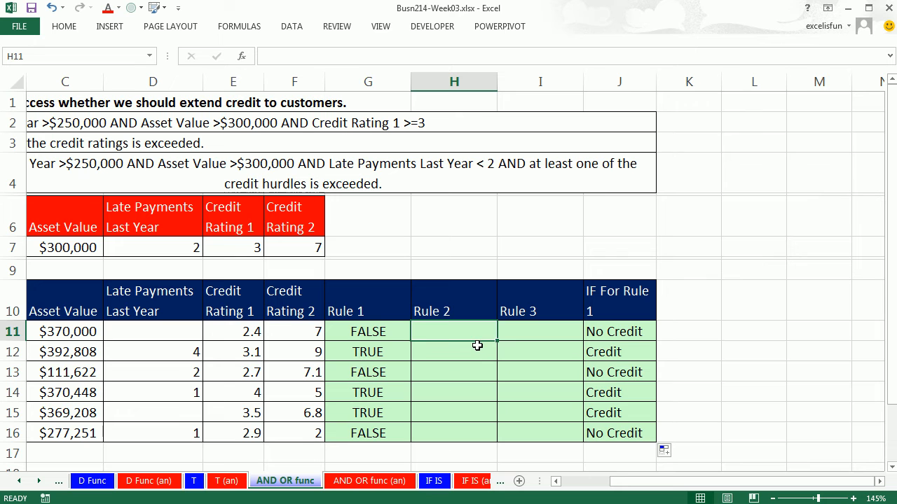
pyautogui.click(615, 330)
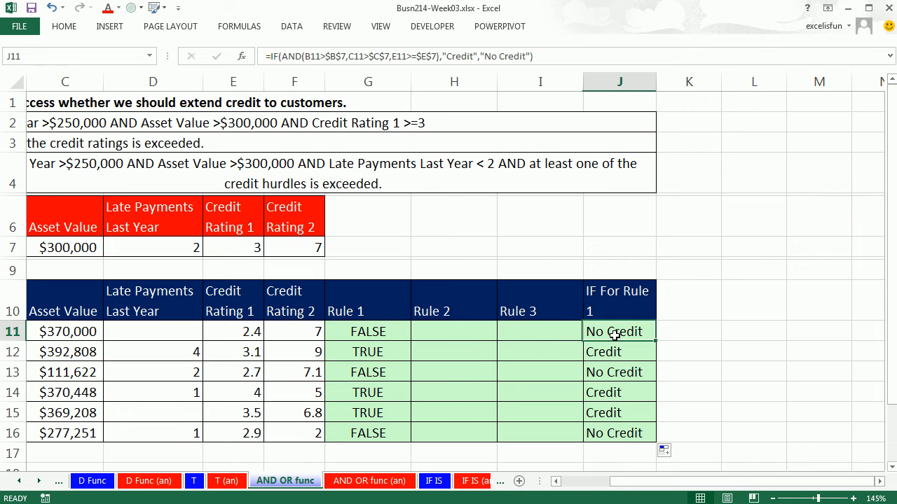
pyautogui.doubleClick(616, 331)
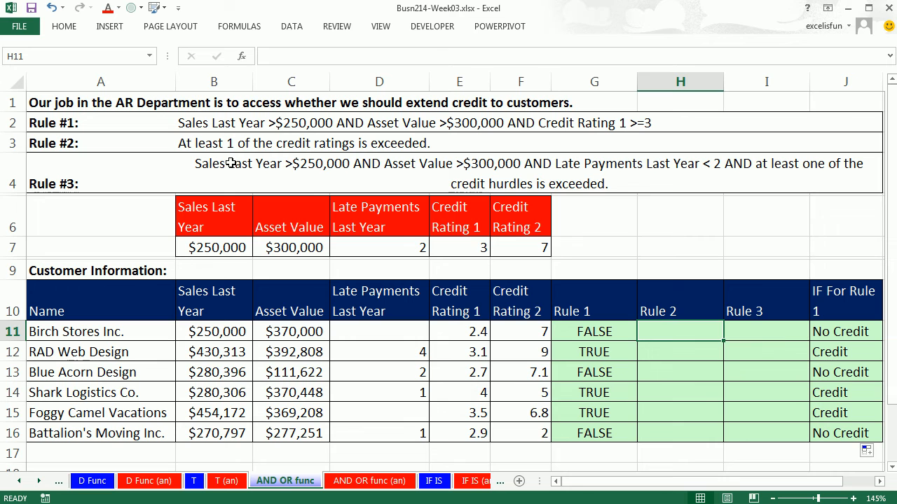
pyautogui.moveTo(454, 146)
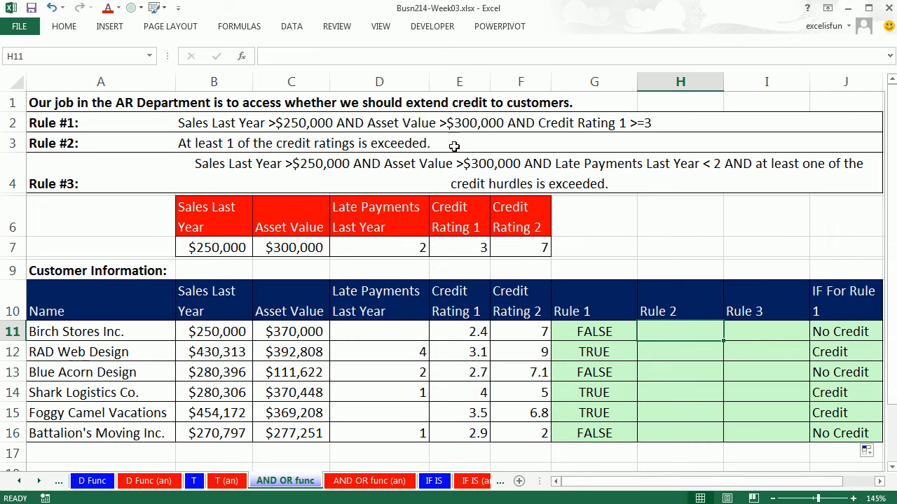
pyautogui.moveTo(380, 154)
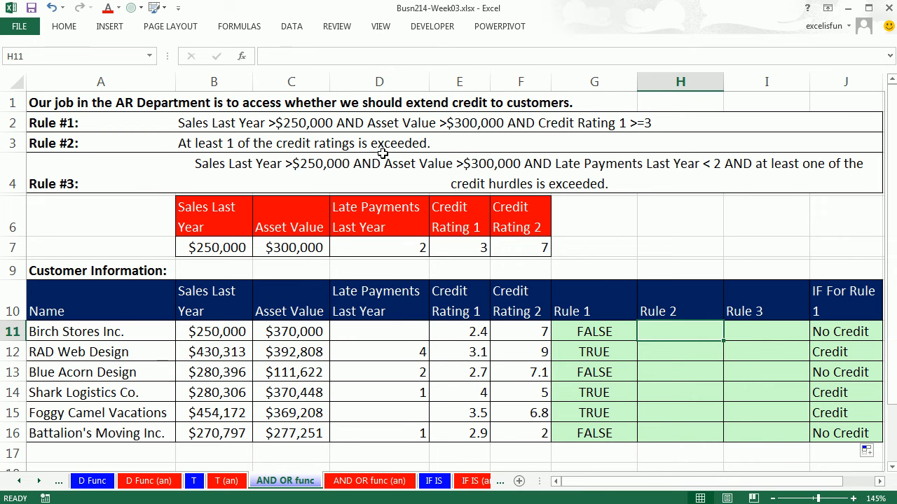
pyautogui.moveTo(633, 112)
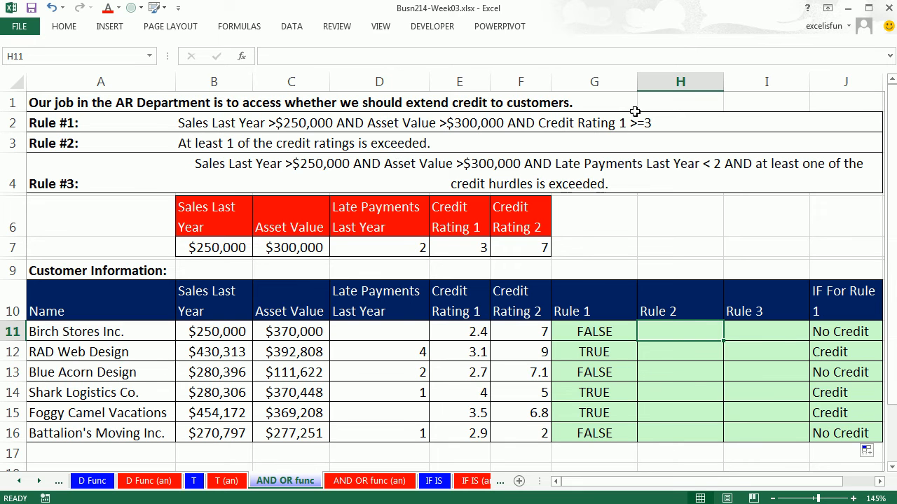
pyautogui.moveTo(650, 129)
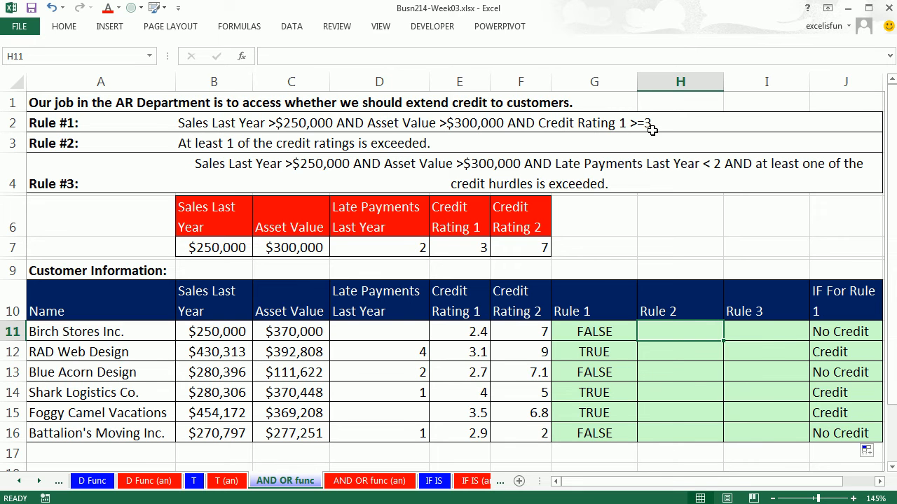
pyautogui.moveTo(336, 148)
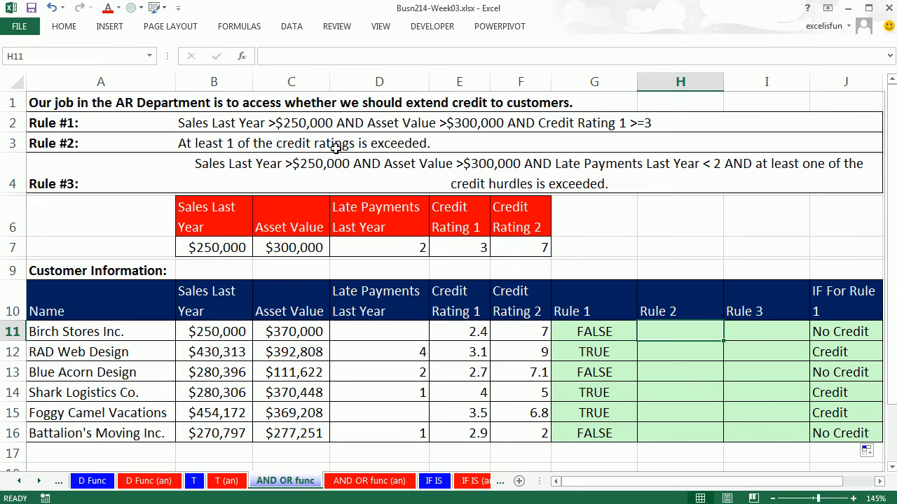
pyautogui.moveTo(661, 334)
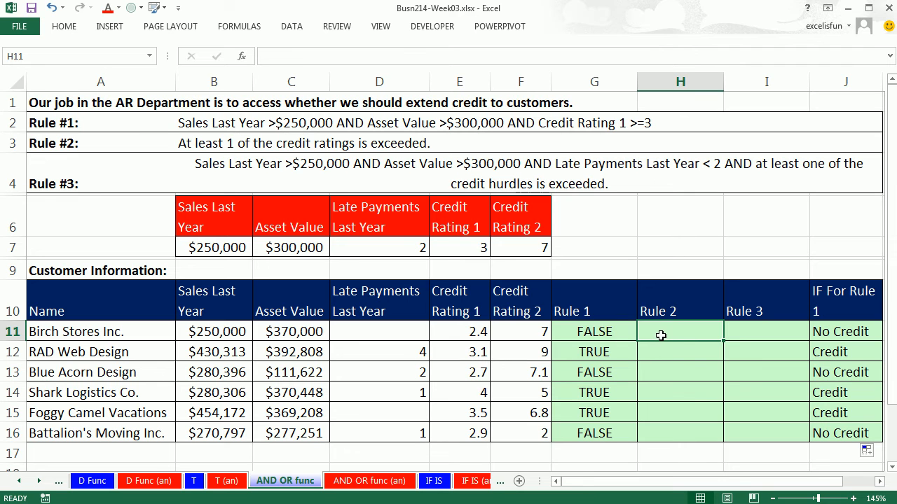
pyautogui.moveTo(459, 325)
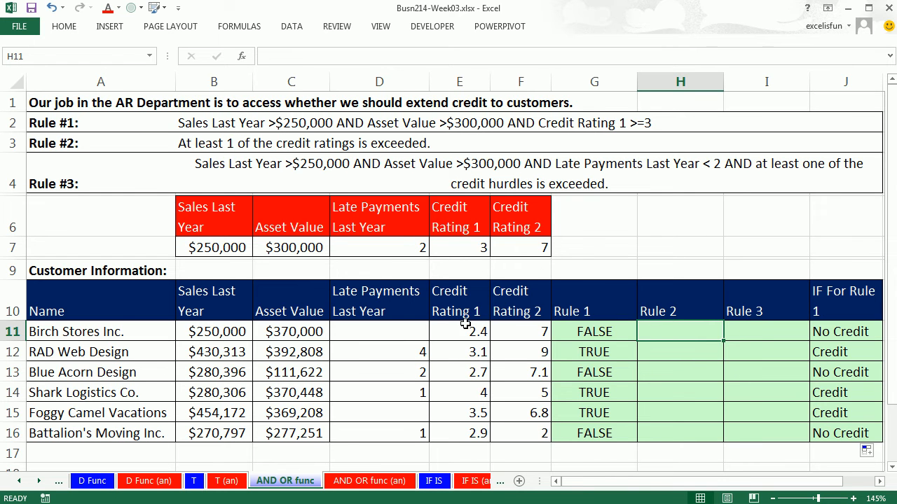
pyautogui.moveTo(547, 346)
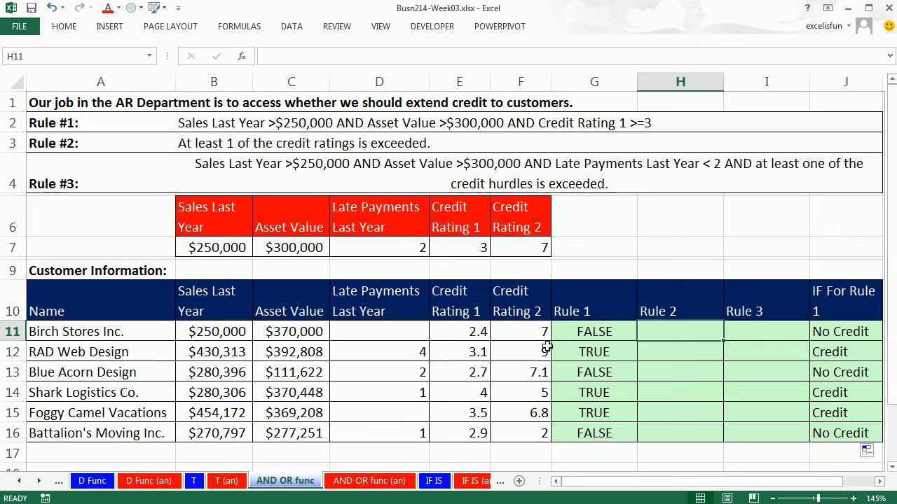
pyautogui.moveTo(560, 437)
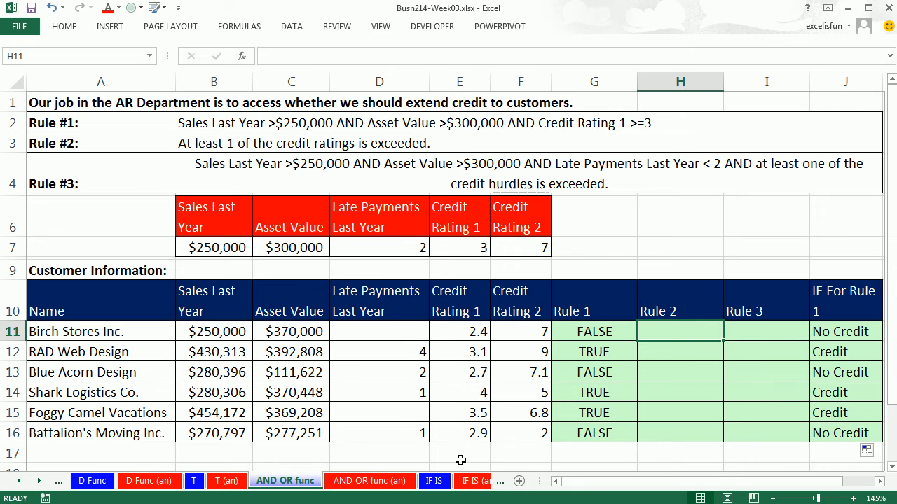
pyautogui.moveTo(237, 370)
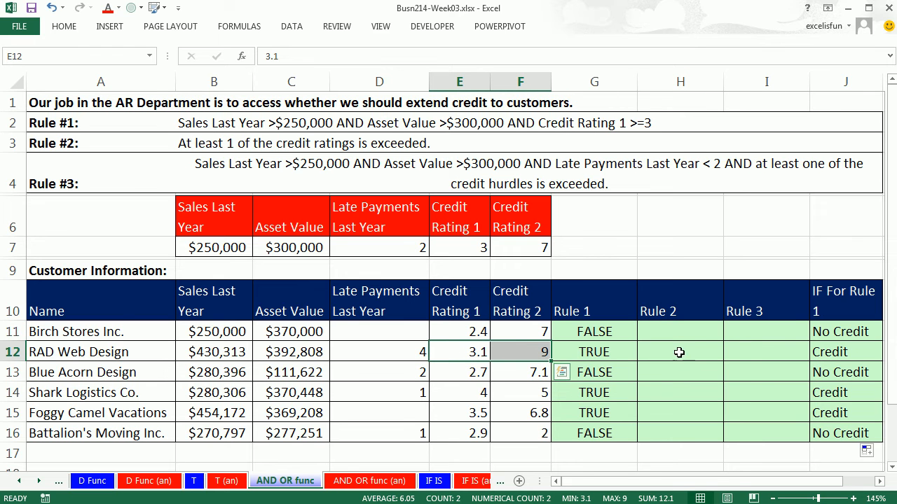
pyautogui.click(679, 331)
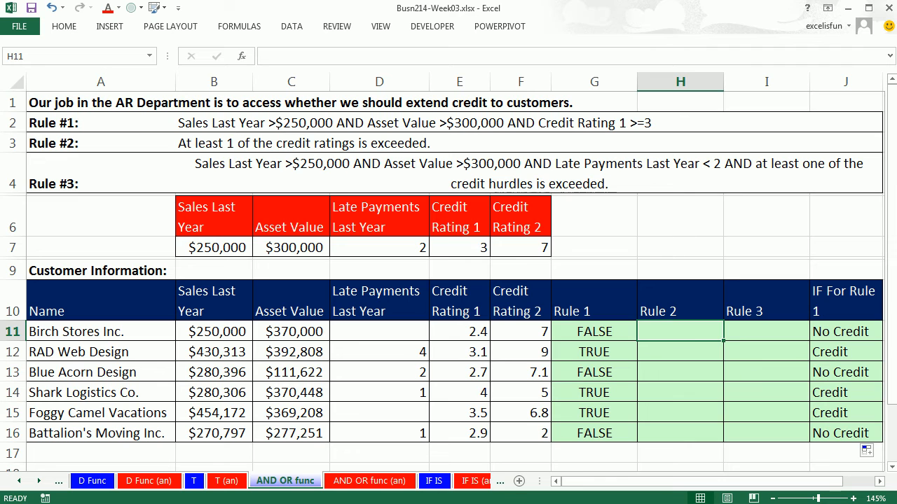
pyautogui.moveTo(191, 154)
pyautogui.write('=OR(')
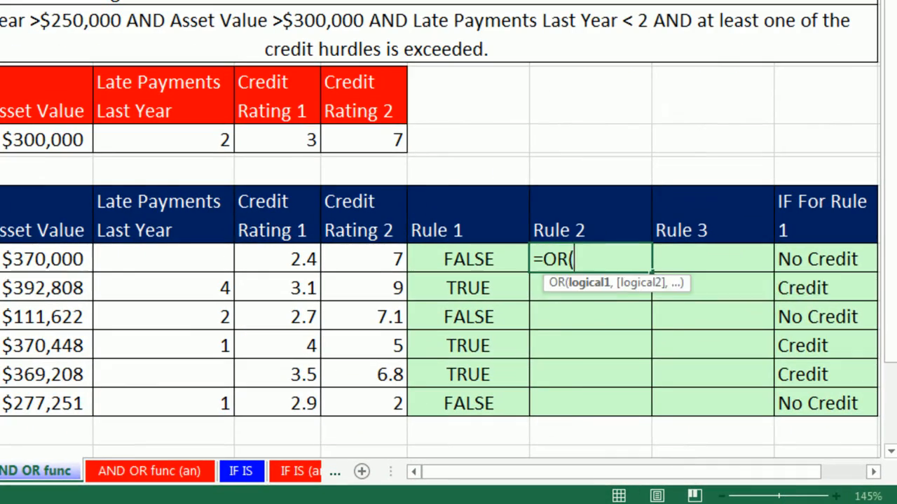
pyautogui.moveTo(706, 289)
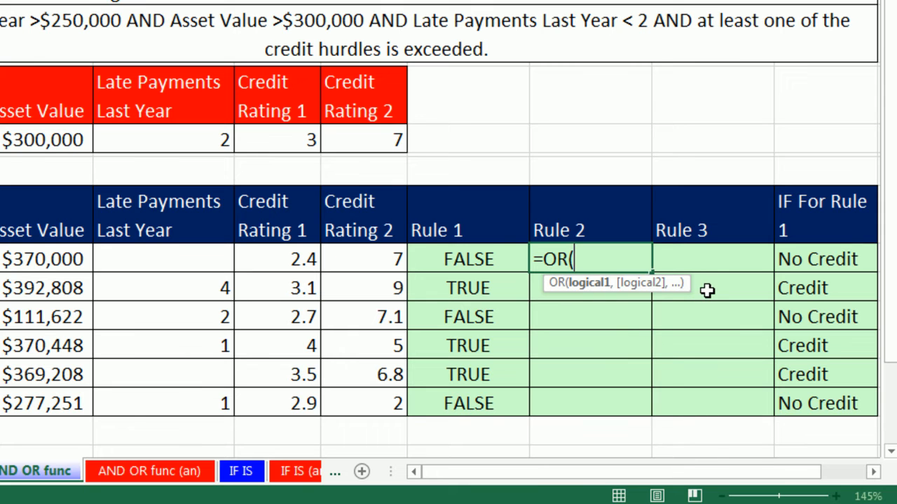
# Write =OR(E11>$E$7,F11>$F$7) comparing both credit ratings against their hurdles in H11.
pyautogui.click(276, 259)
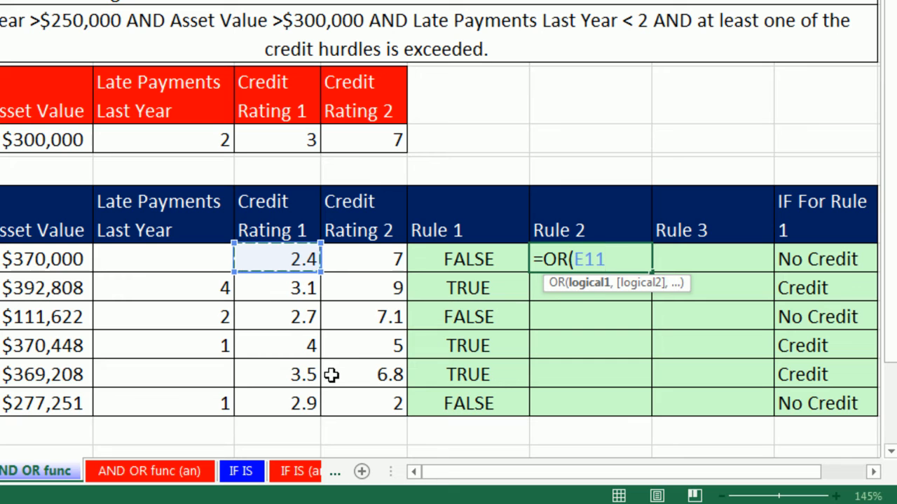
pyautogui.write('>')
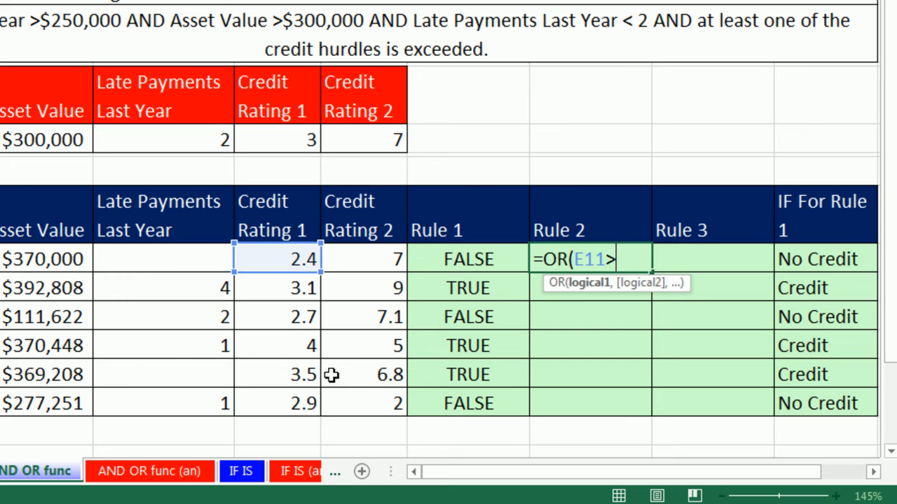
pyautogui.click(277, 140)
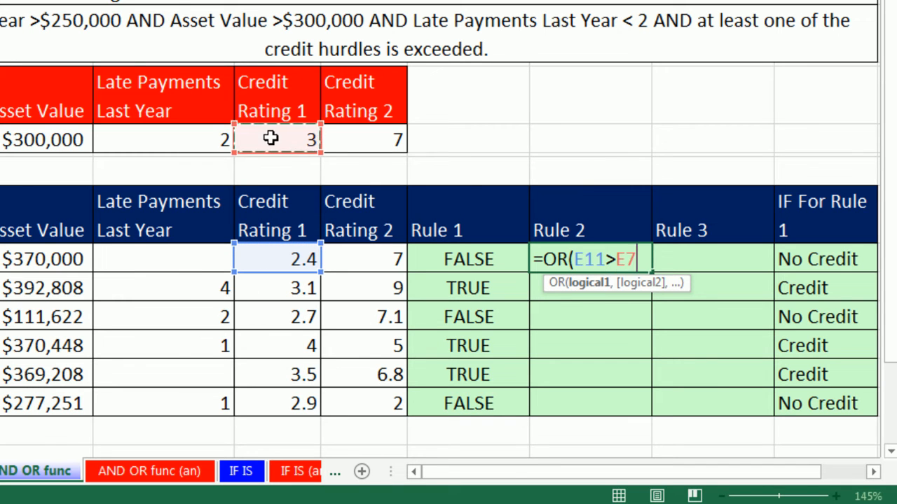
pyautogui.press('F4')
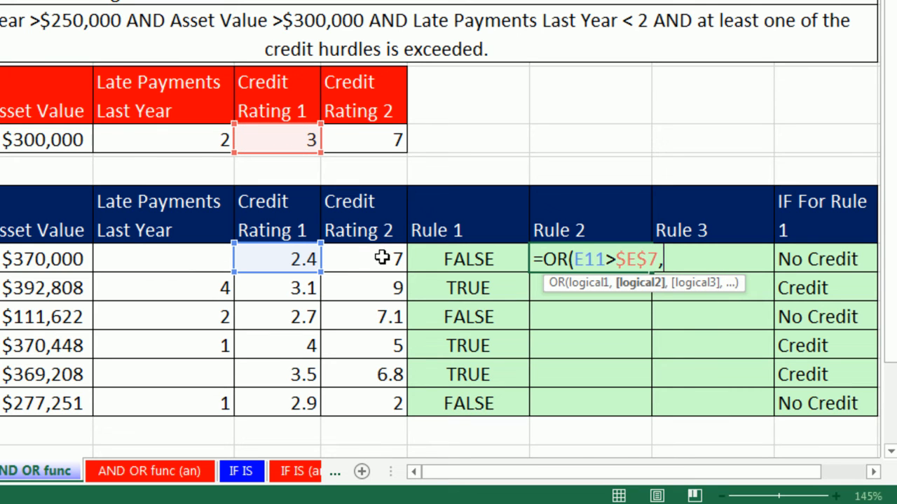
pyautogui.click(372, 259)
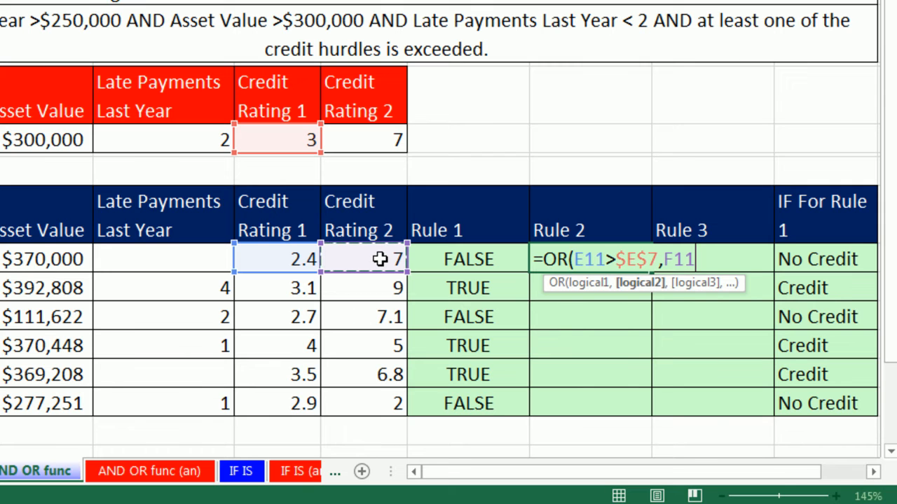
pyautogui.write('>')
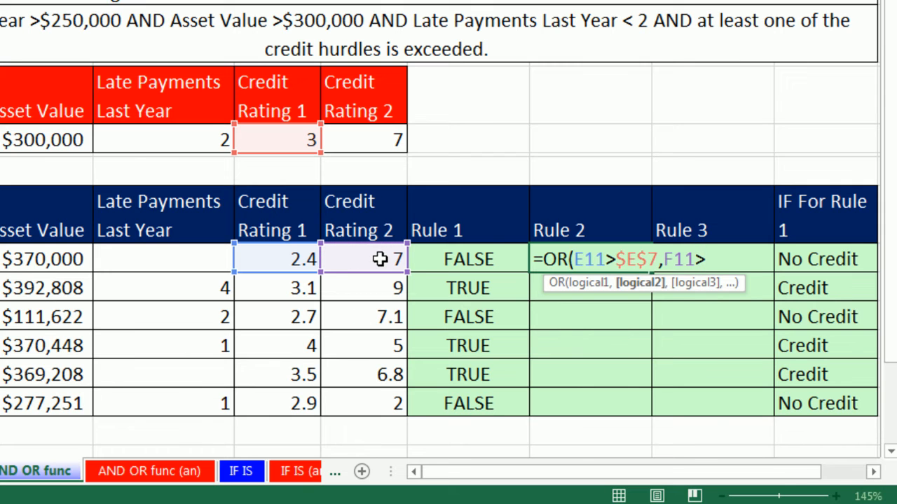
pyautogui.click(384, 140)
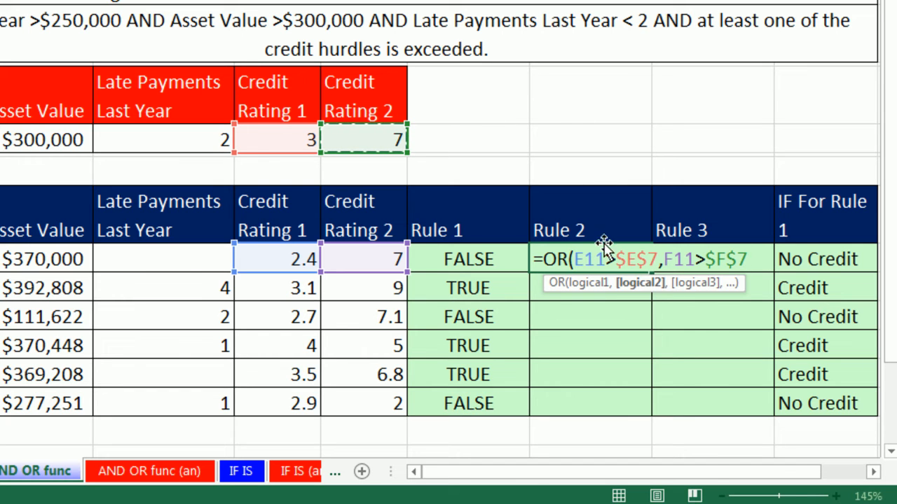
pyautogui.moveTo(695, 265)
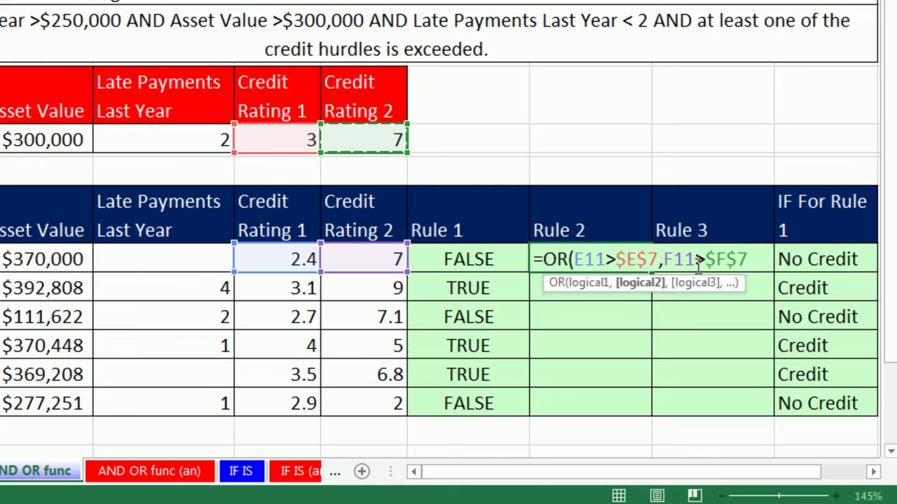
pyautogui.moveTo(622, 137)
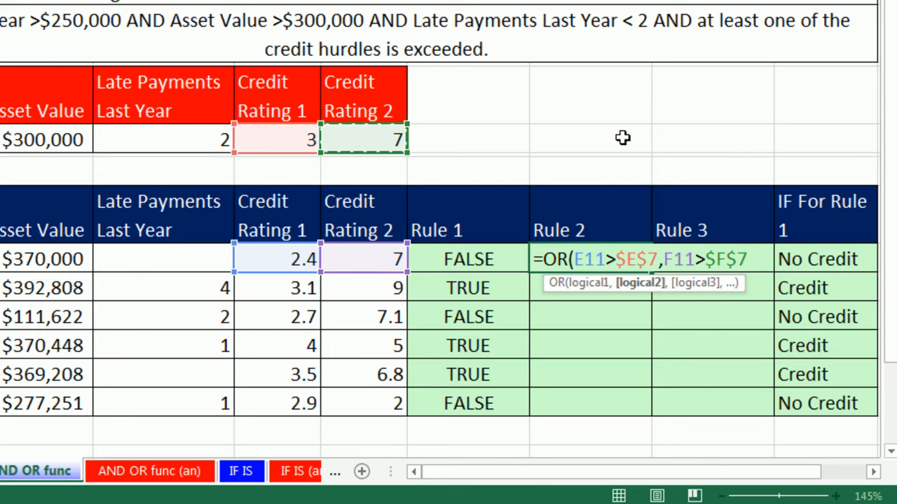
pyautogui.moveTo(768, 311)
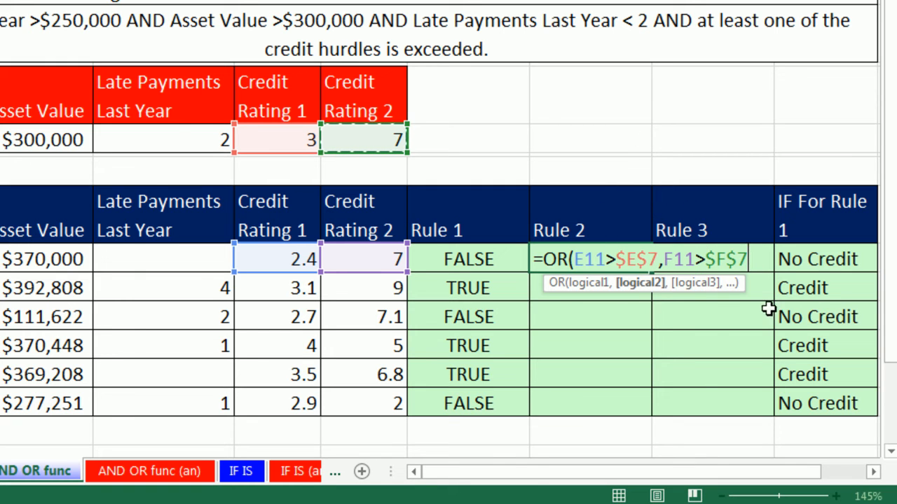
pyautogui.write(')')
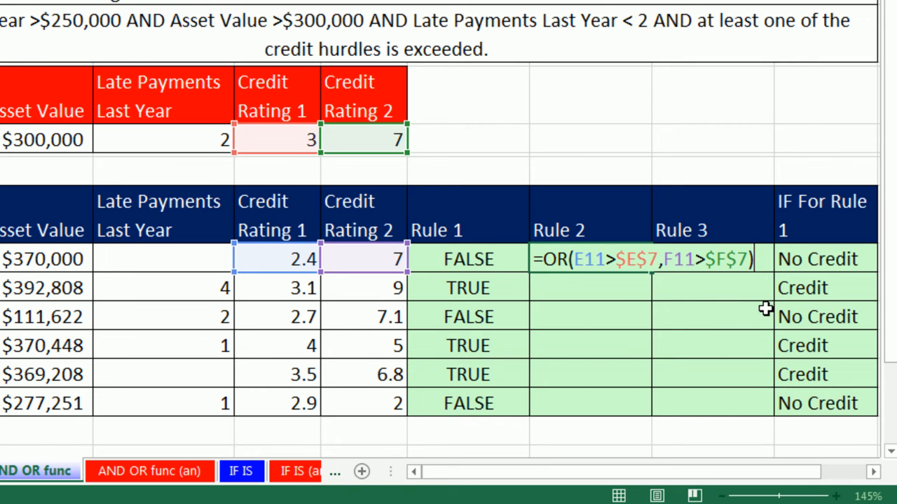
# Enter the Rule 2 formula and copy it down H11:H16, then check the resulting ratings.
pyautogui.press('Enter')
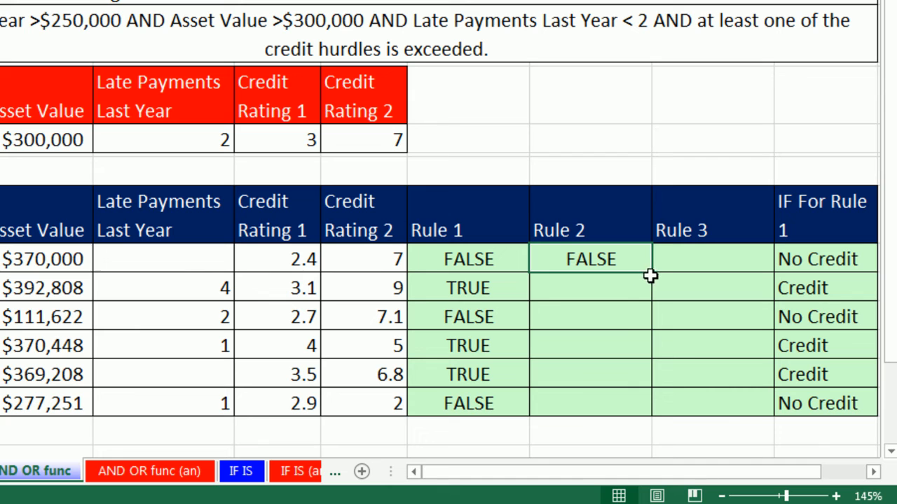
pyautogui.moveTo(591, 258); pyautogui.dragTo(591, 403)
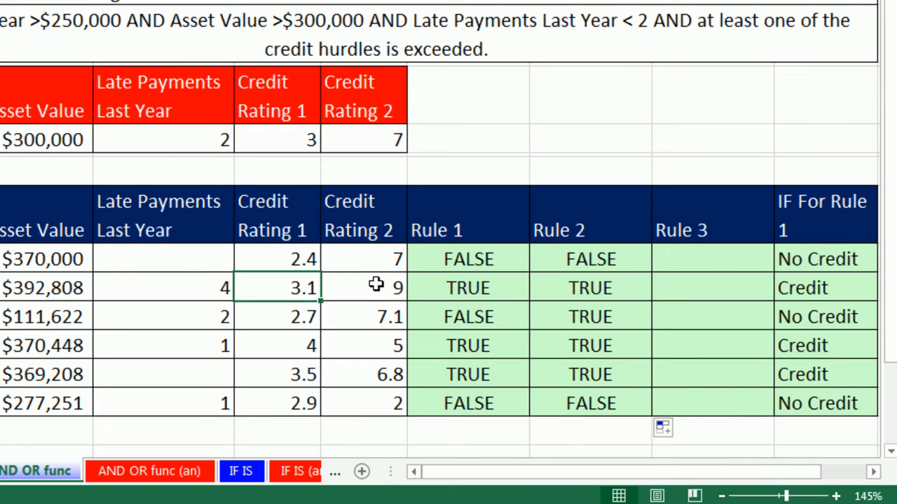
pyautogui.click(278, 316)
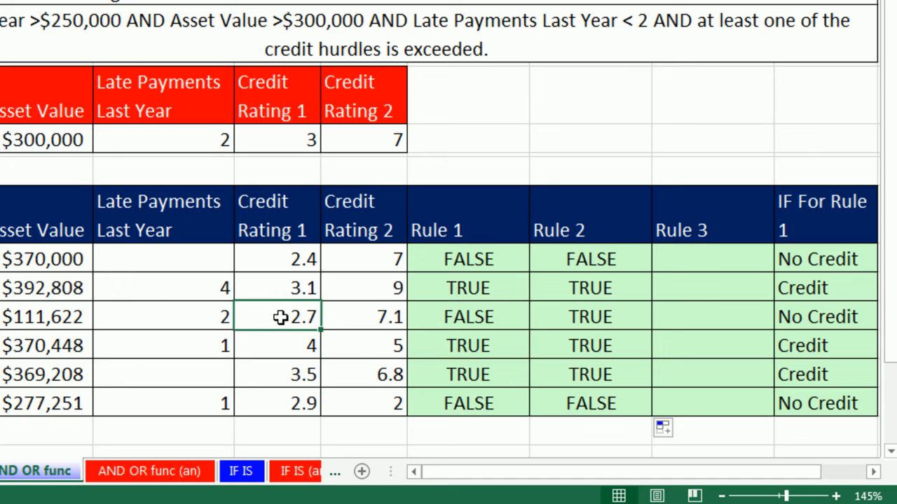
pyautogui.click(363, 316)
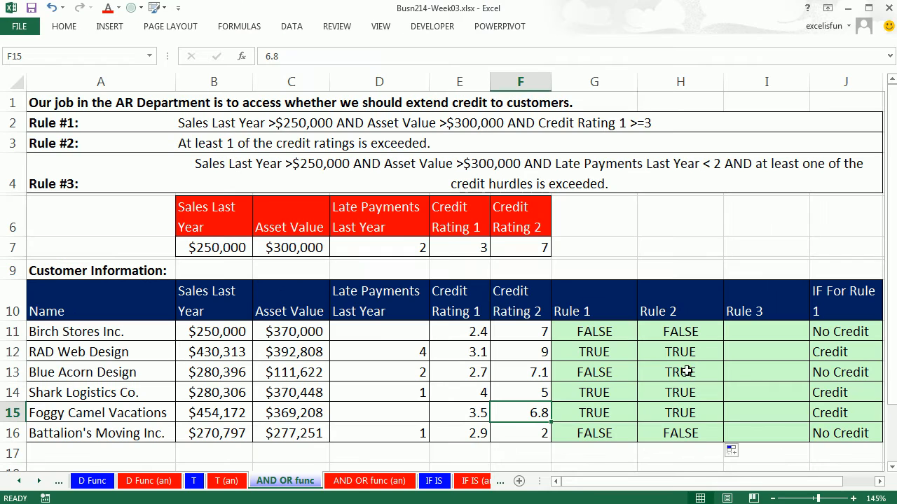
pyautogui.click(594, 392)
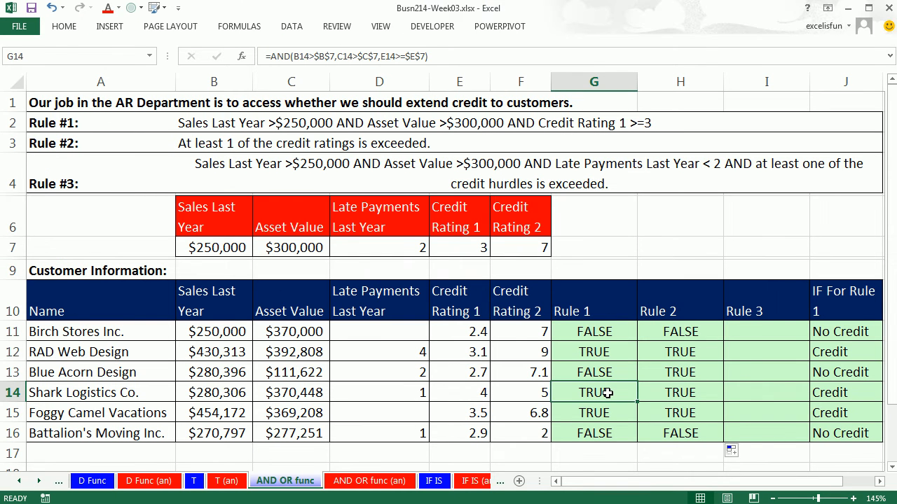
pyautogui.moveTo(261, 33)
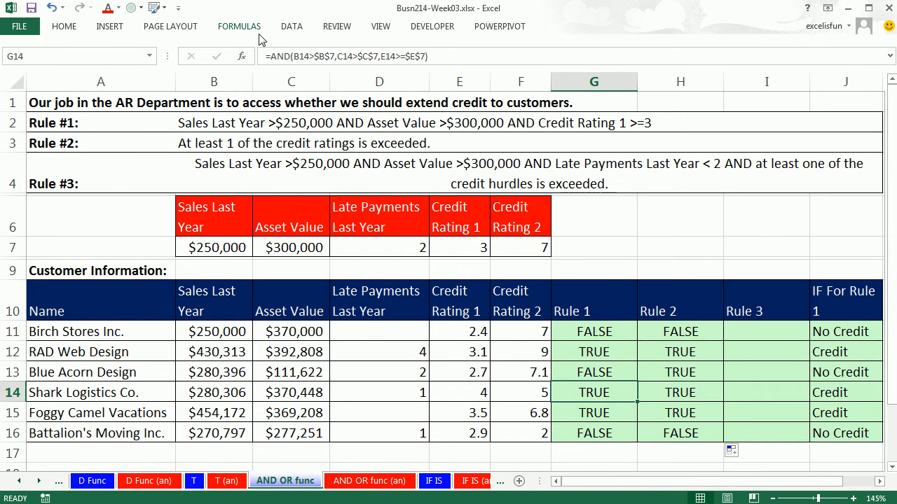
pyautogui.click(238, 27)
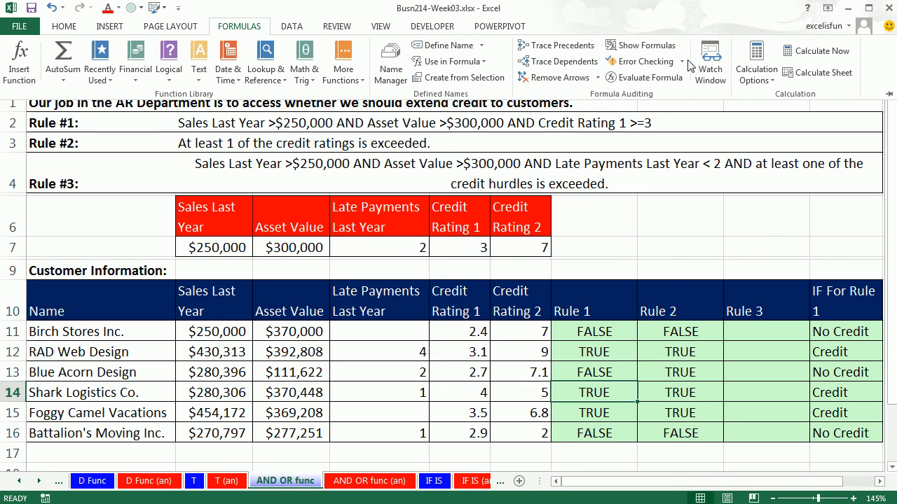
pyautogui.moveTo(645, 77)
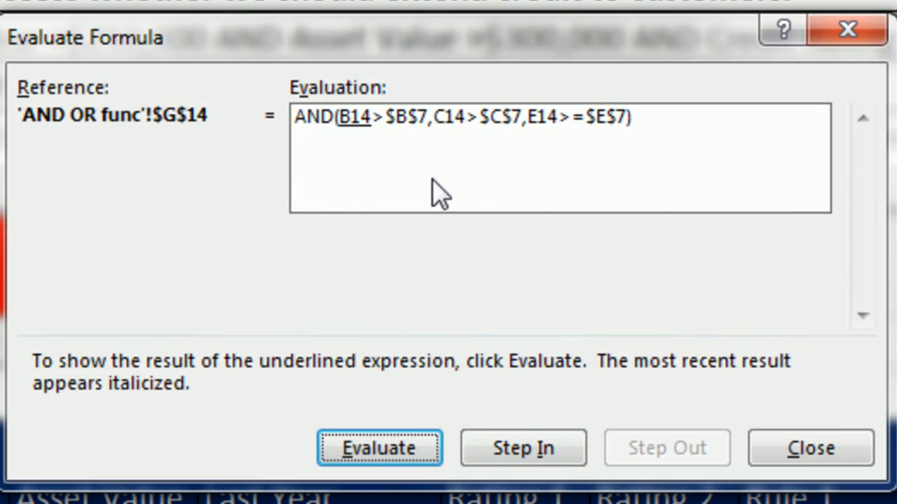
pyautogui.click(379, 448)
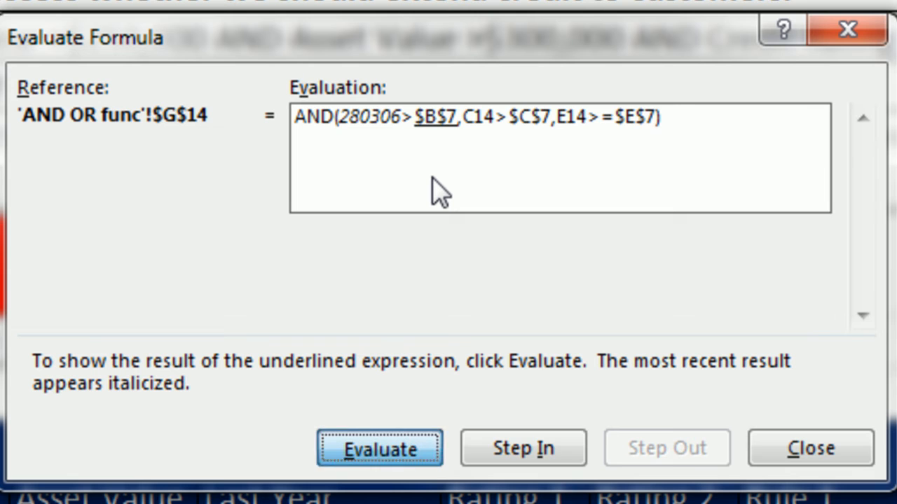
pyautogui.click(382, 448)
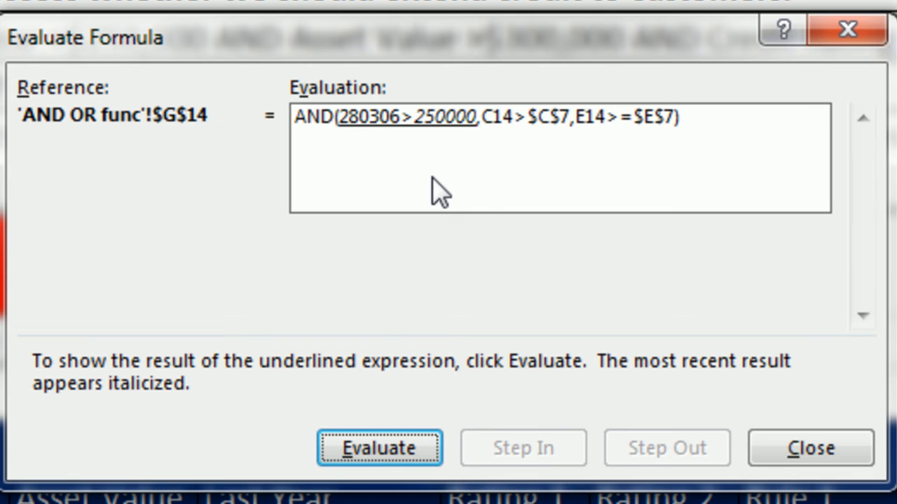
pyautogui.click(381, 448)
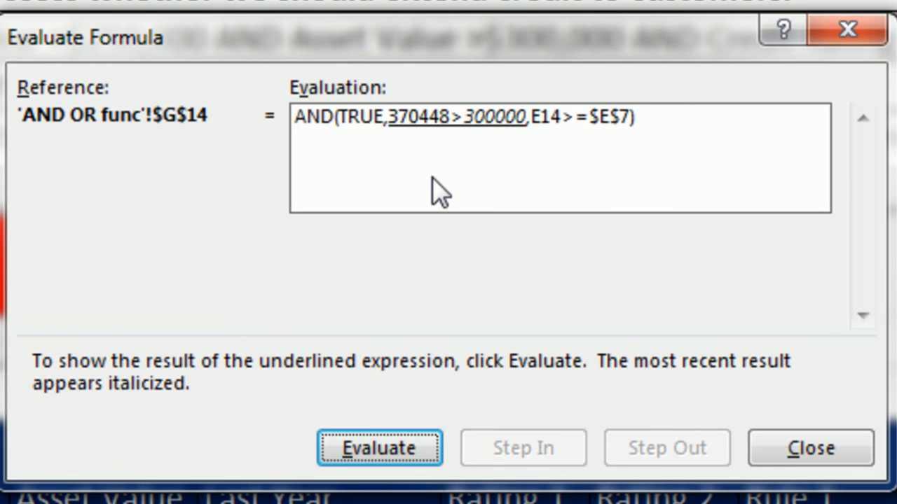
pyautogui.click(378, 448)
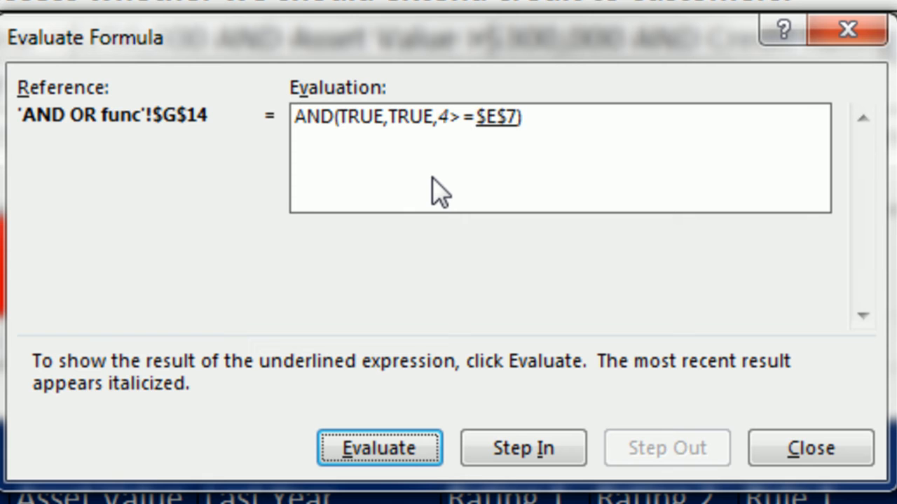
pyautogui.click(378, 448)
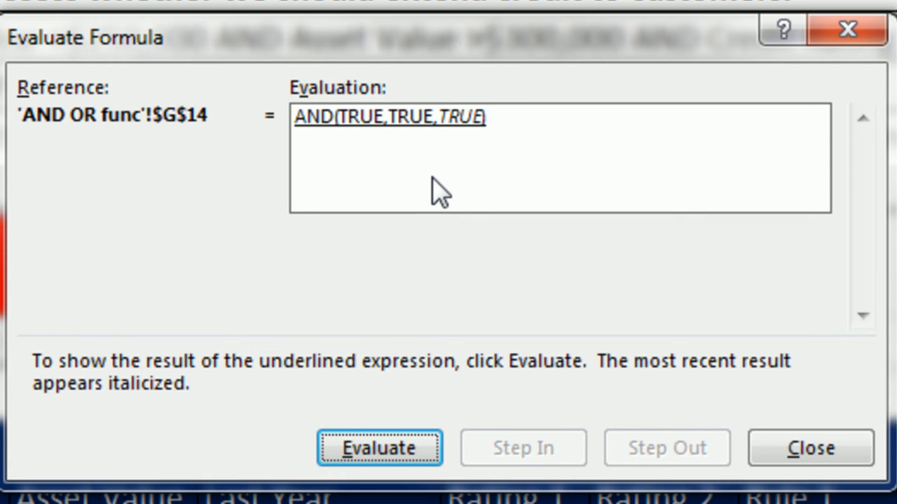
pyautogui.click(807, 449)
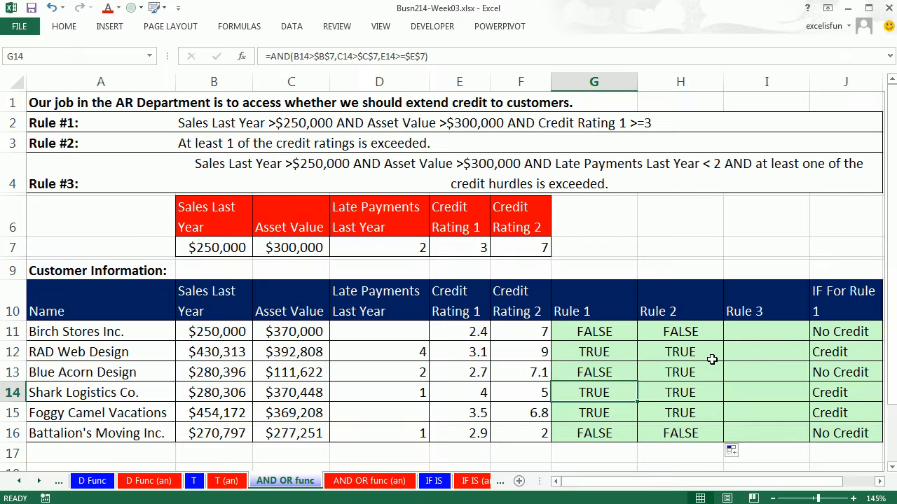
pyautogui.click(679, 393)
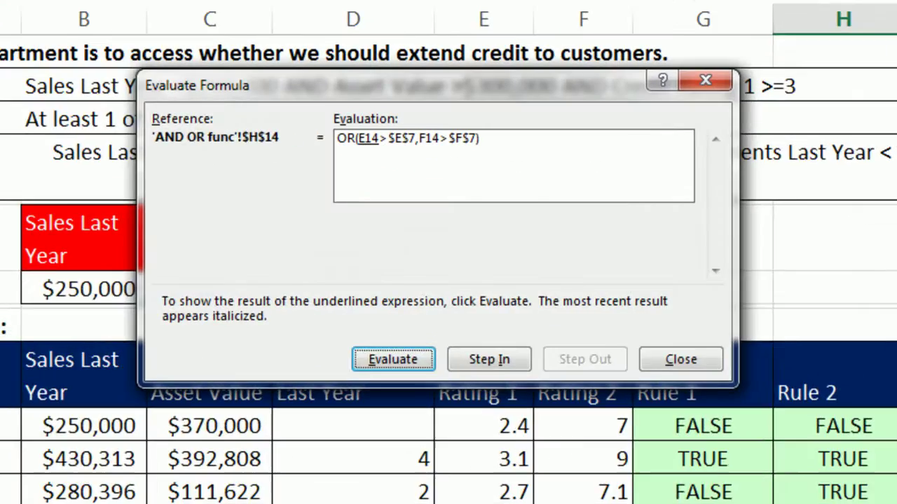
pyautogui.click(392, 359)
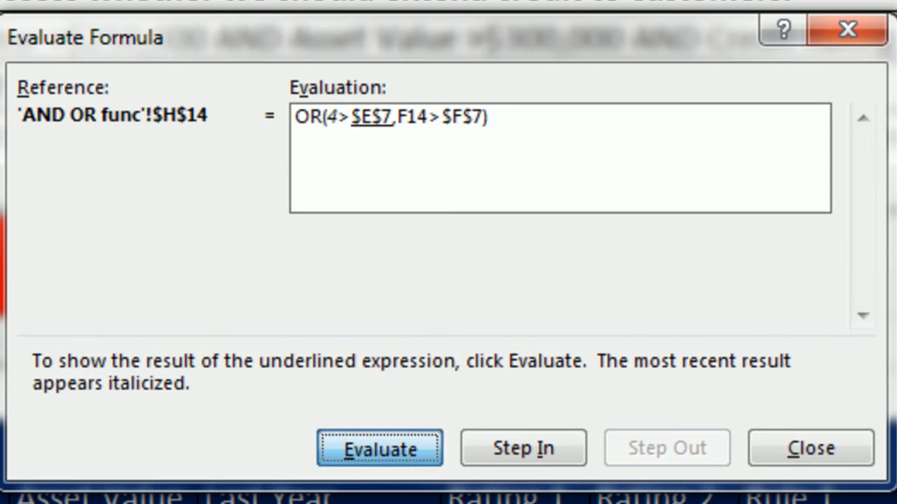
pyautogui.click(381, 448)
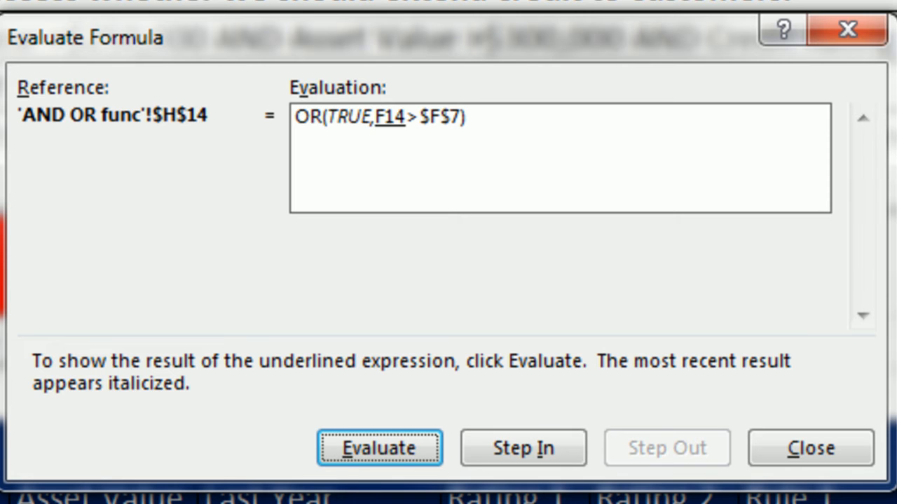
pyautogui.click(381, 449)
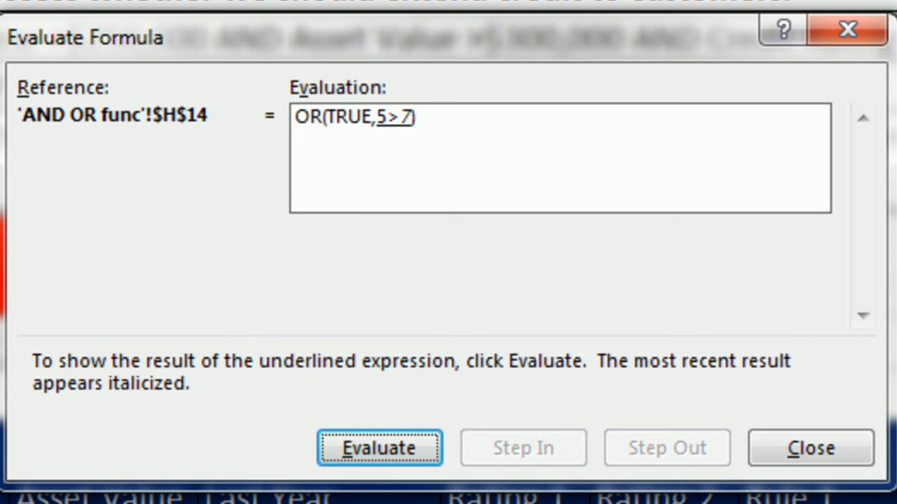
pyautogui.click(379, 448)
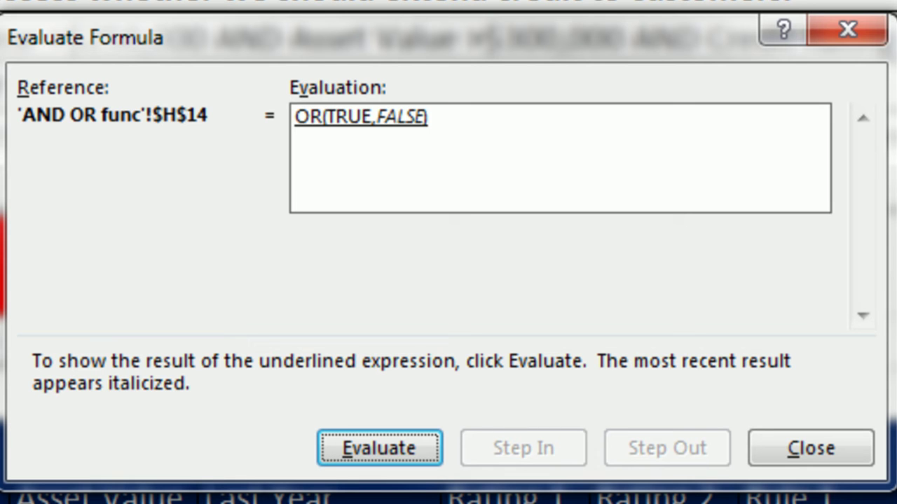
pyautogui.click(811, 448)
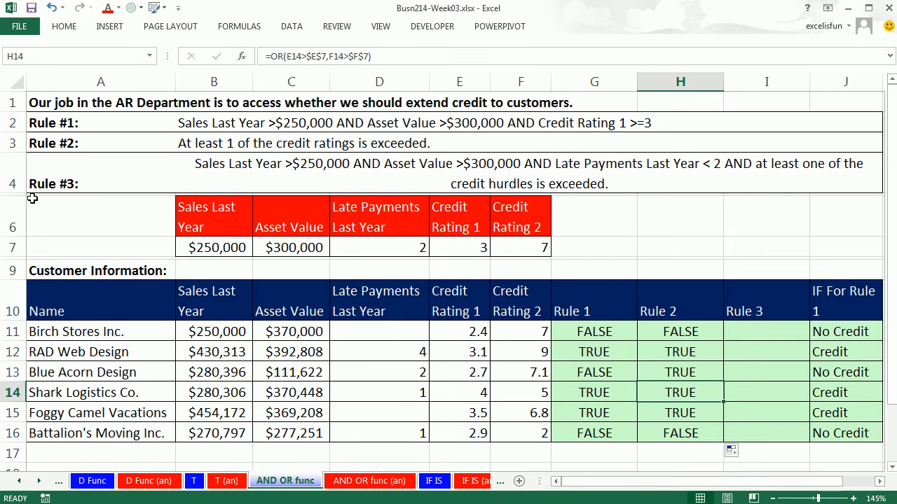
pyautogui.moveTo(213, 186)
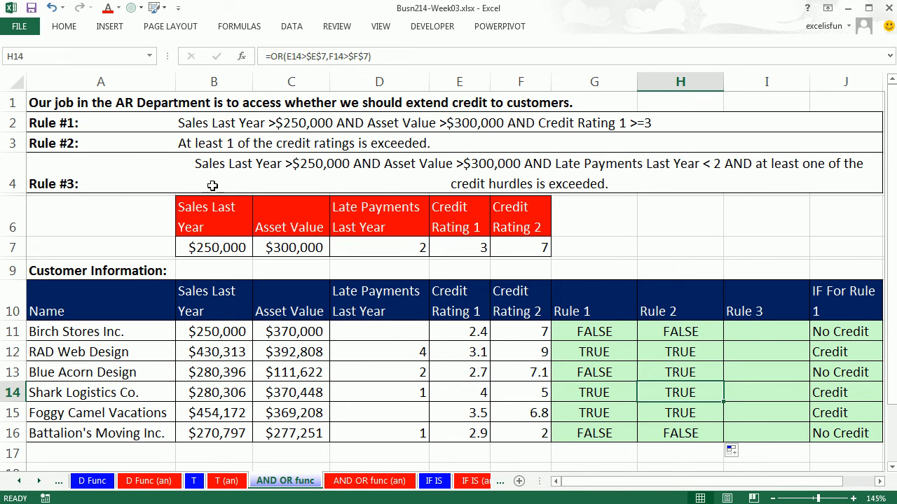
pyautogui.moveTo(307, 176)
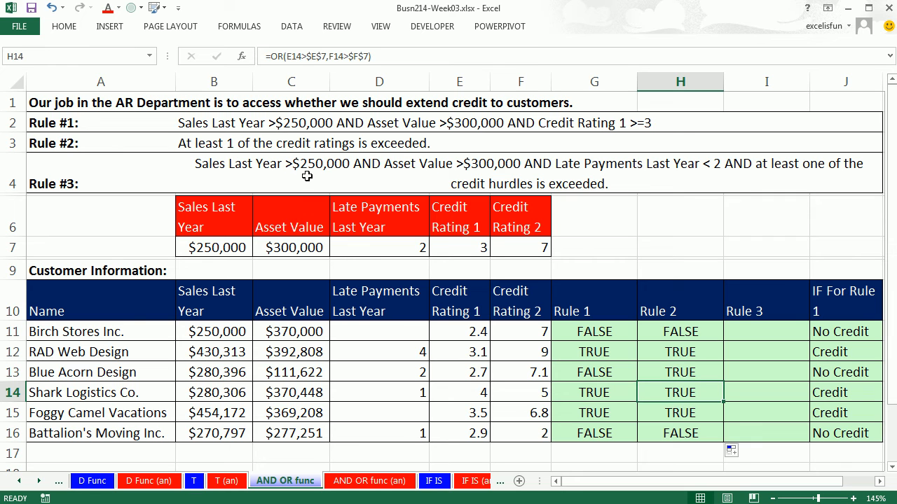
pyautogui.moveTo(386, 179)
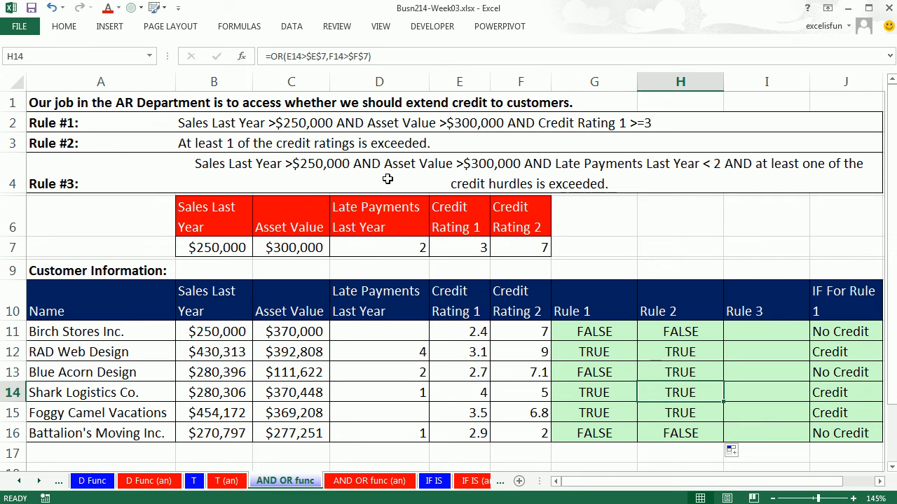
pyautogui.moveTo(496, 176)
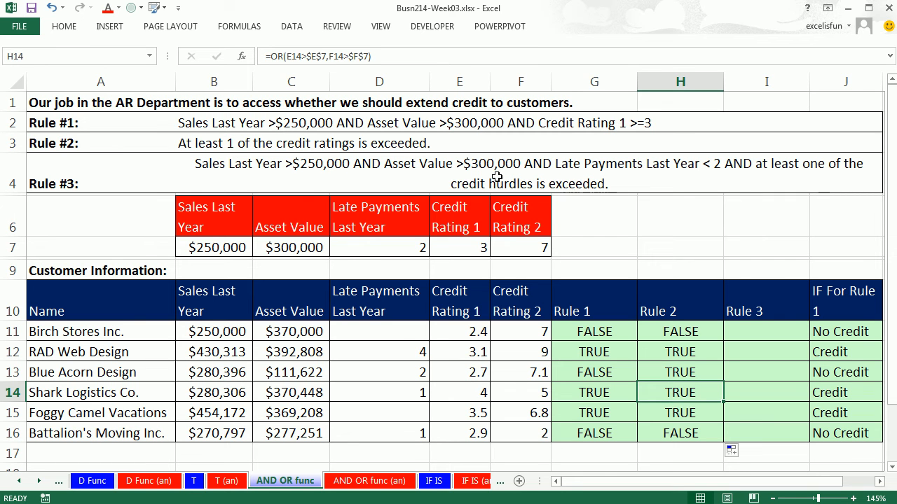
pyautogui.moveTo(552, 168)
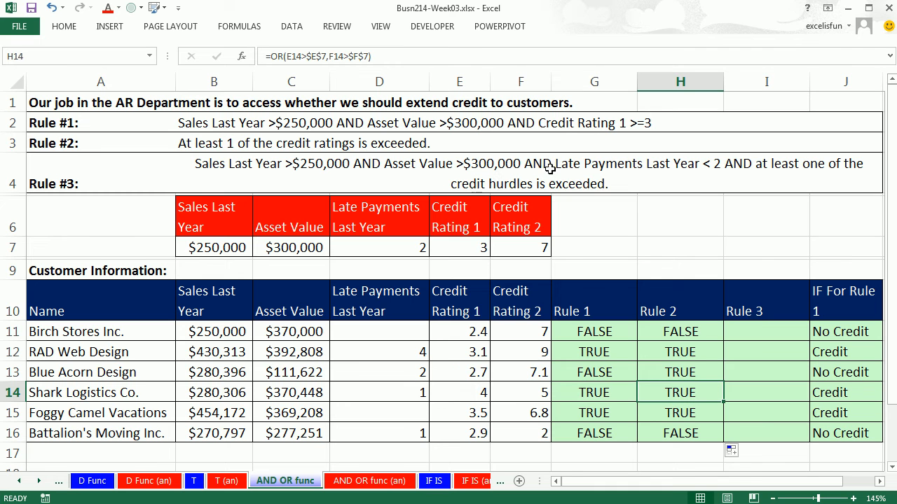
pyautogui.moveTo(726, 177)
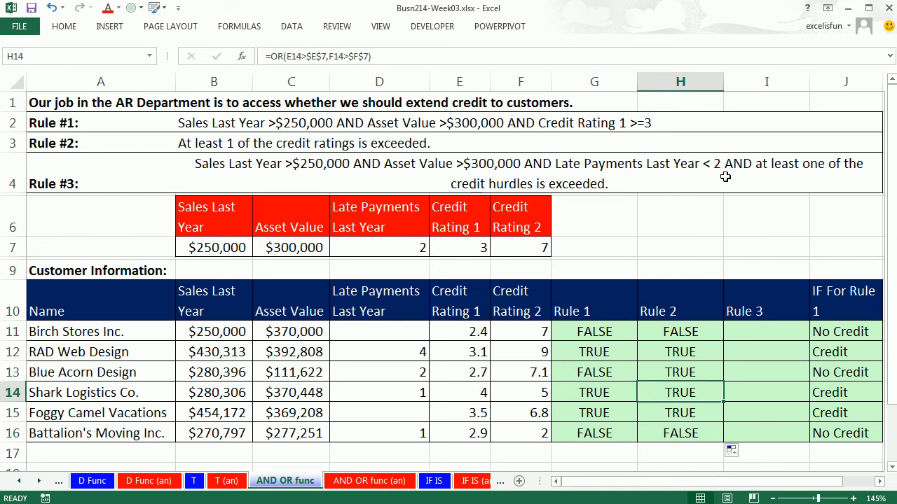
pyautogui.moveTo(390, 362)
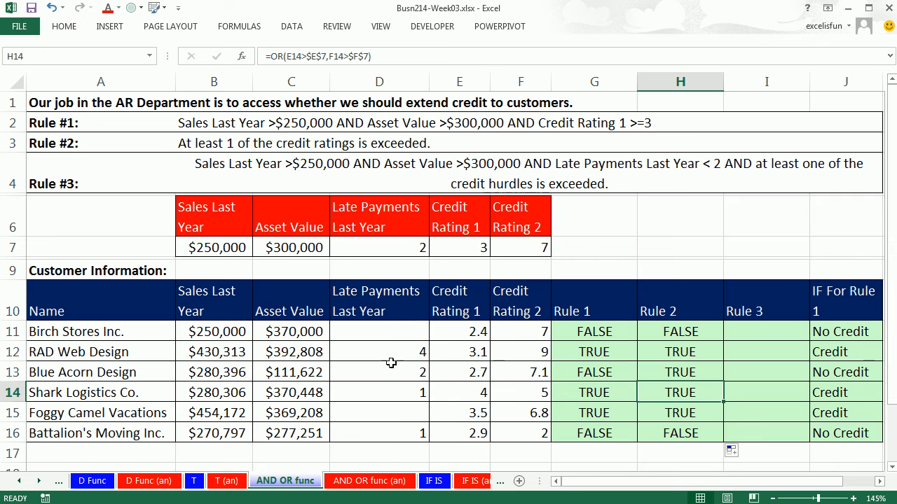
pyautogui.moveTo(211, 350)
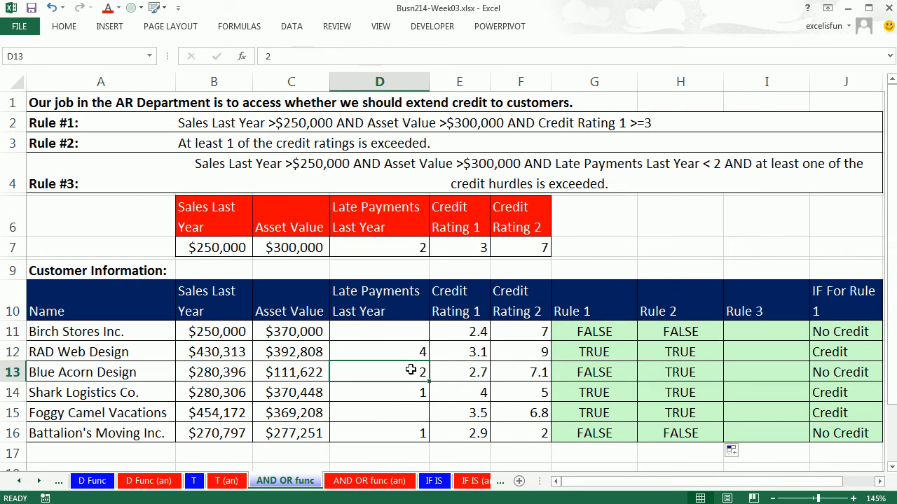
pyautogui.moveTo(625, 196)
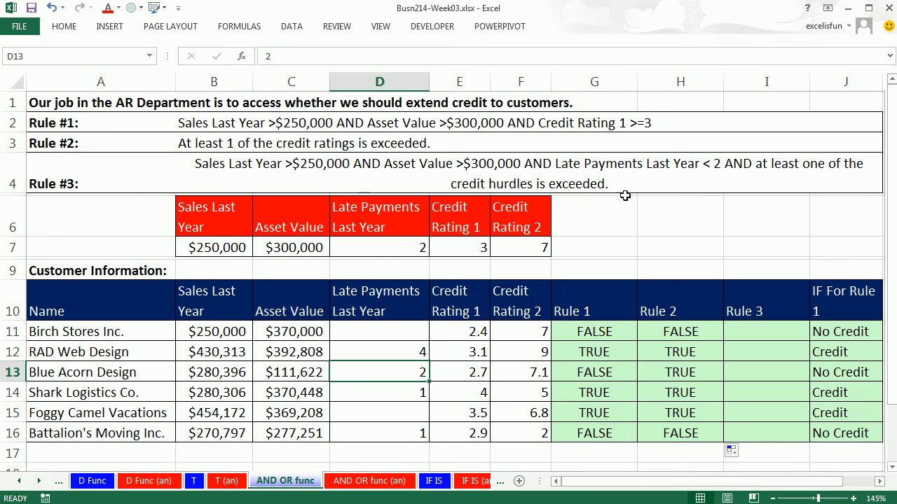
pyautogui.moveTo(740, 177)
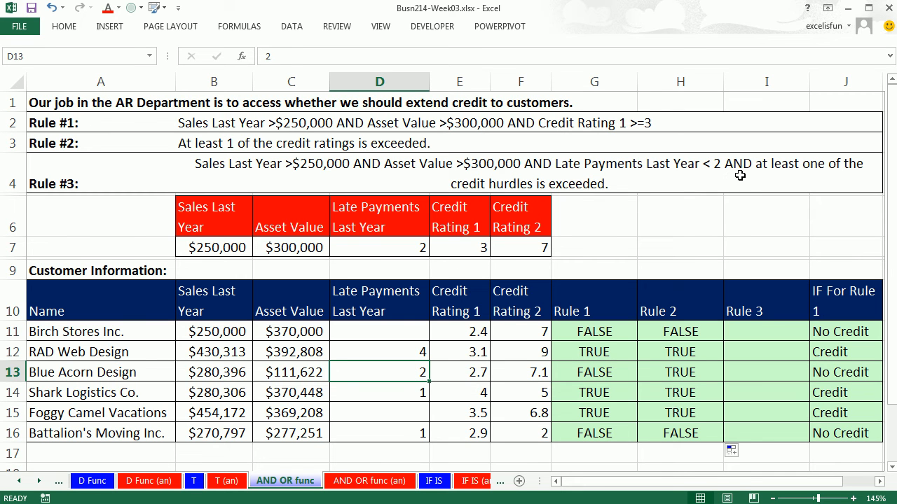
pyautogui.moveTo(454, 191)
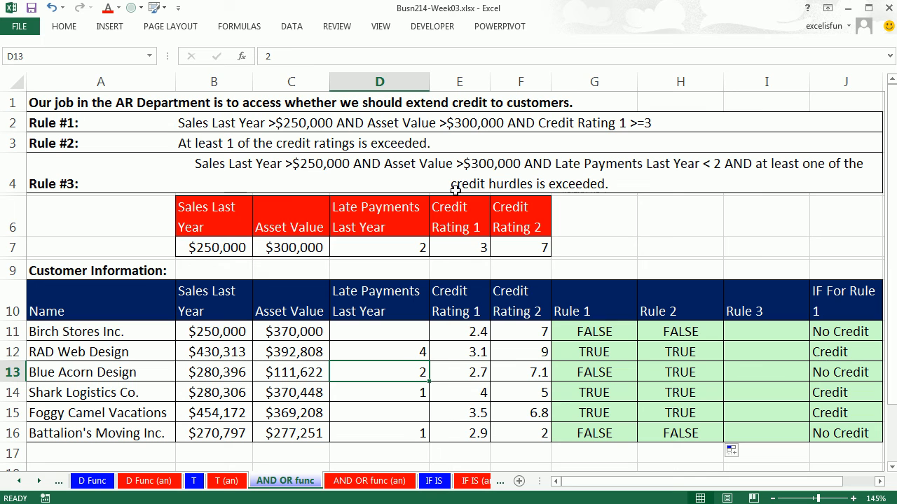
pyautogui.moveTo(399, 148)
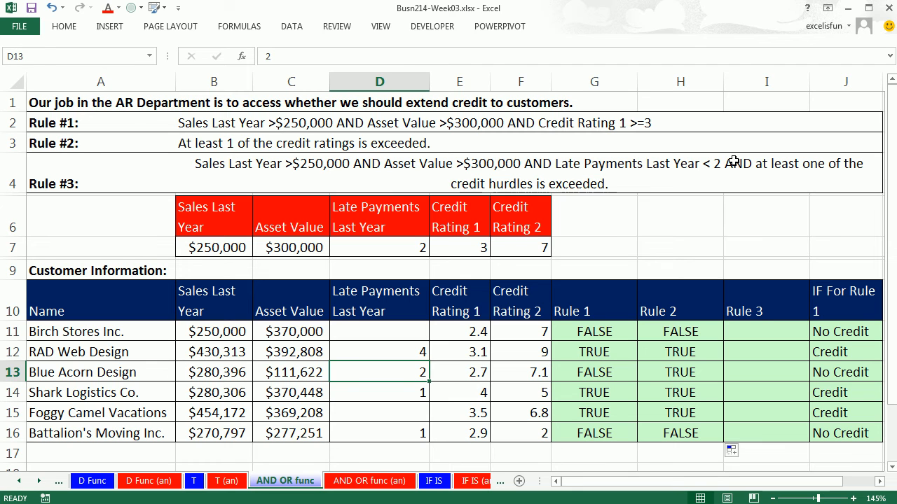
pyautogui.moveTo(664, 213)
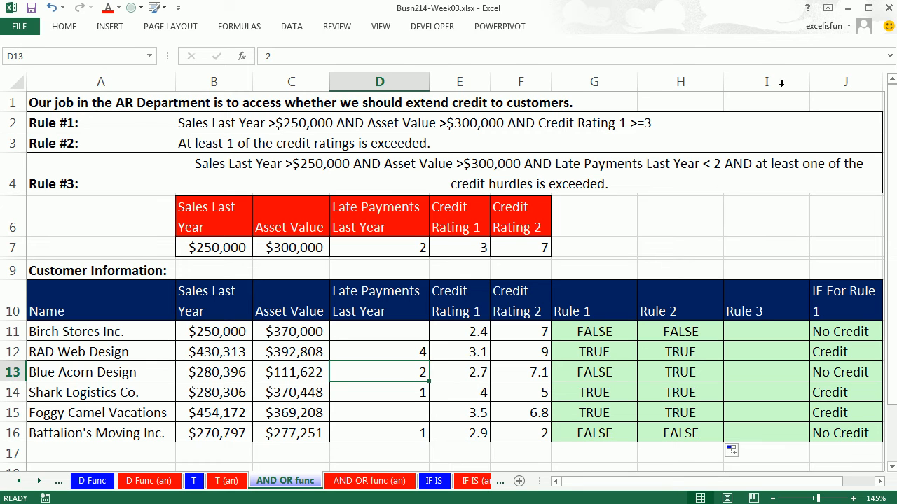
pyautogui.moveTo(773, 162)
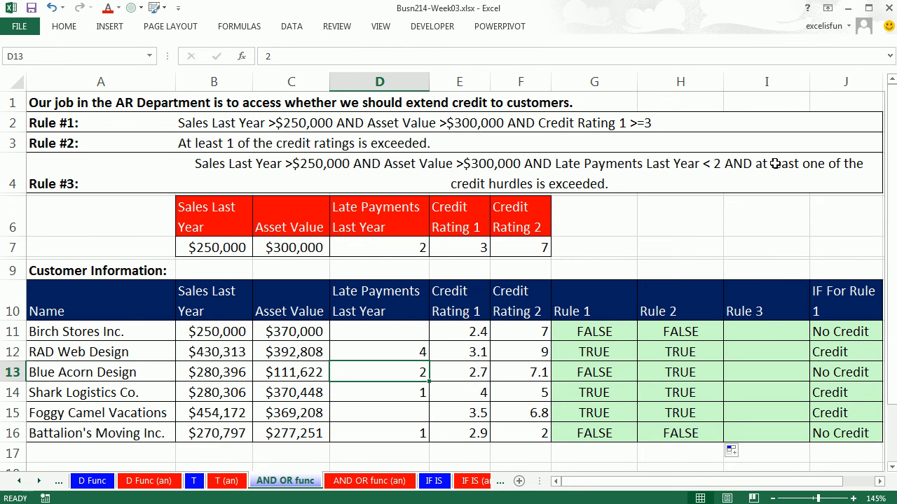
pyautogui.click(765, 330)
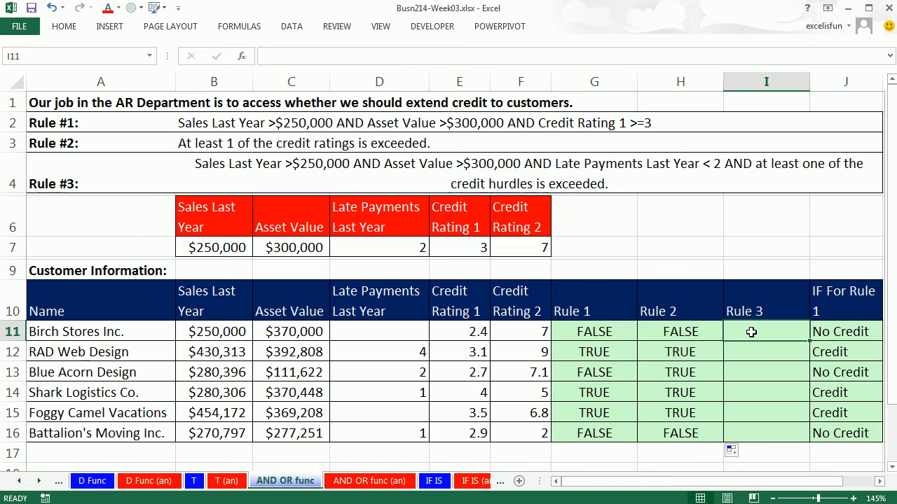
pyautogui.click(679, 330)
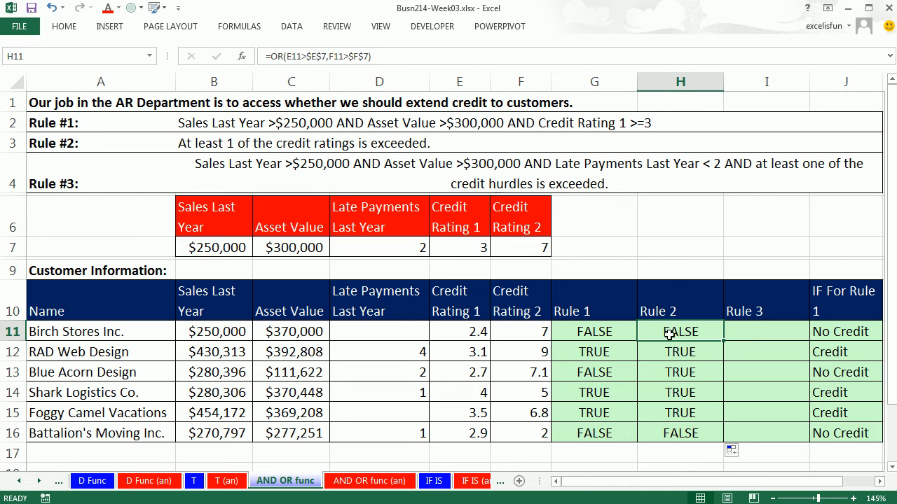
pyautogui.doubleClick(679, 331)
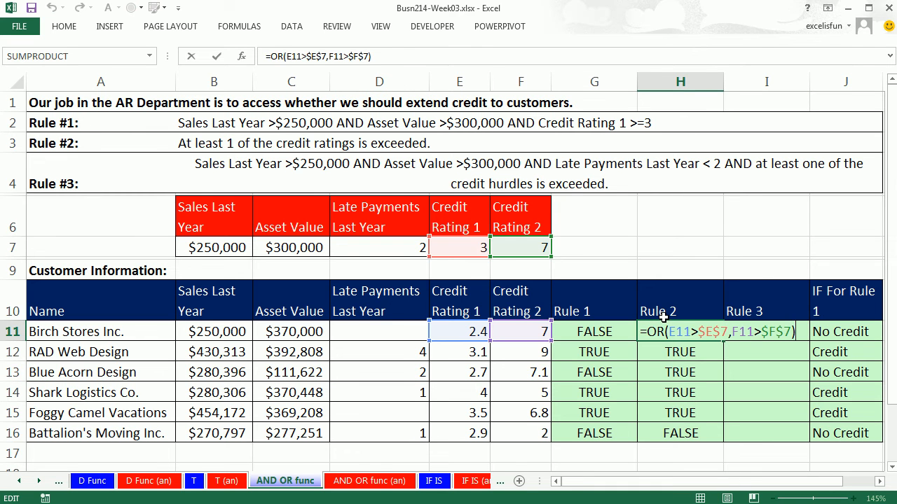
pyautogui.moveTo(761, 193)
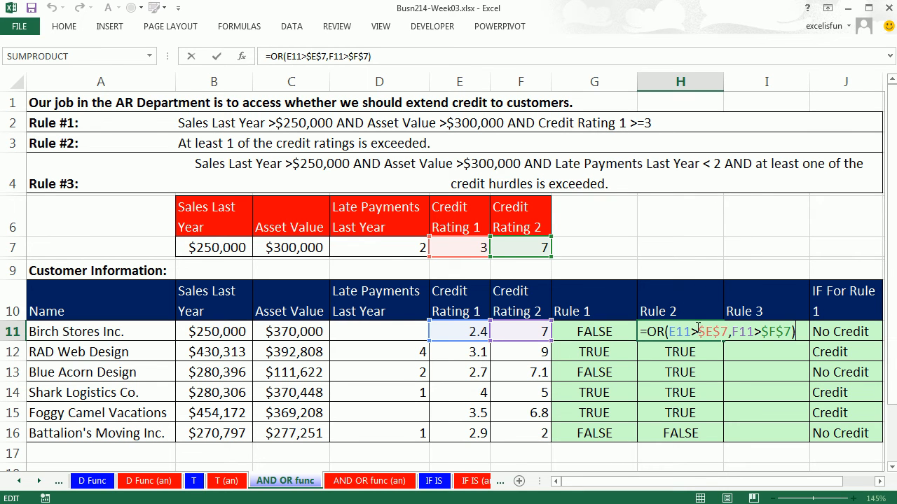
pyautogui.moveTo(737, 154)
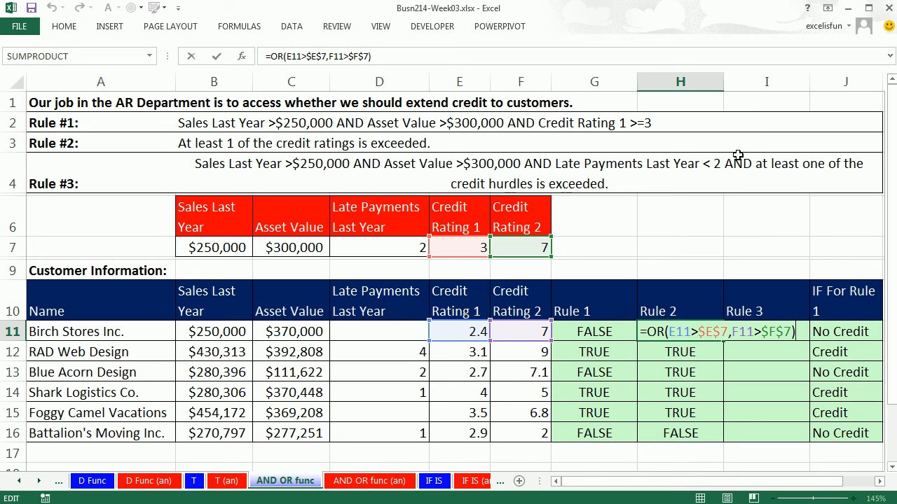
pyautogui.moveTo(607, 196)
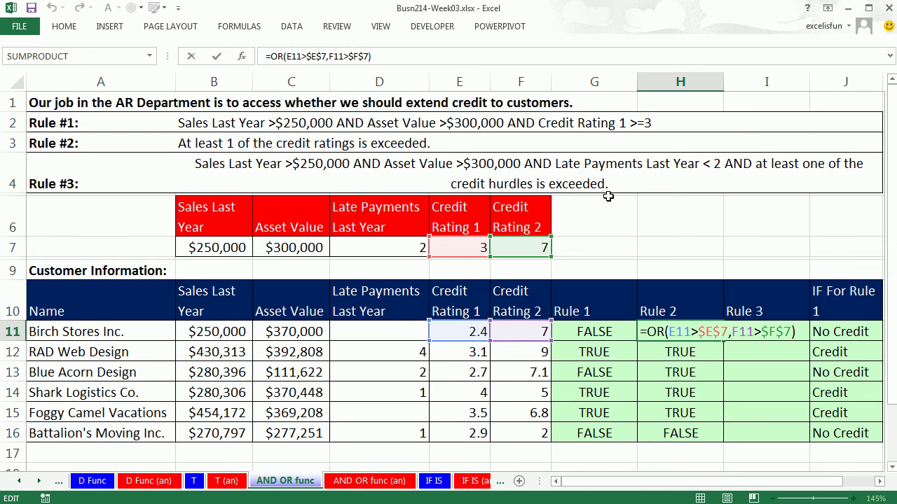
pyautogui.moveTo(757, 196)
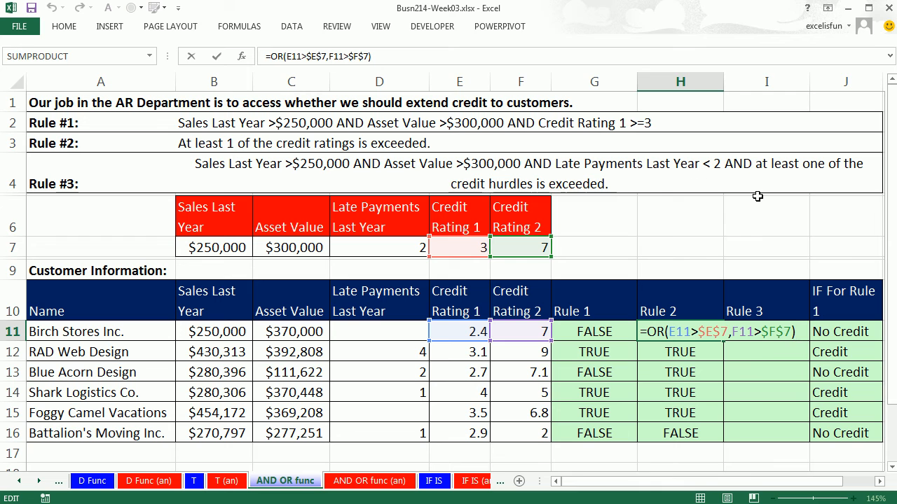
pyautogui.press('Enter')
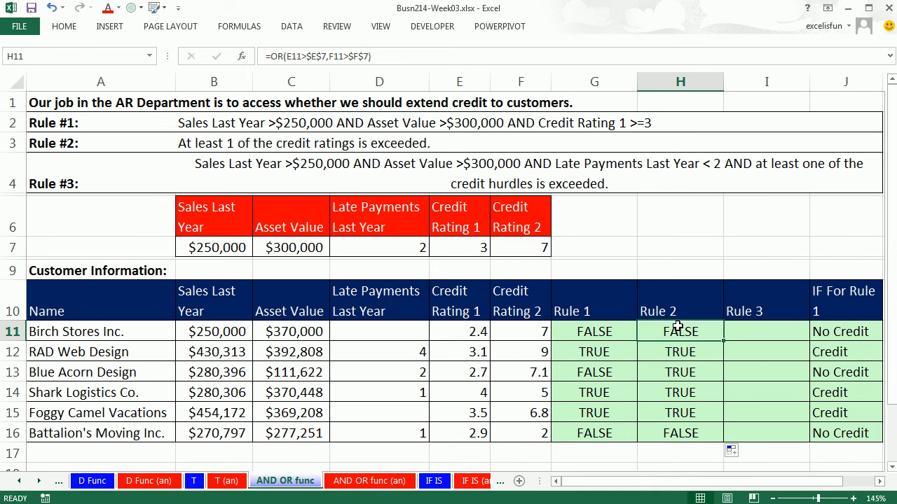
pyautogui.moveTo(677, 440)
pyautogui.write('=AND(')
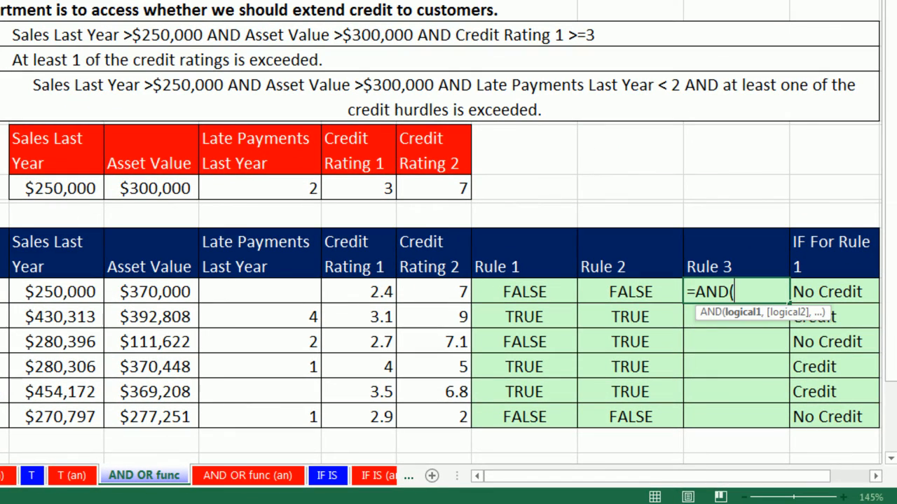
pyautogui.moveTo(40, 303)
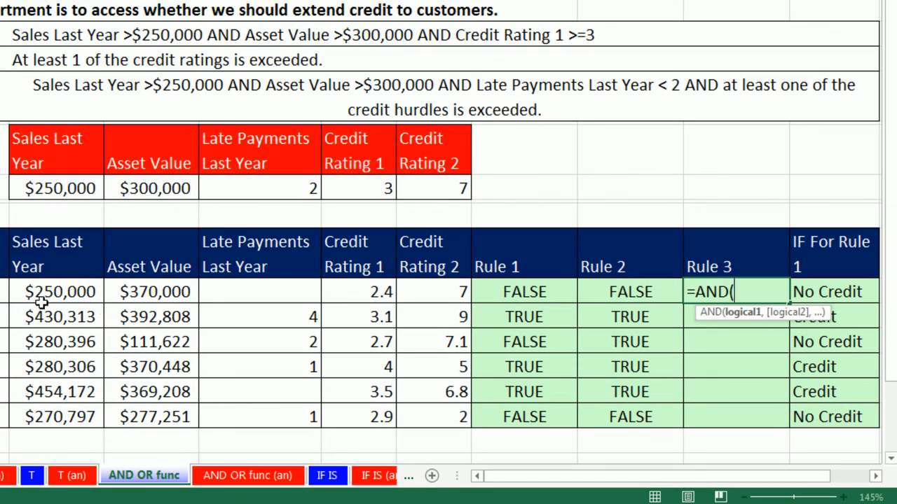
# Write =AND(B11>$B$7,C11>$C$7,D11<$D$7,H11) with the late-payment hurdle and Rule 2 result in I11.
pyautogui.click(53, 291)
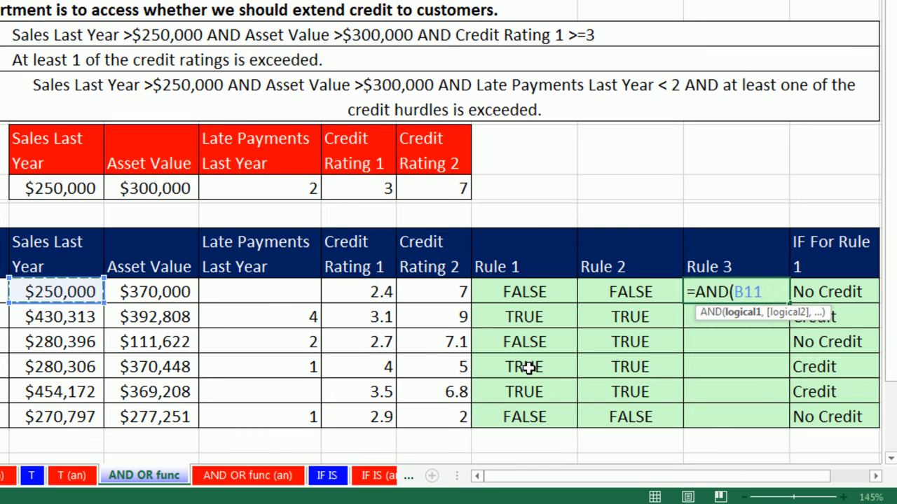
pyautogui.click(54, 188)
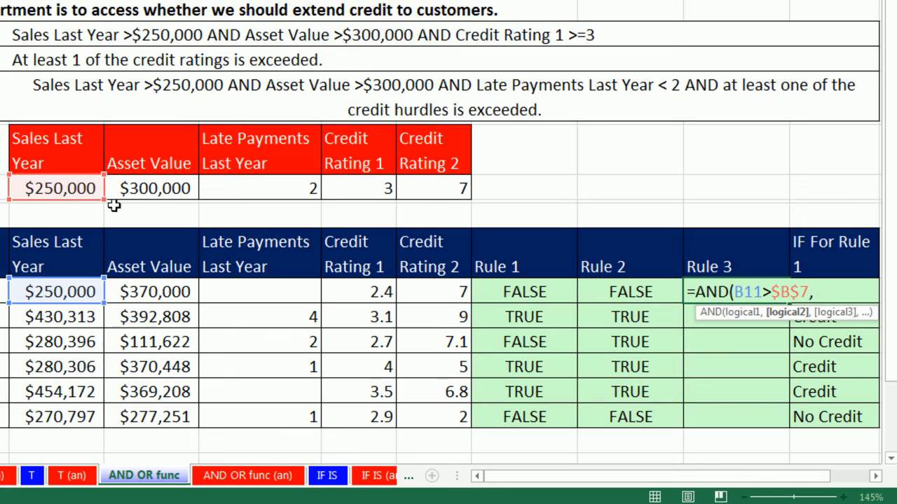
pyautogui.click(148, 293)
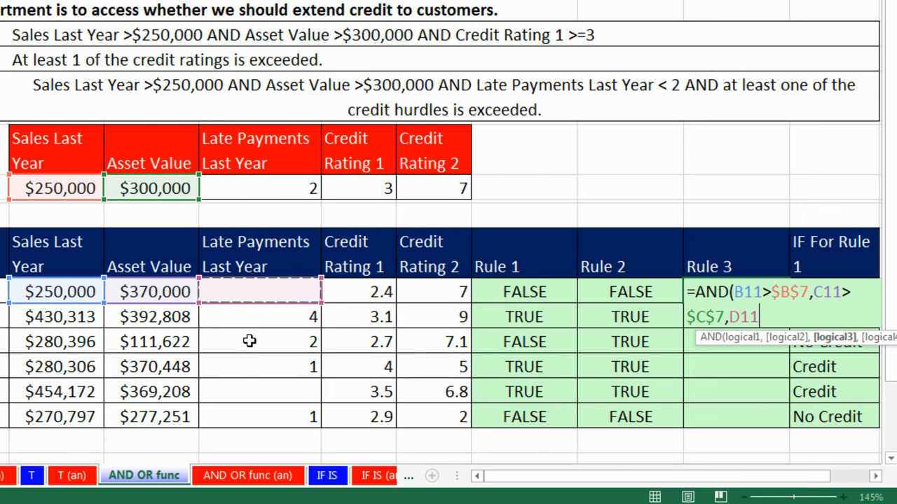
pyautogui.write('<')
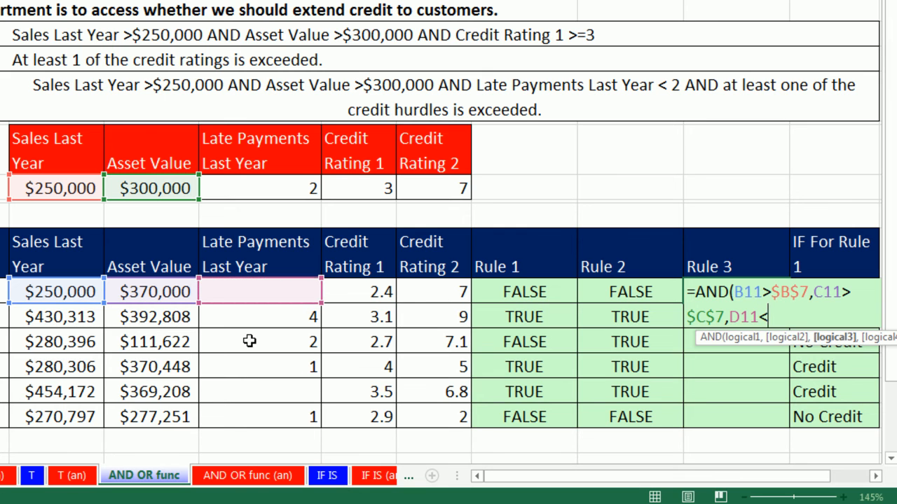
pyautogui.click(258, 188)
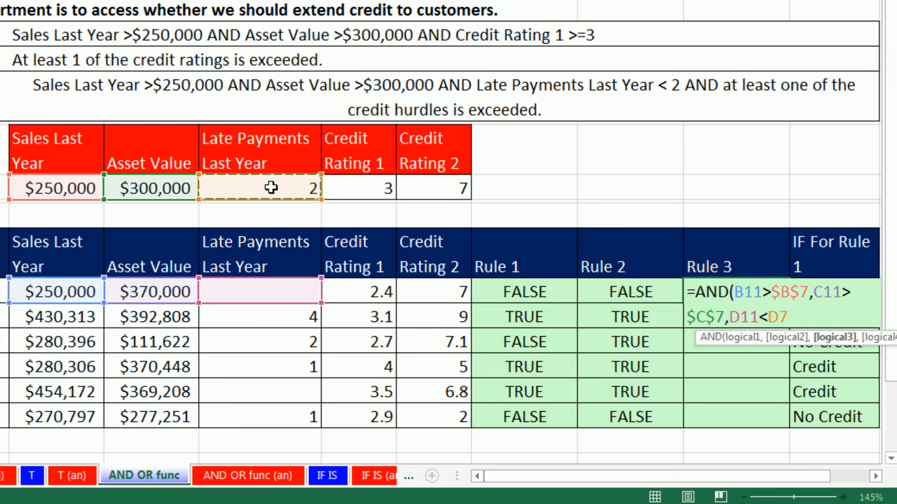
pyautogui.write('$D$7,')
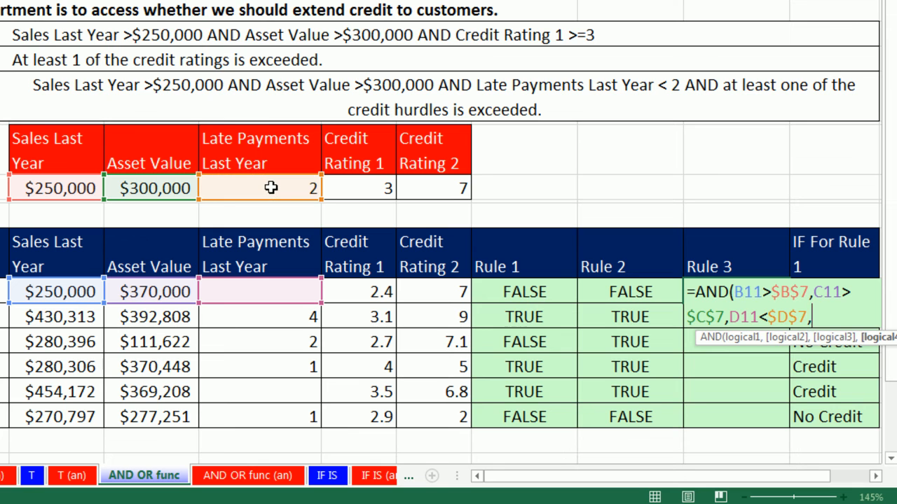
pyautogui.moveTo(695, 338)
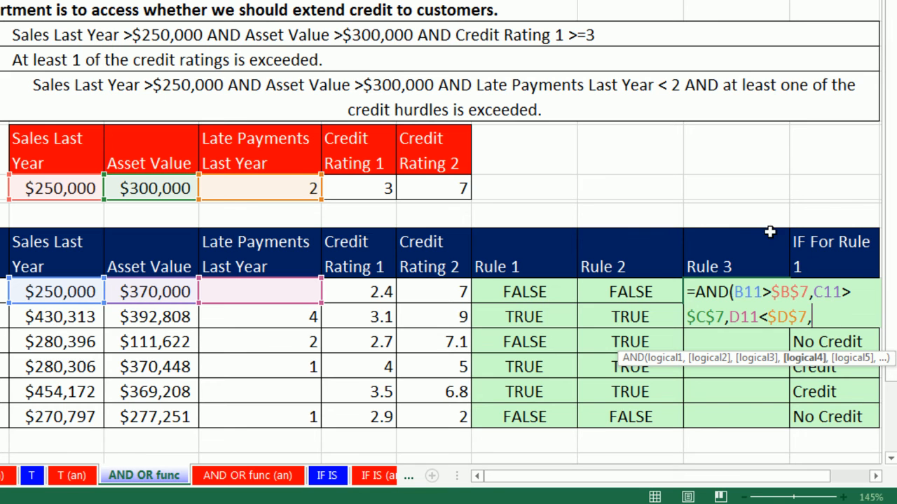
pyautogui.click(630, 291)
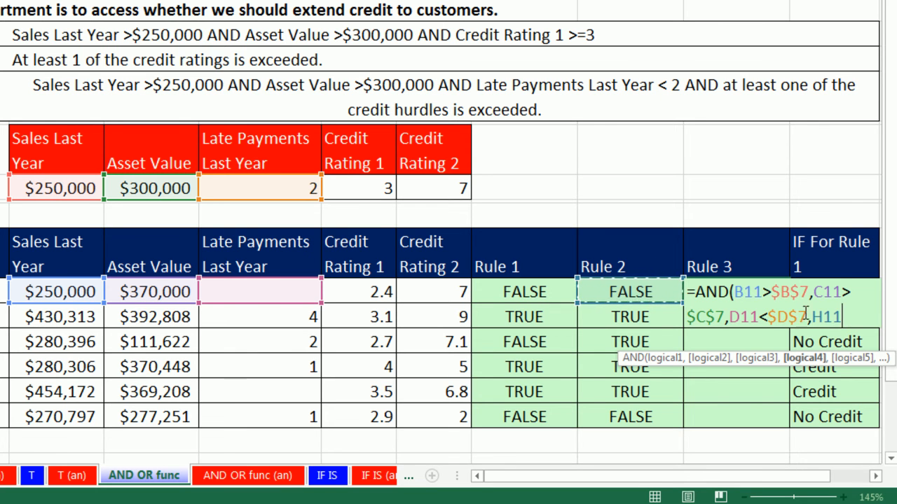
pyautogui.moveTo(829, 329)
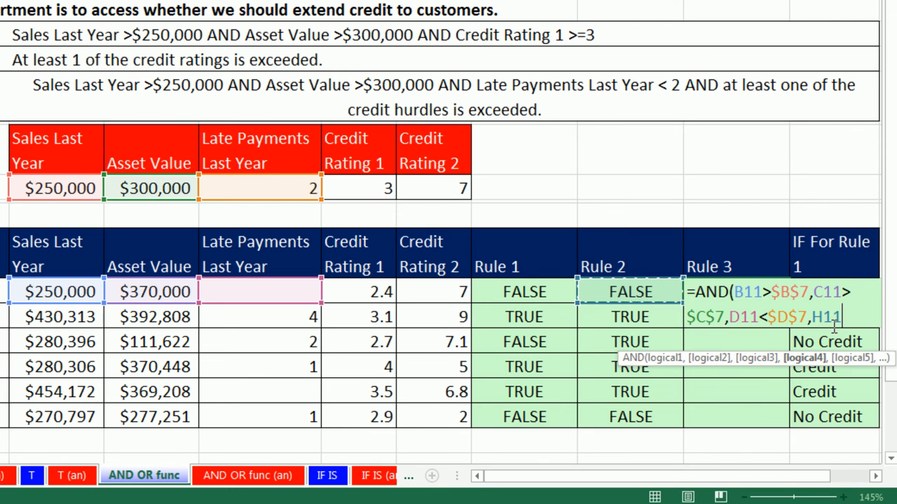
pyautogui.moveTo(611, 287)
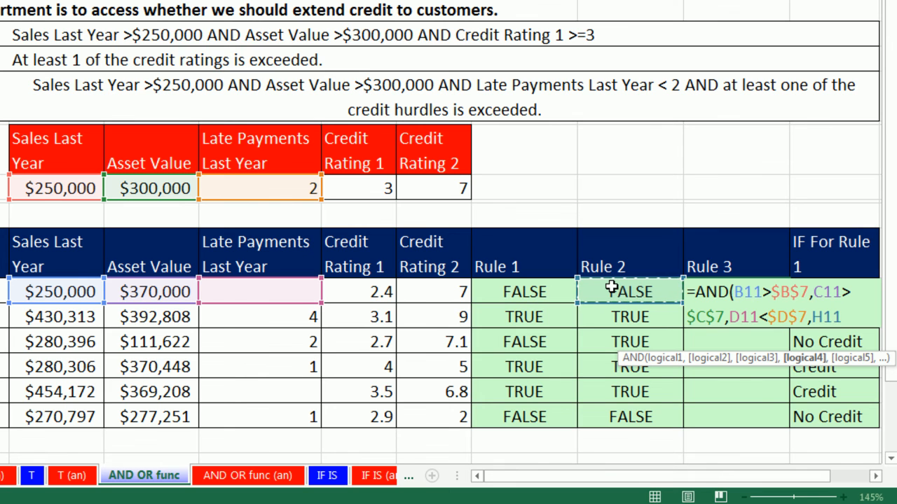
pyautogui.write(')')
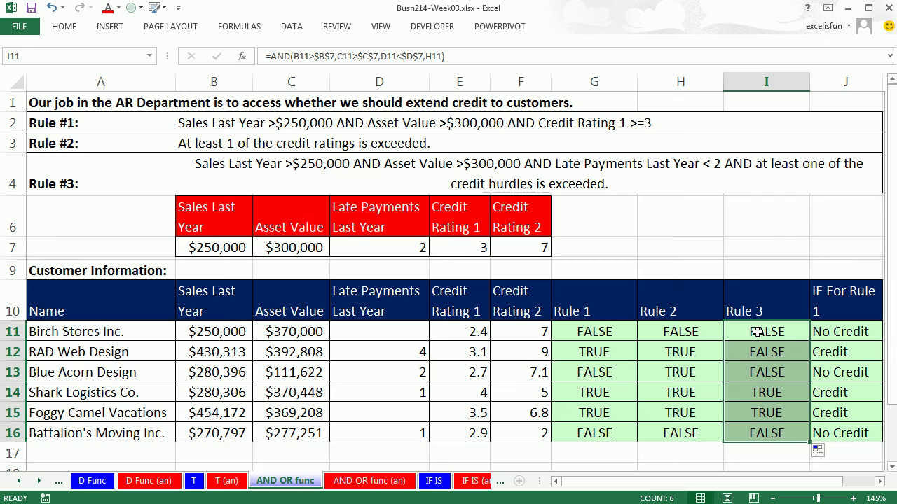
pyautogui.click(765, 392)
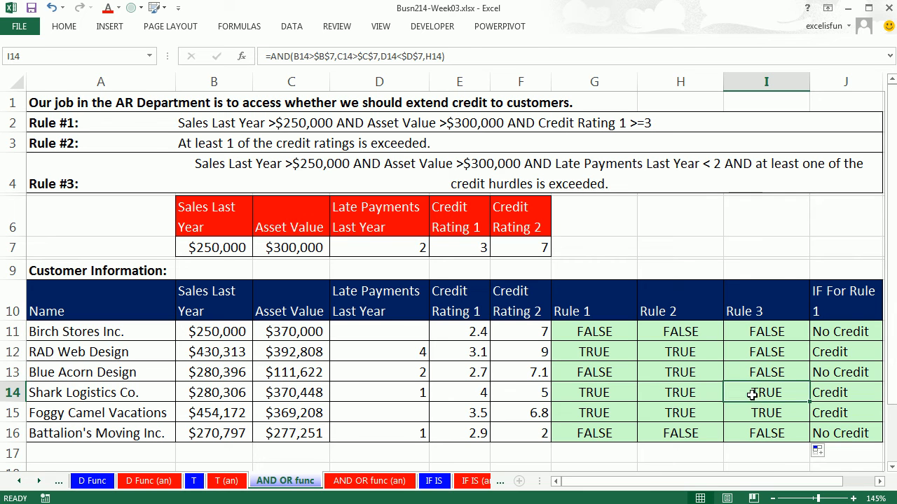
pyautogui.moveTo(121, 410)
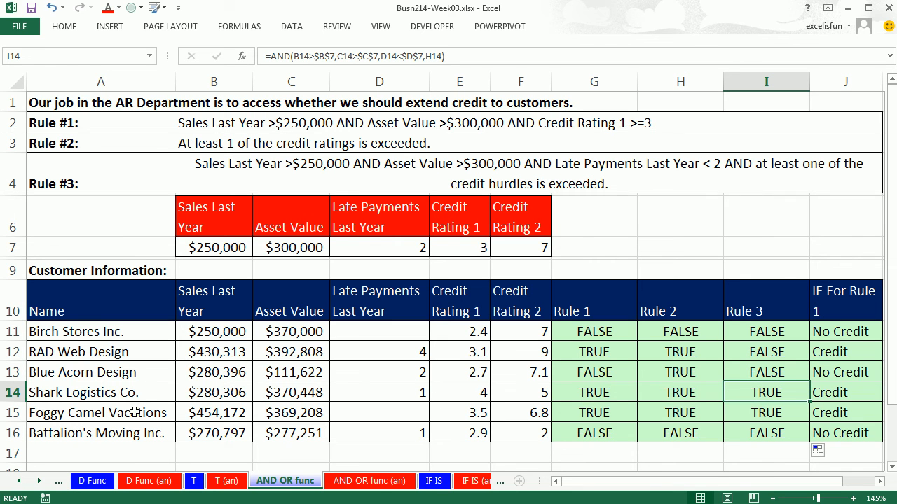
pyautogui.moveTo(252, 398)
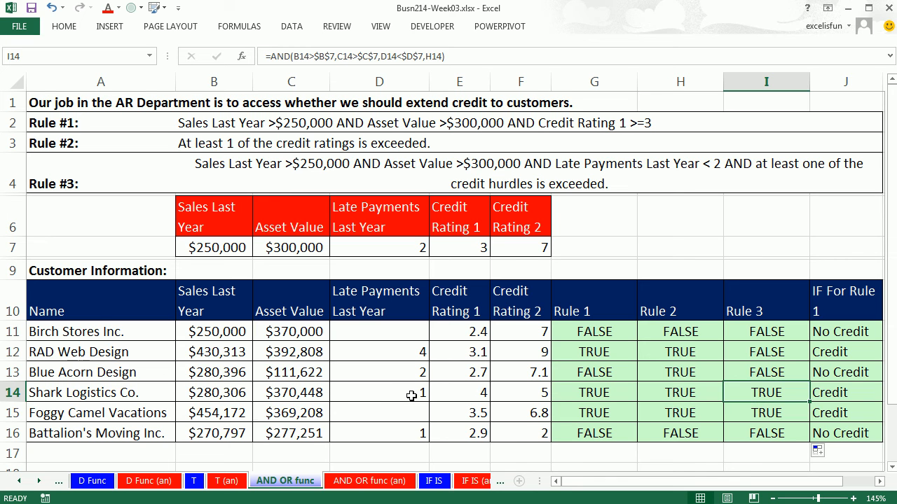
pyautogui.moveTo(422, 393)
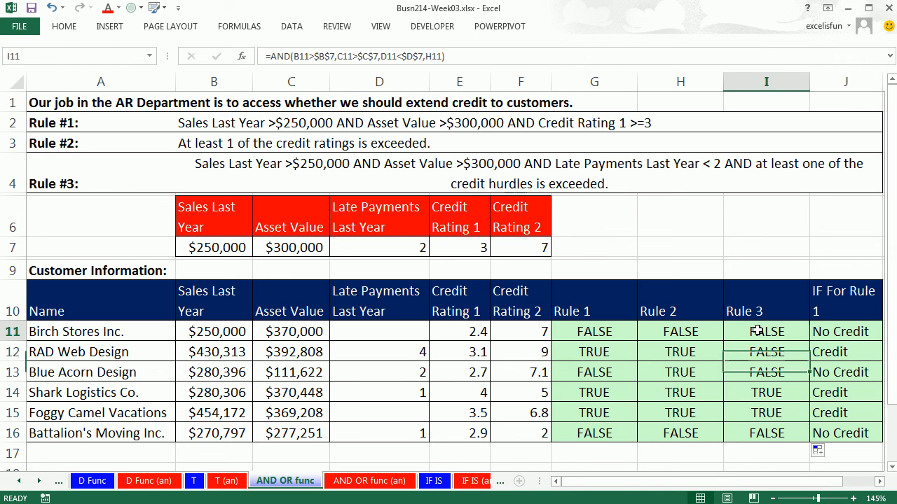
# Inspect the Rule 3 AND formula in I11 and enter it for all customers in I11:I16.
pyautogui.doubleClick(765, 330)
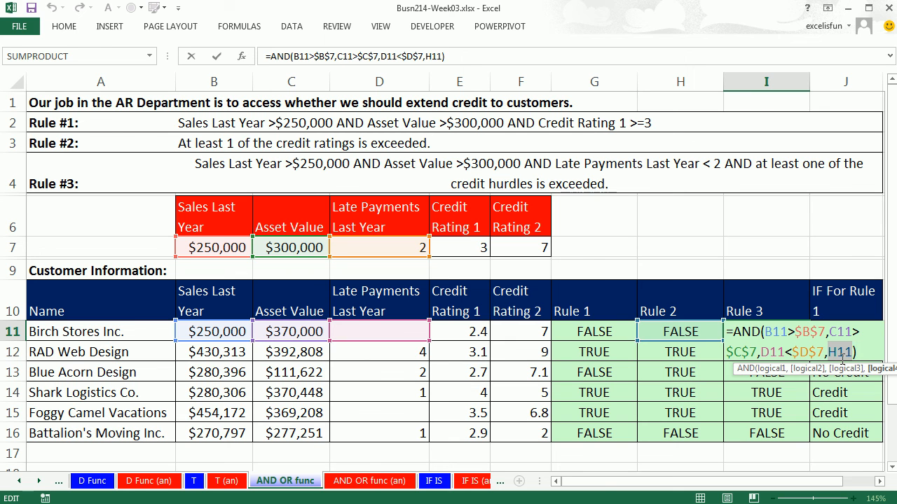
pyautogui.moveTo(694, 311)
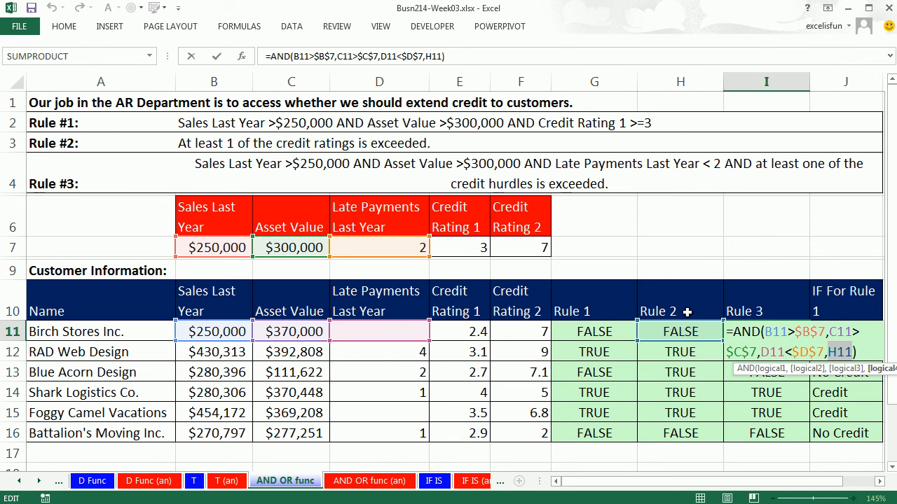
pyautogui.moveTo(684, 290)
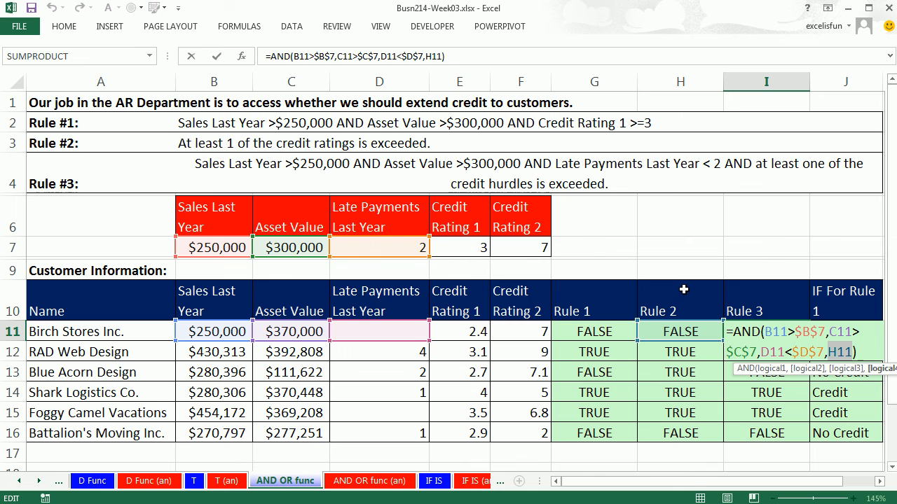
pyautogui.moveTo(672, 330)
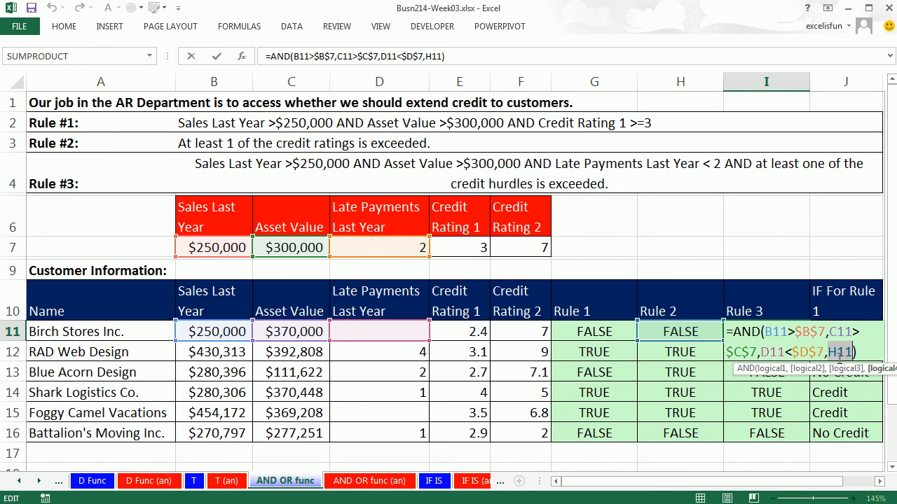
pyautogui.moveTo(821, 357)
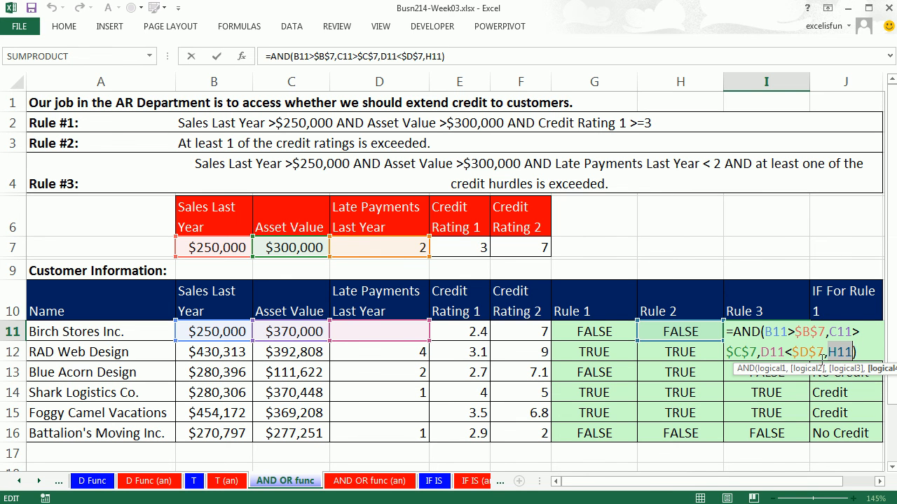
pyautogui.moveTo(695, 328)
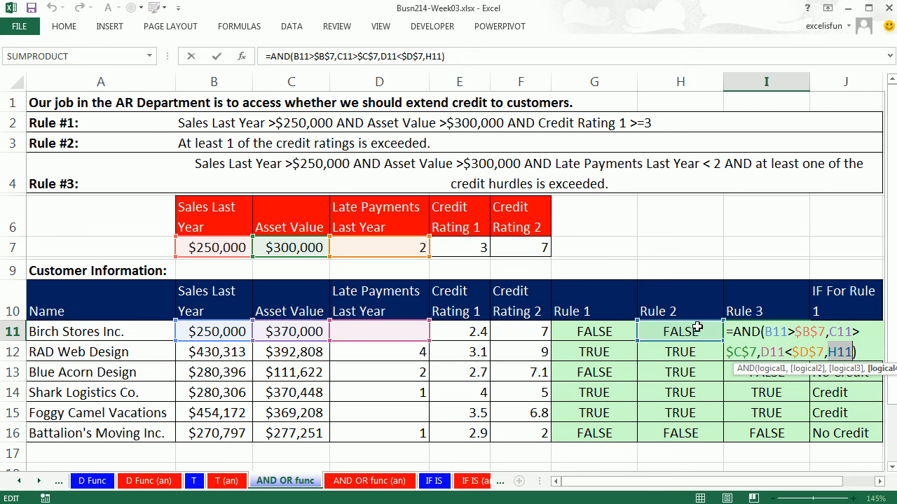
pyautogui.moveTo(713, 334)
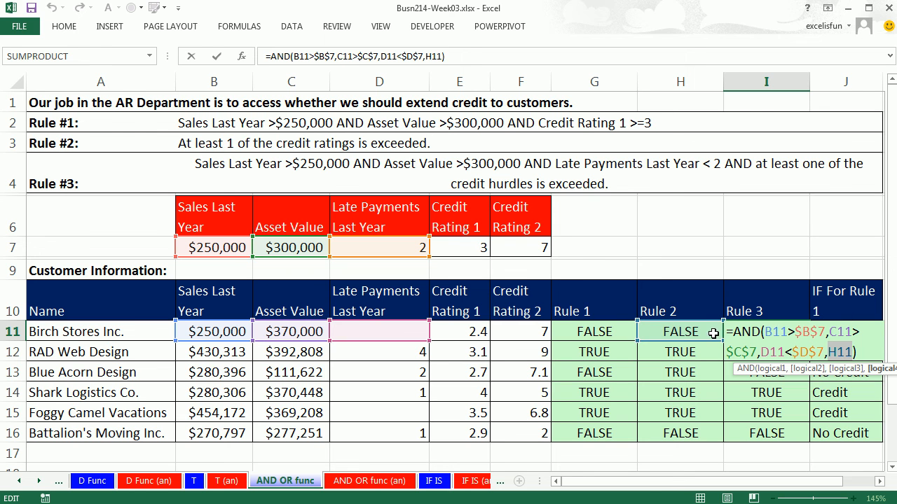
pyautogui.moveTo(659, 331)
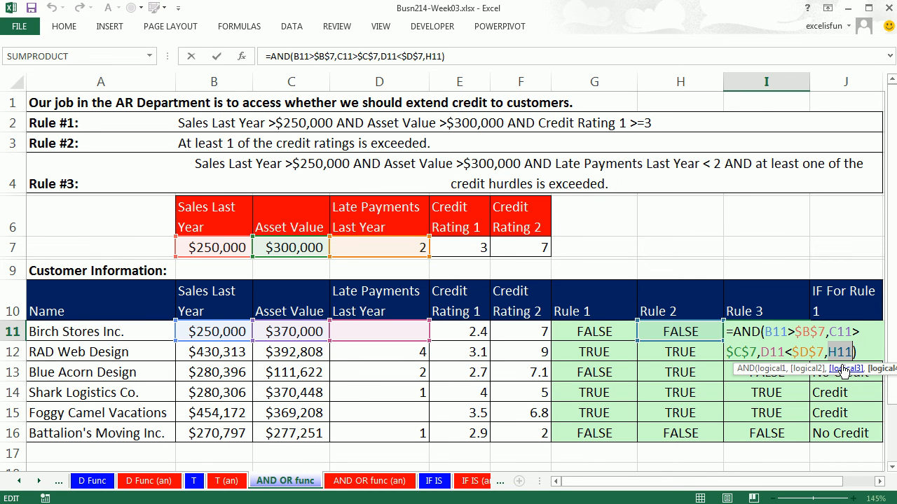
pyautogui.press('Enter')
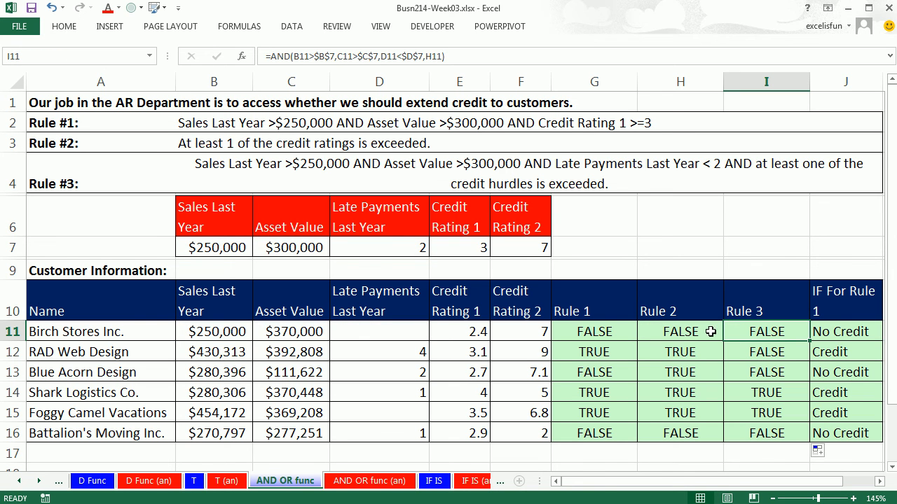
pyautogui.moveTo(740, 332)
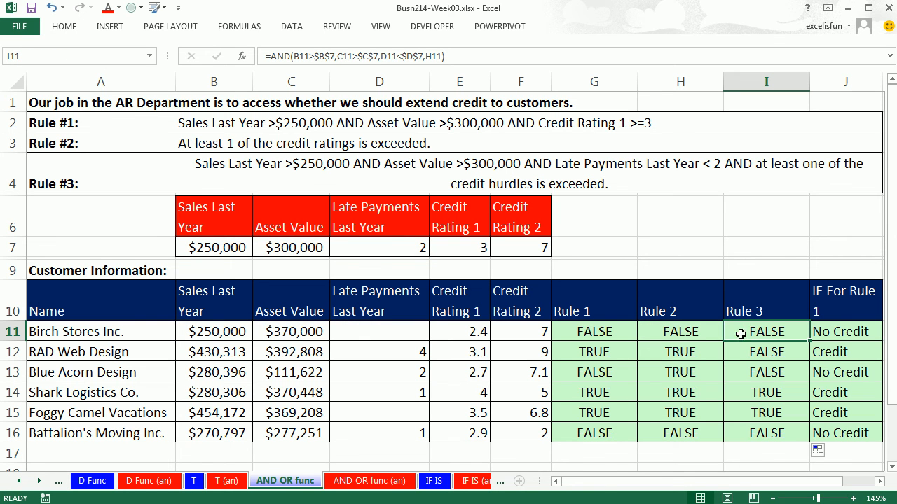
# Replace H11 in Rule 3 with OR(E11>$E$7,F11>$F$7) and enter the nested formula in I11:I16.
pyautogui.doubleClick(681, 330)
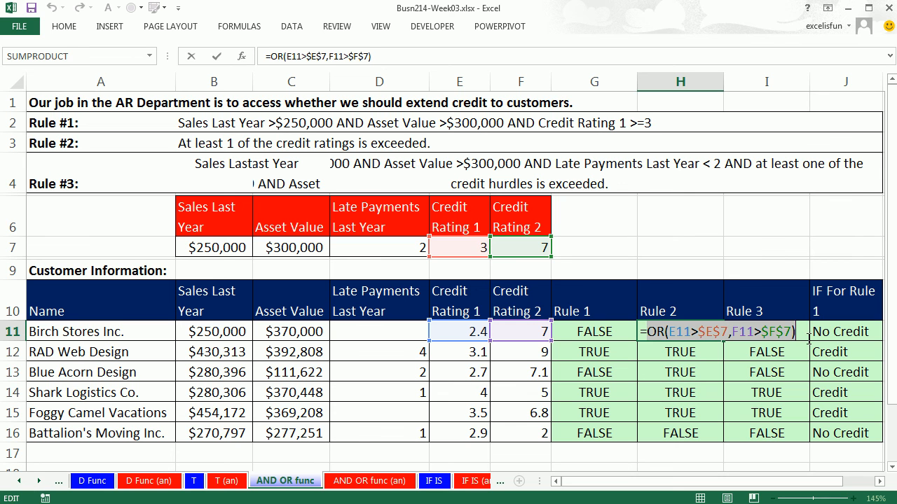
pyautogui.click(765, 330)
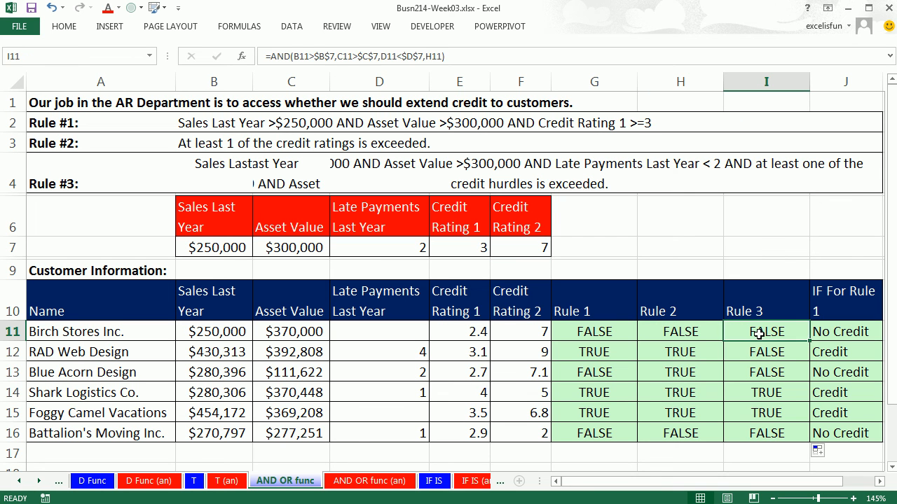
pyautogui.doubleClick(765, 330)
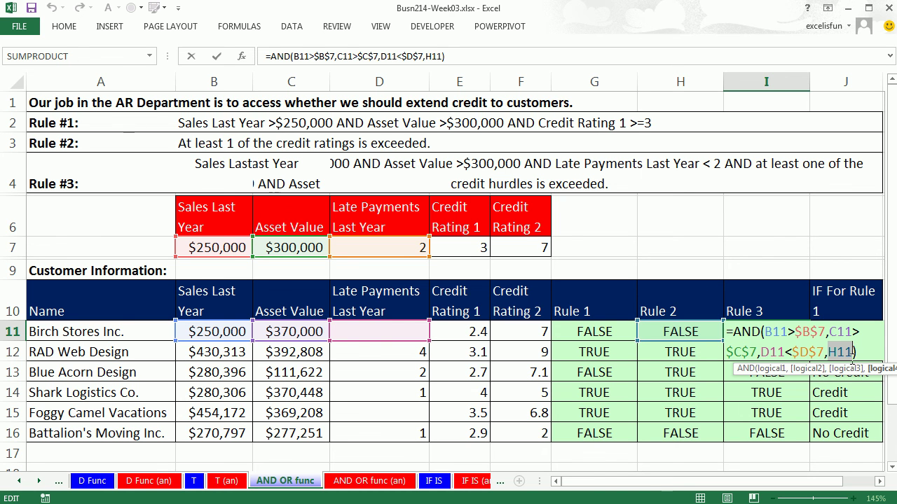
pyautogui.write('OR(E11>$E$7,F11>$F$7))')
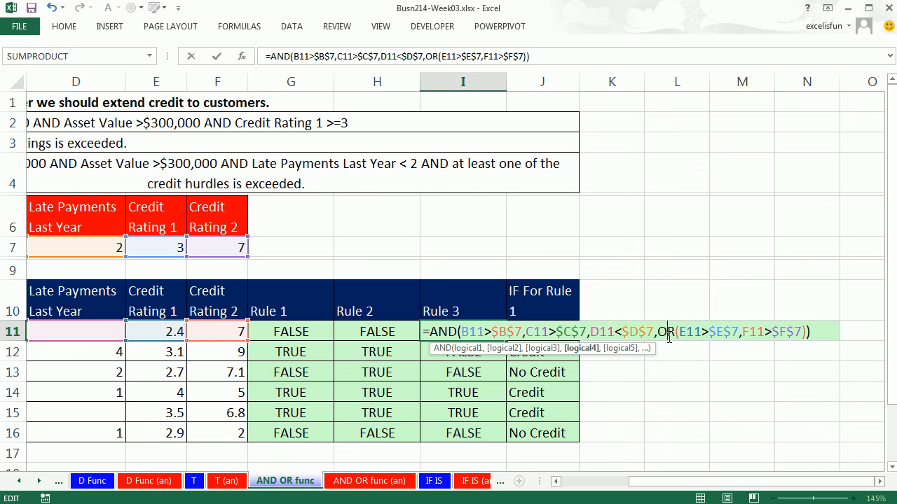
pyautogui.moveTo(603, 384)
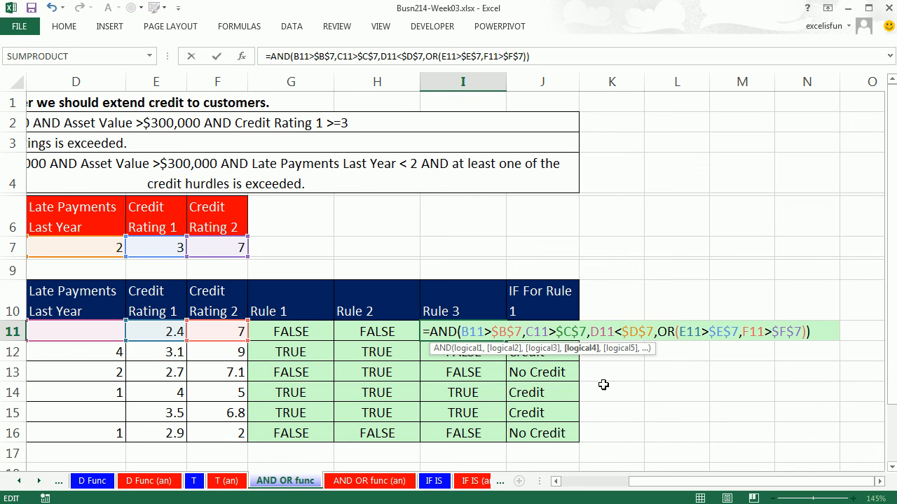
pyautogui.moveTo(584, 359)
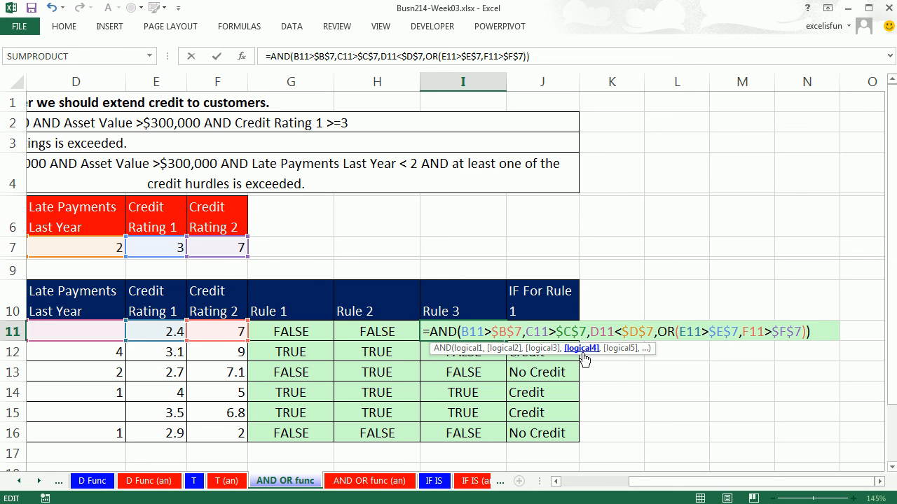
pyautogui.press('Enter')
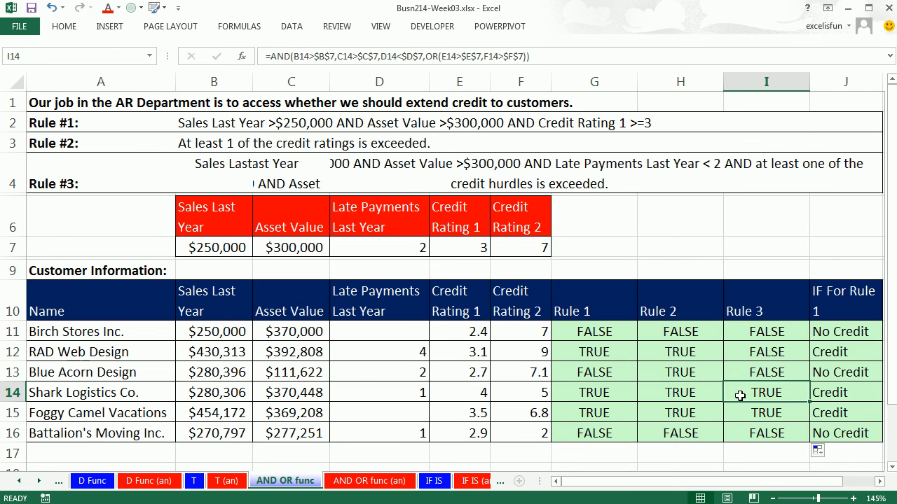
pyautogui.doubleClick(765, 392)
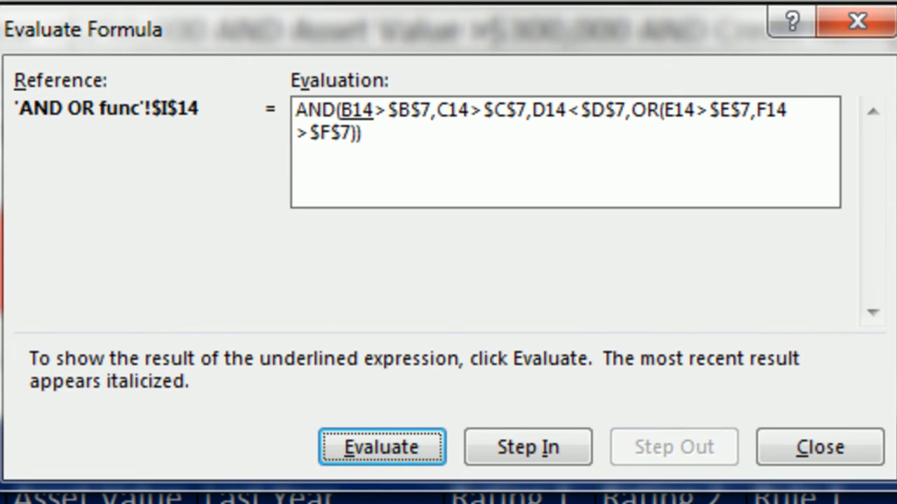
pyautogui.click(378, 448)
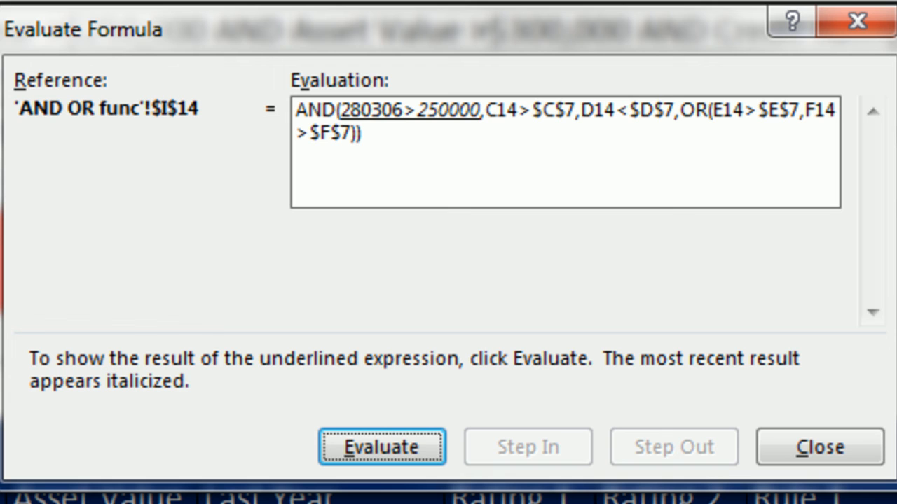
pyautogui.click(381, 448)
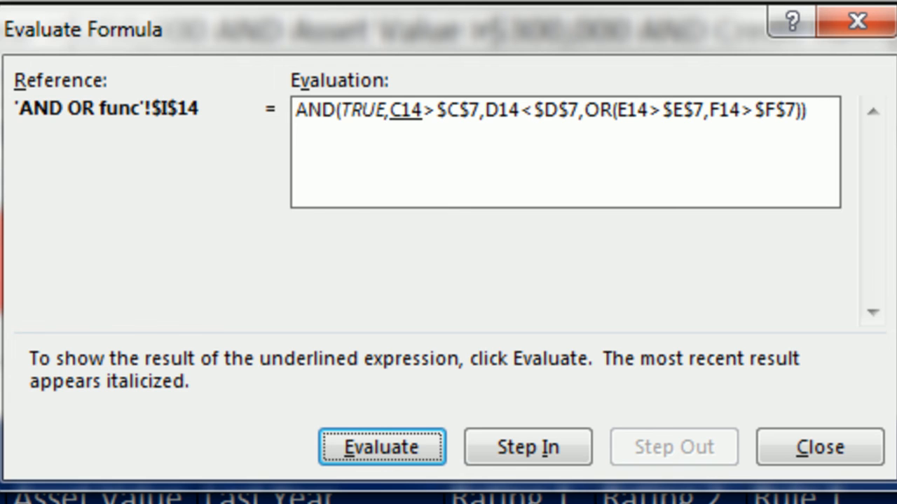
pyautogui.click(381, 448)
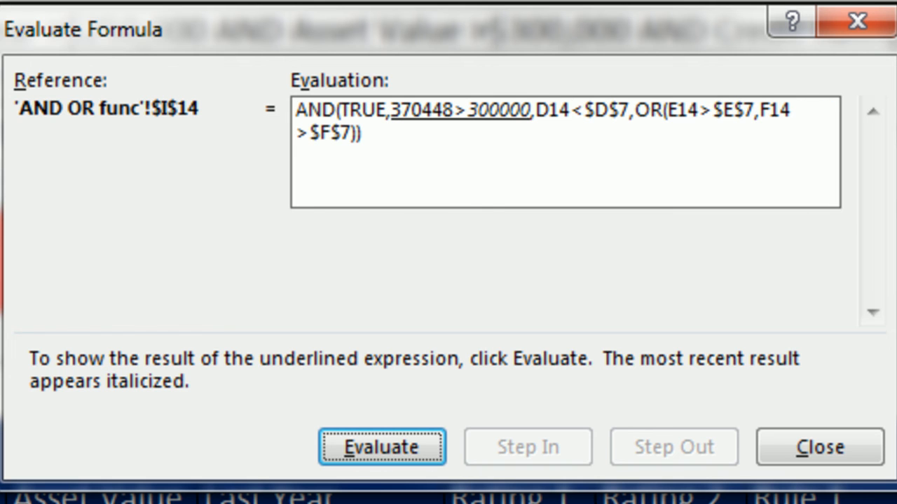
pyautogui.click(378, 447)
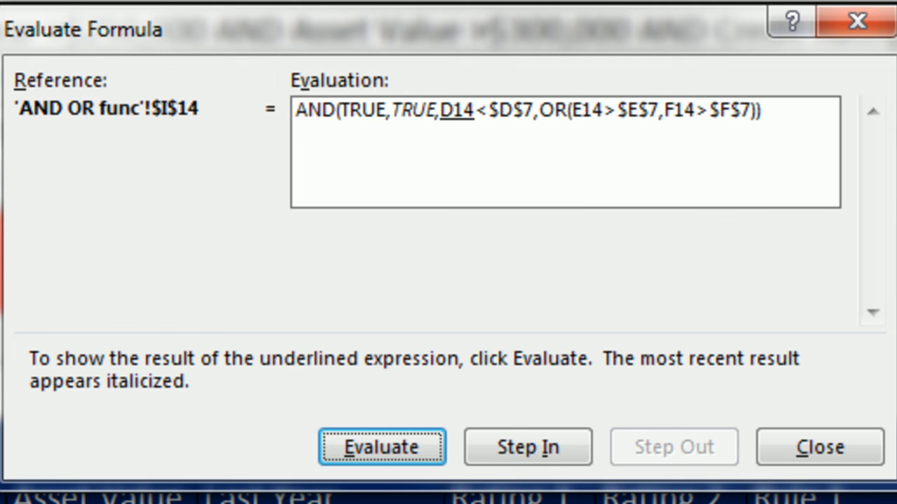
pyautogui.click(379, 448)
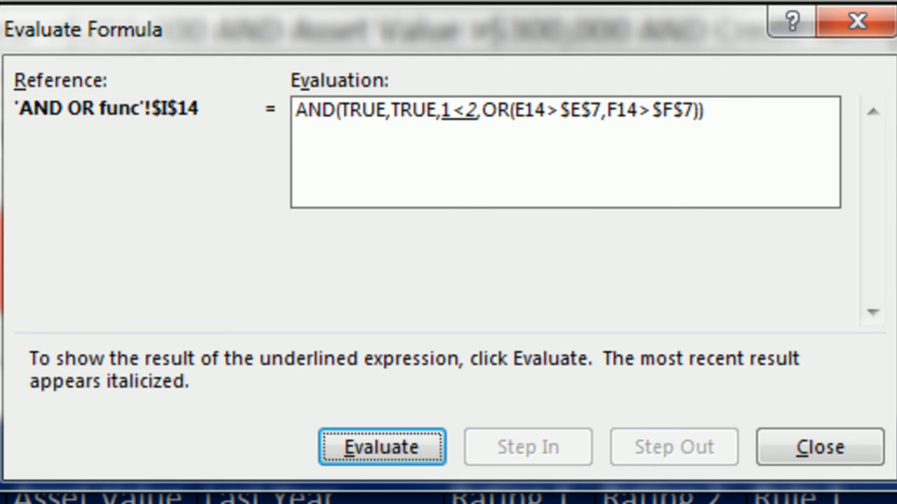
pyautogui.click(379, 447)
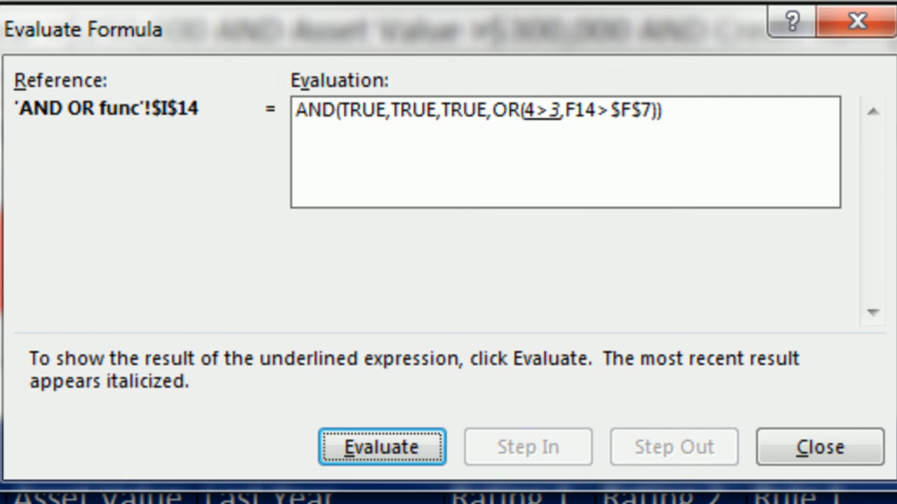
pyautogui.click(378, 447)
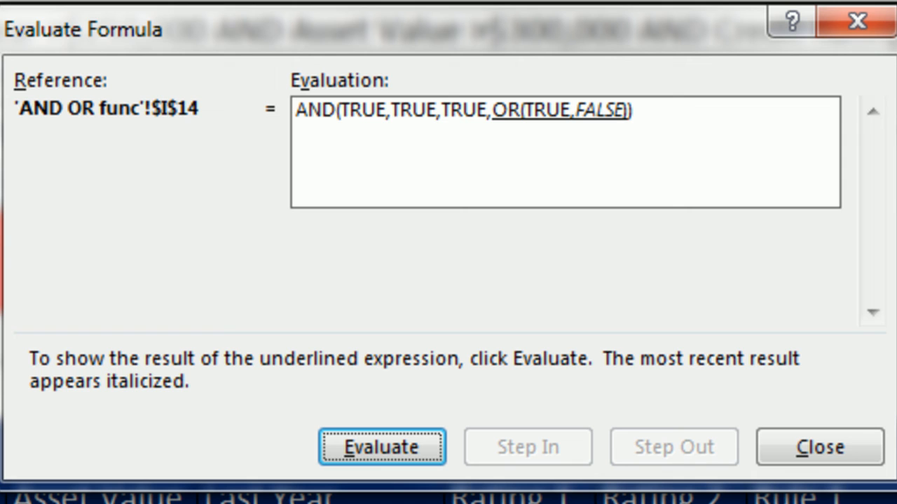
pyautogui.click(379, 448)
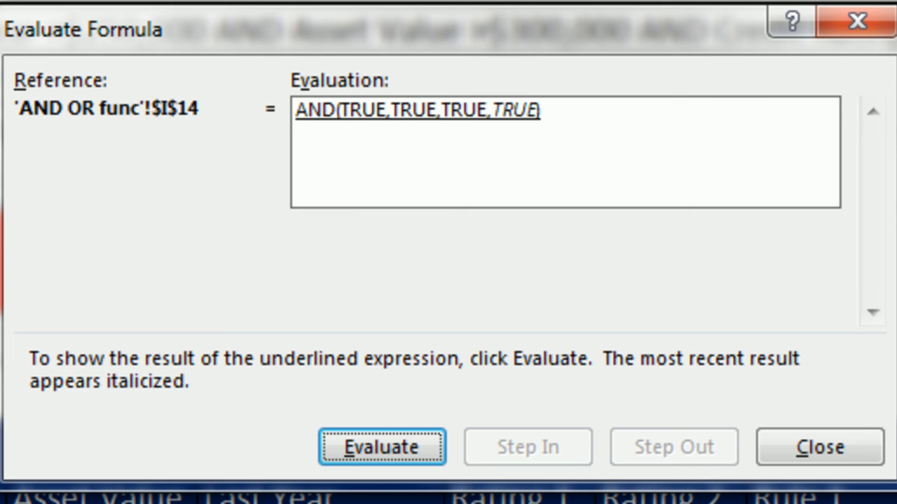
pyautogui.moveTo(684, 160)
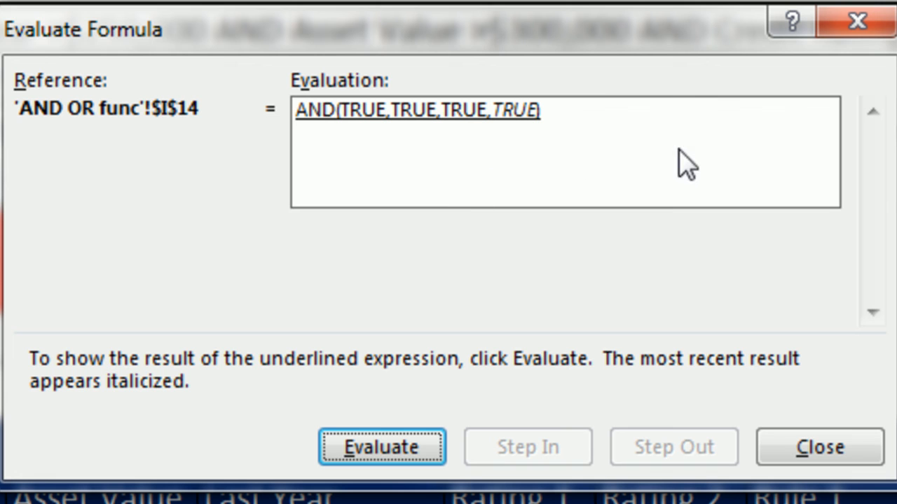
pyautogui.moveTo(688, 176)
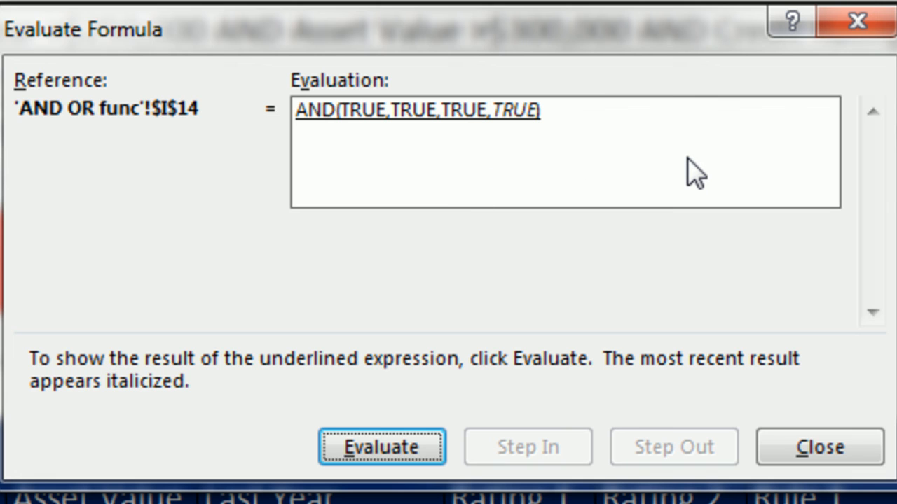
pyautogui.click(379, 447)
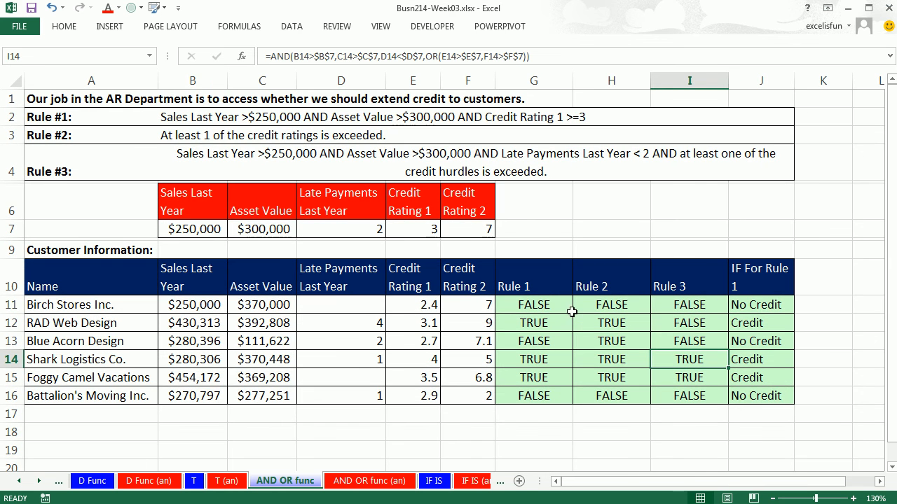
pyautogui.click(532, 306)
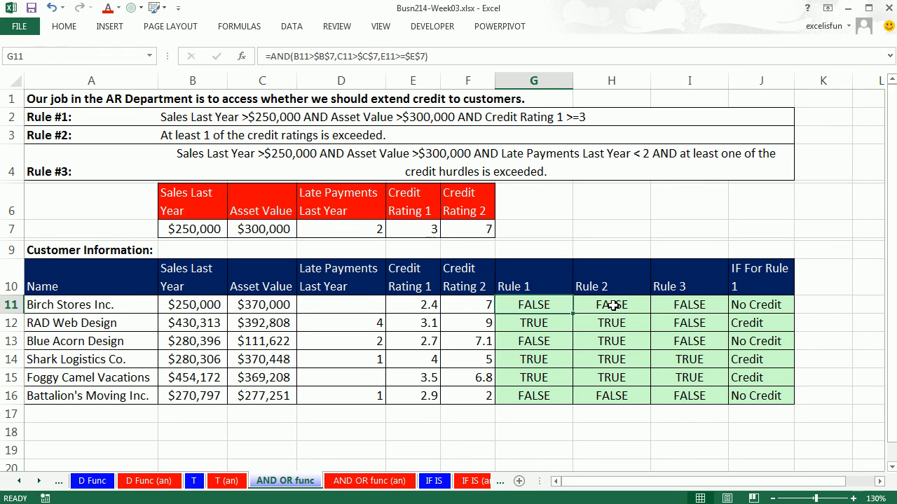